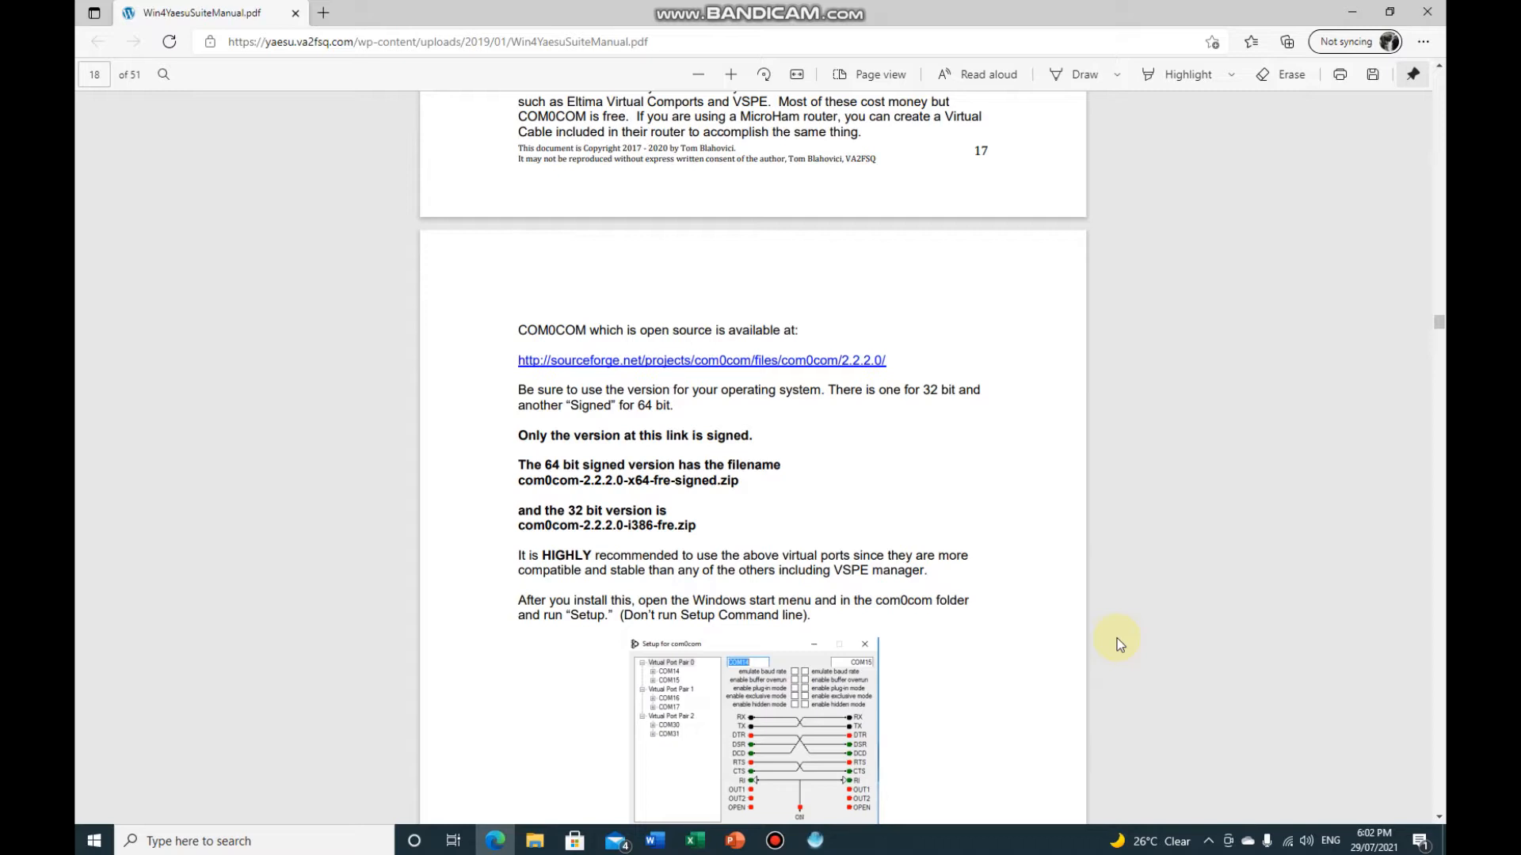
mouse_move(1168, 647)
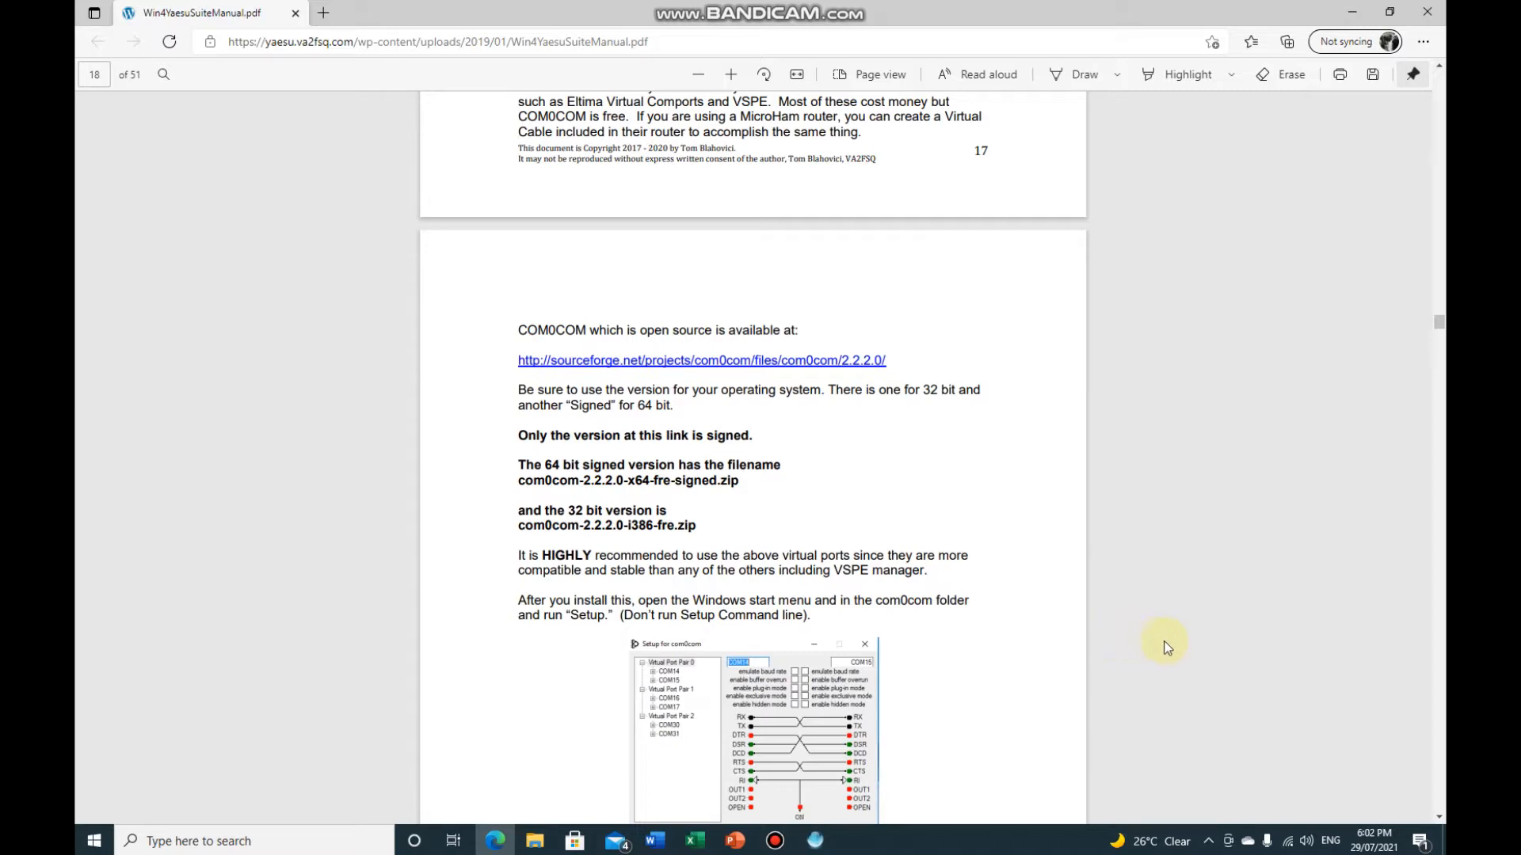
mouse_move(1182, 621)
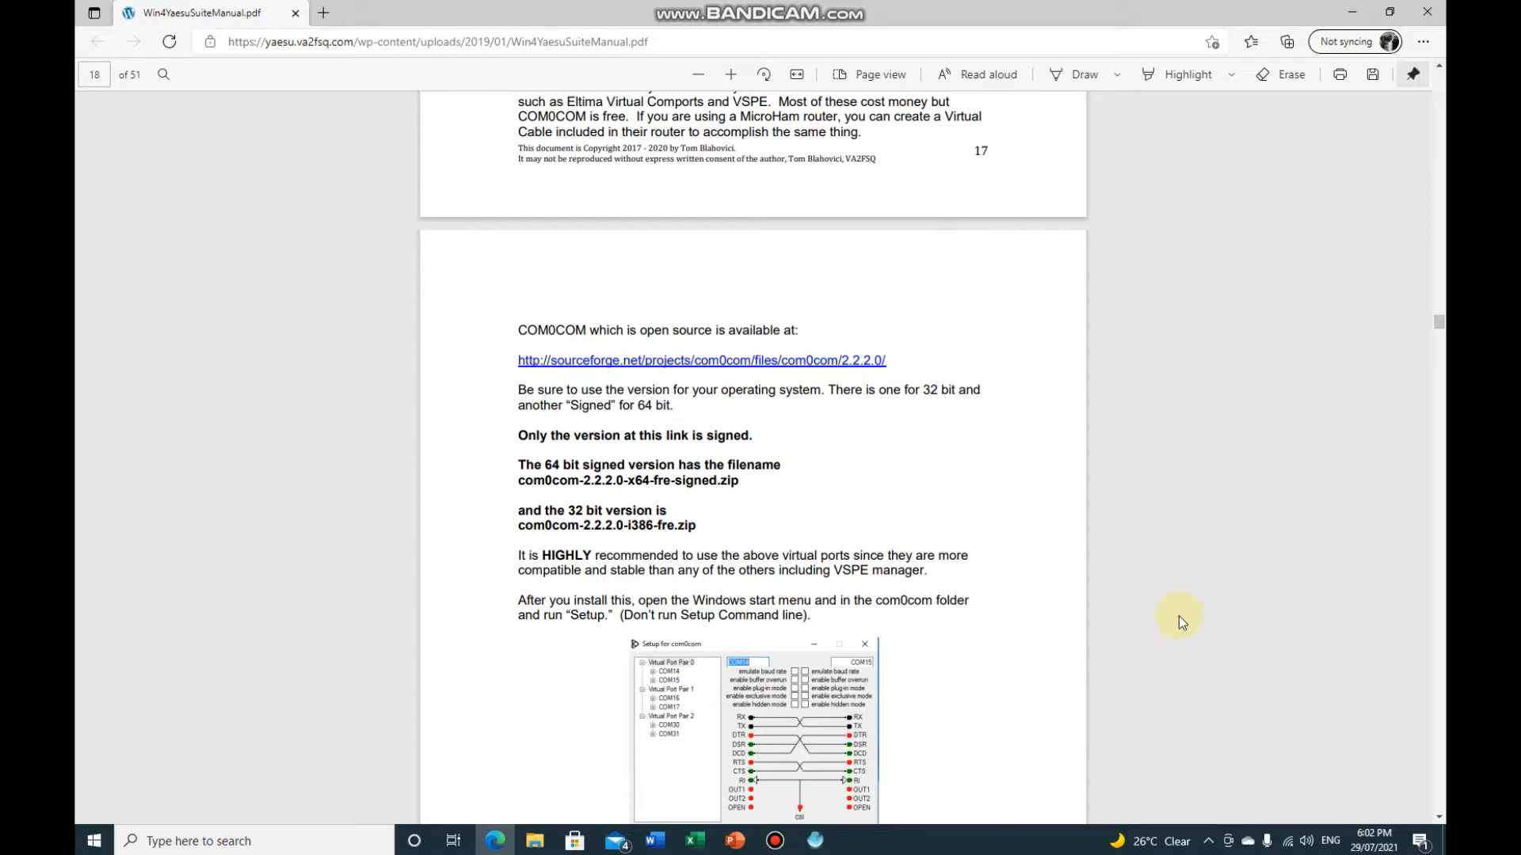
mouse_move(1192, 621)
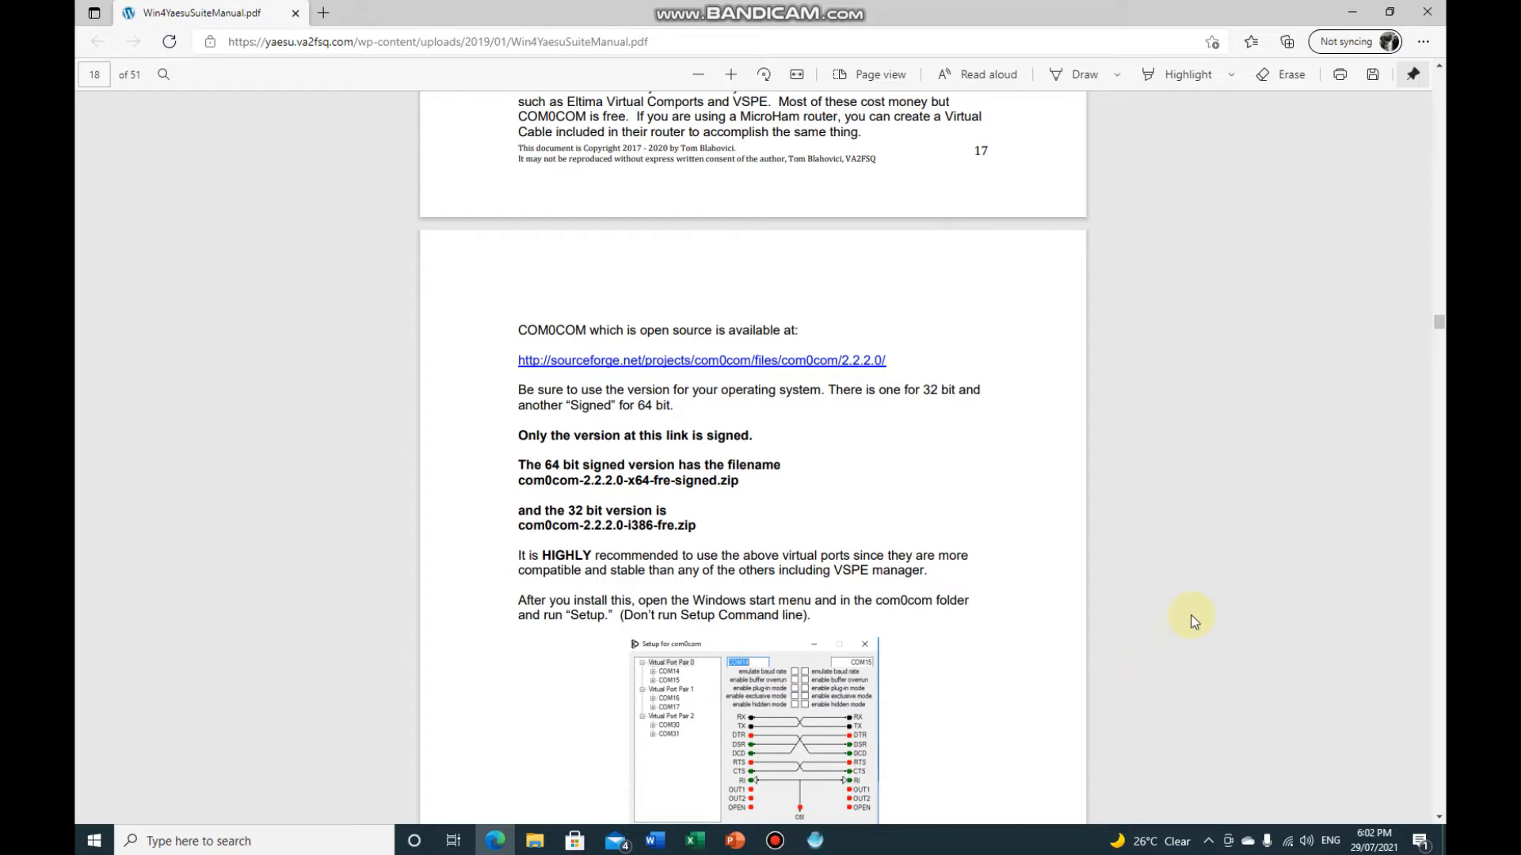
mouse_move(1220, 613)
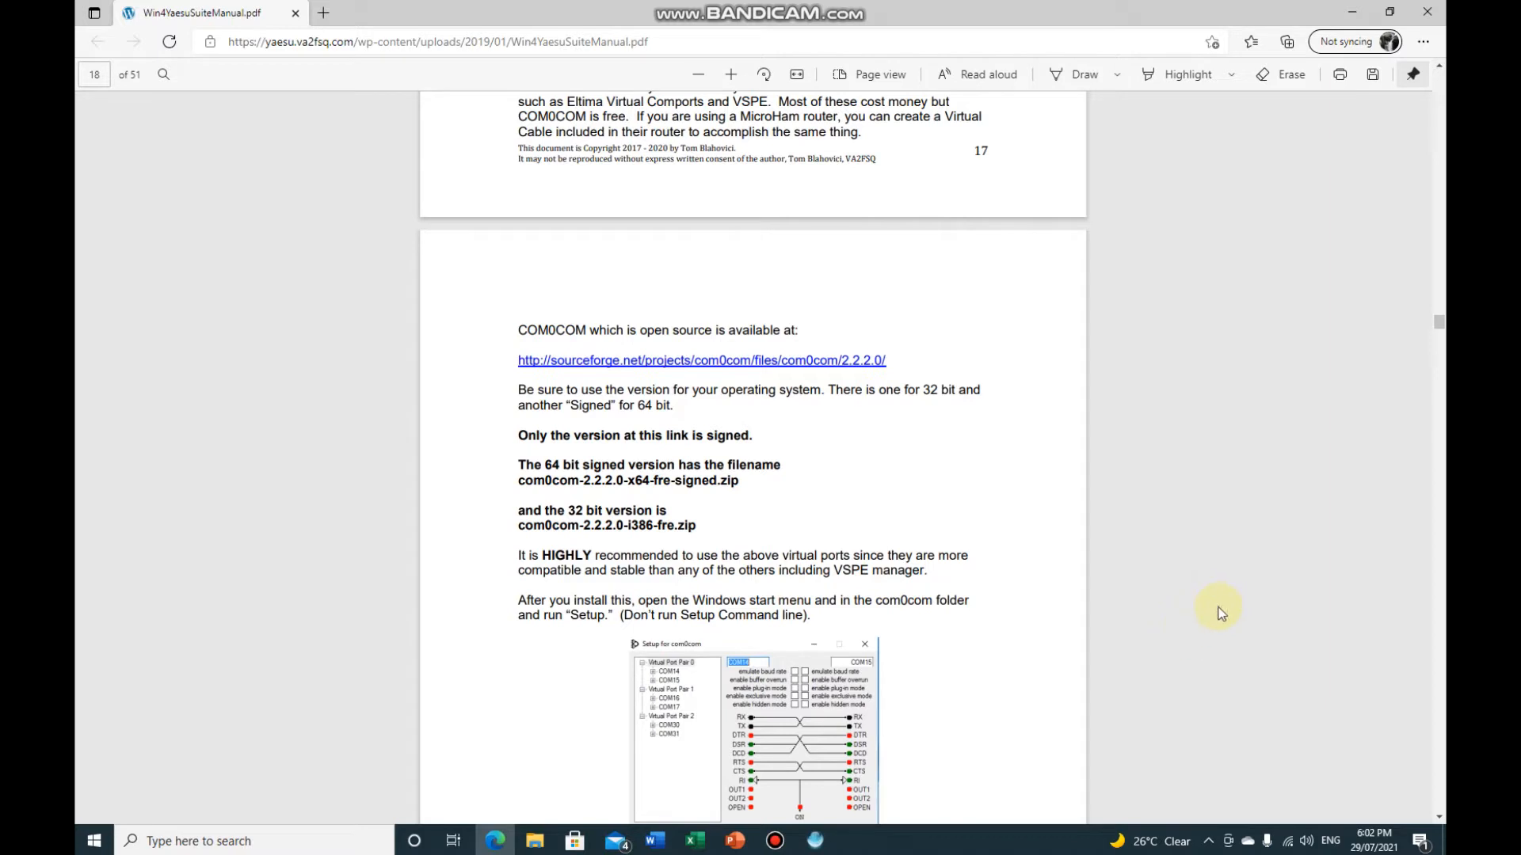
mouse_move(1190, 591)
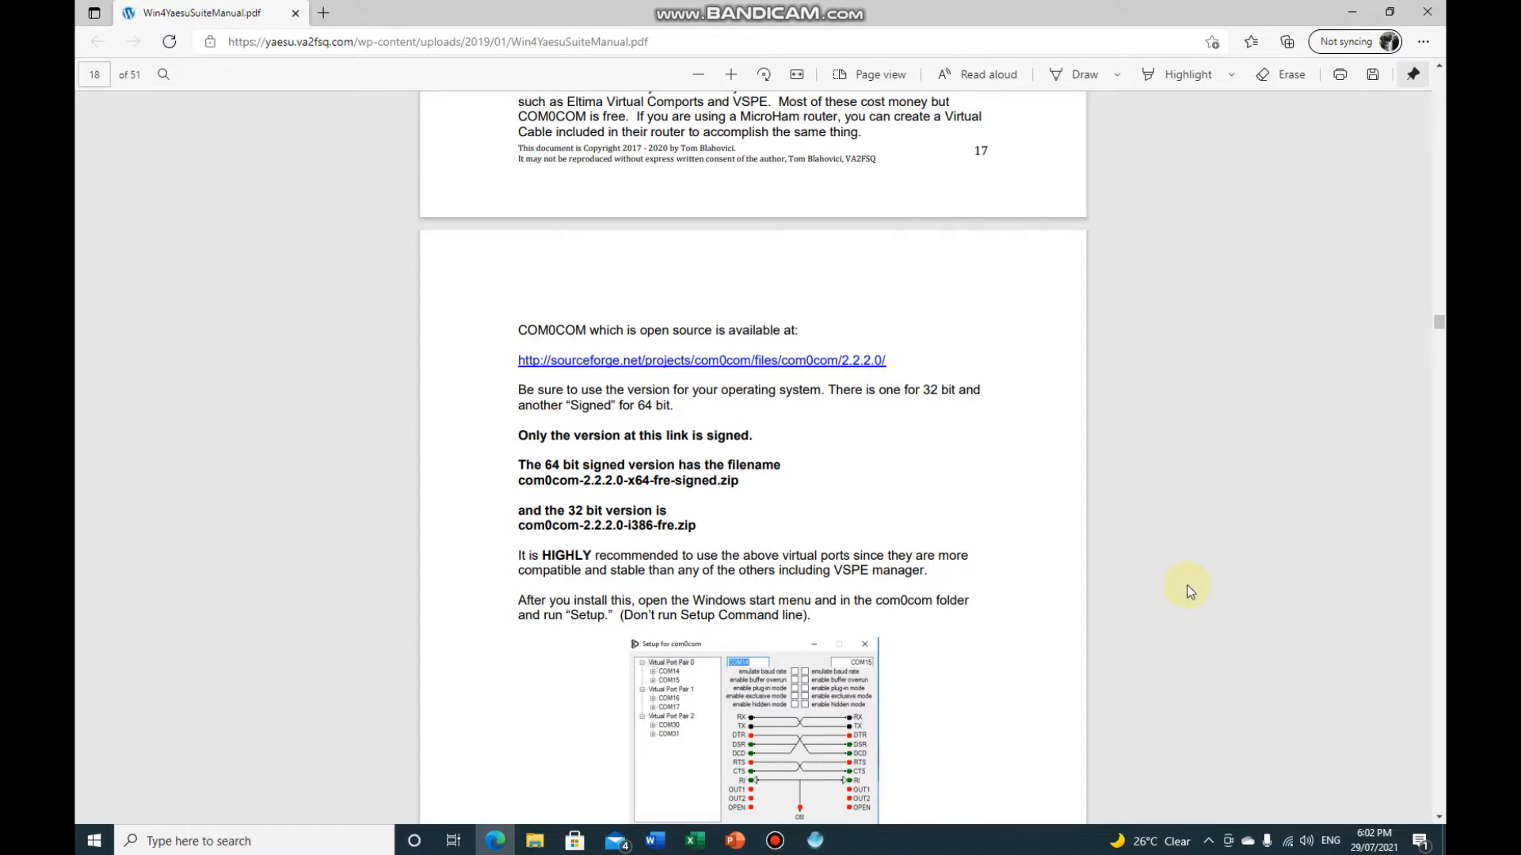
mouse_move(1109, 485)
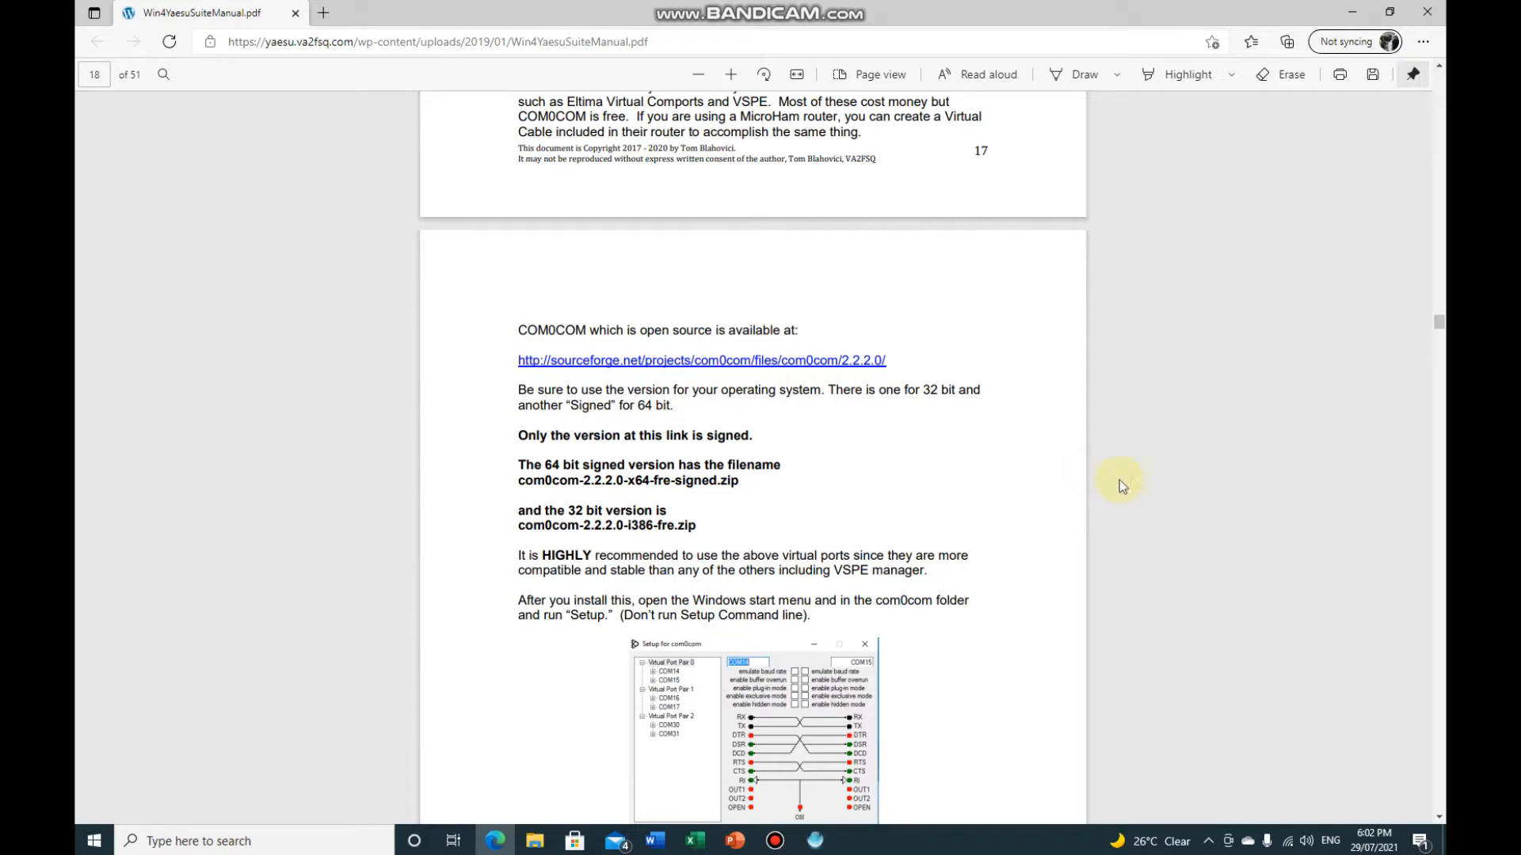
Browse to Downloads and view the signed 64-bit com0com zip's contents
scroll("down", 3)
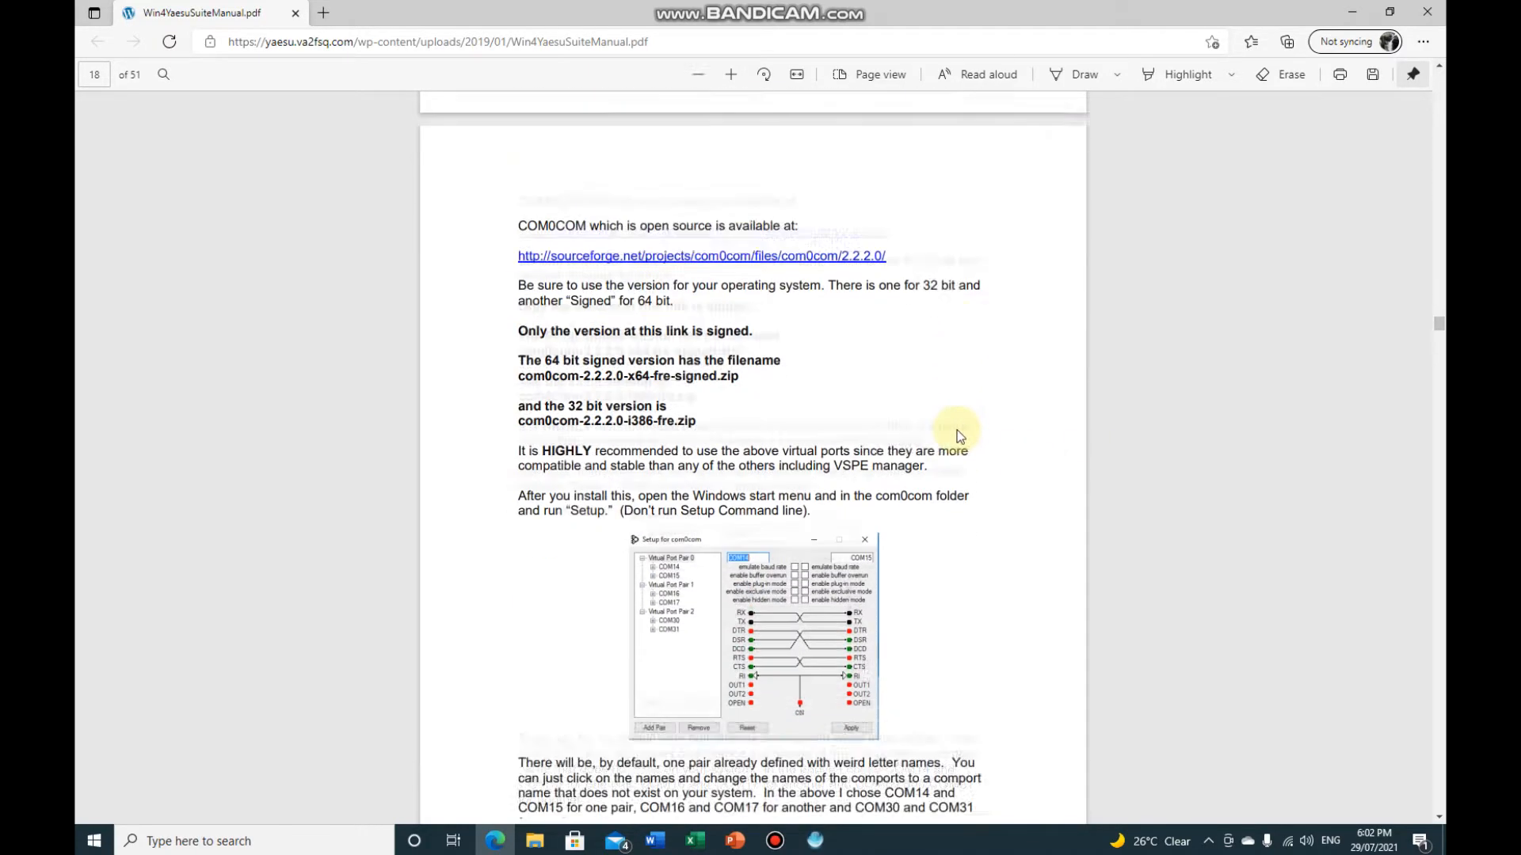
scroll("up", 3)
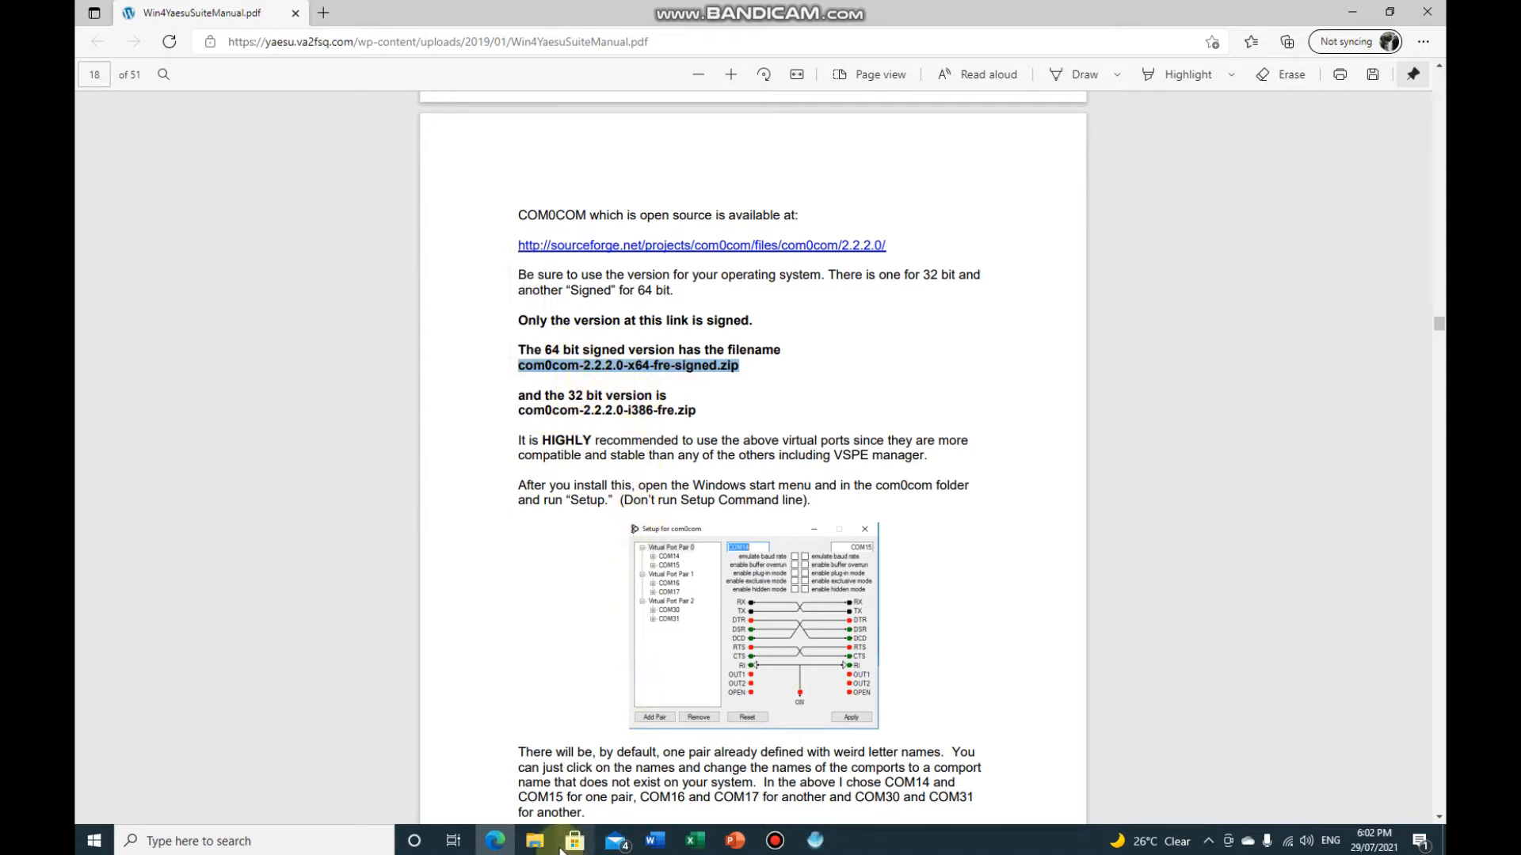
left_click(534, 841)
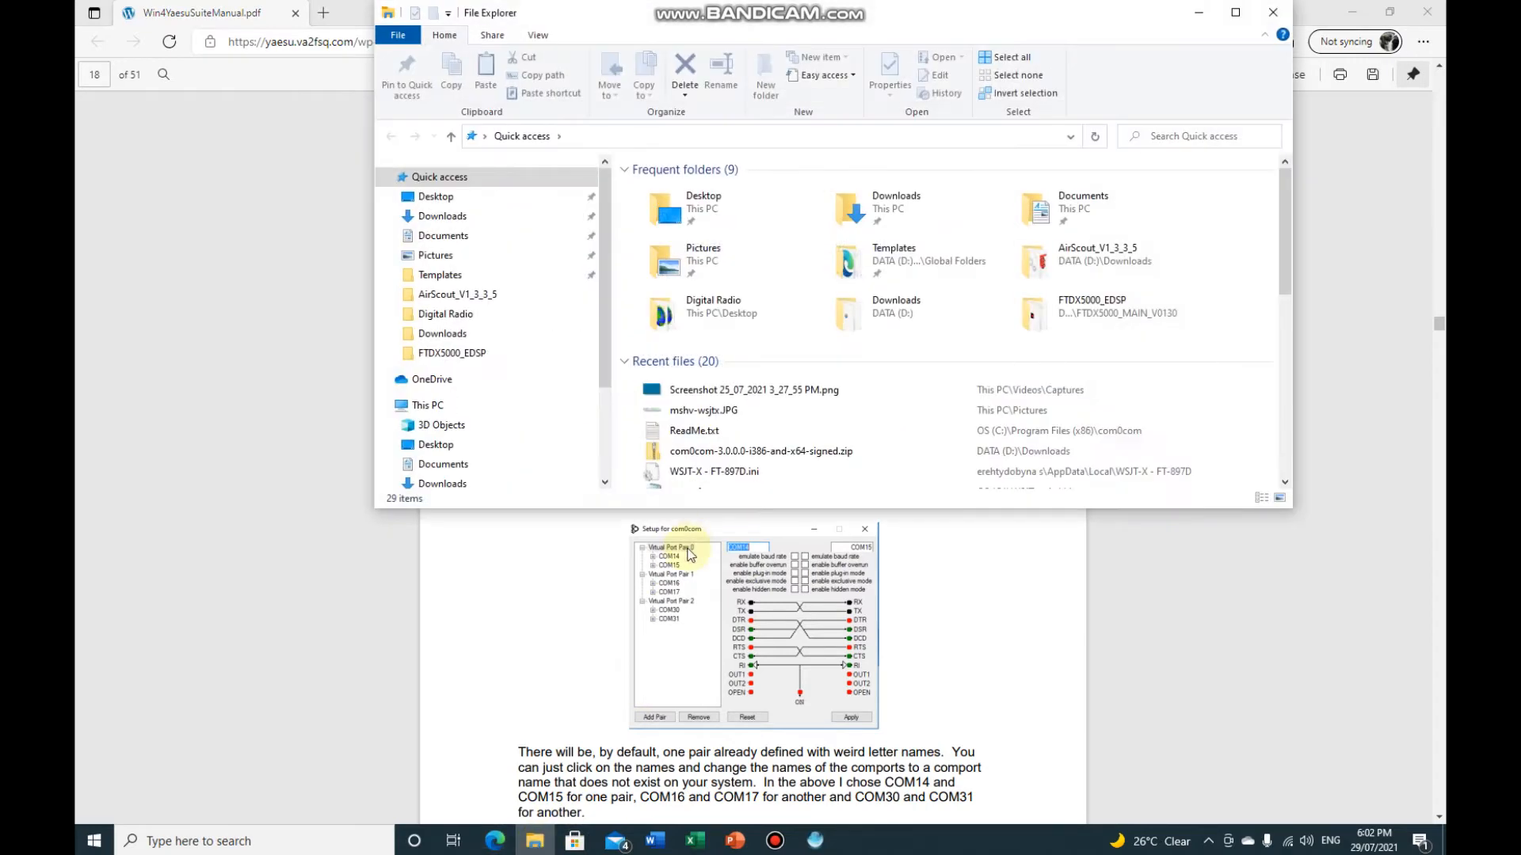
left_click(442, 215)
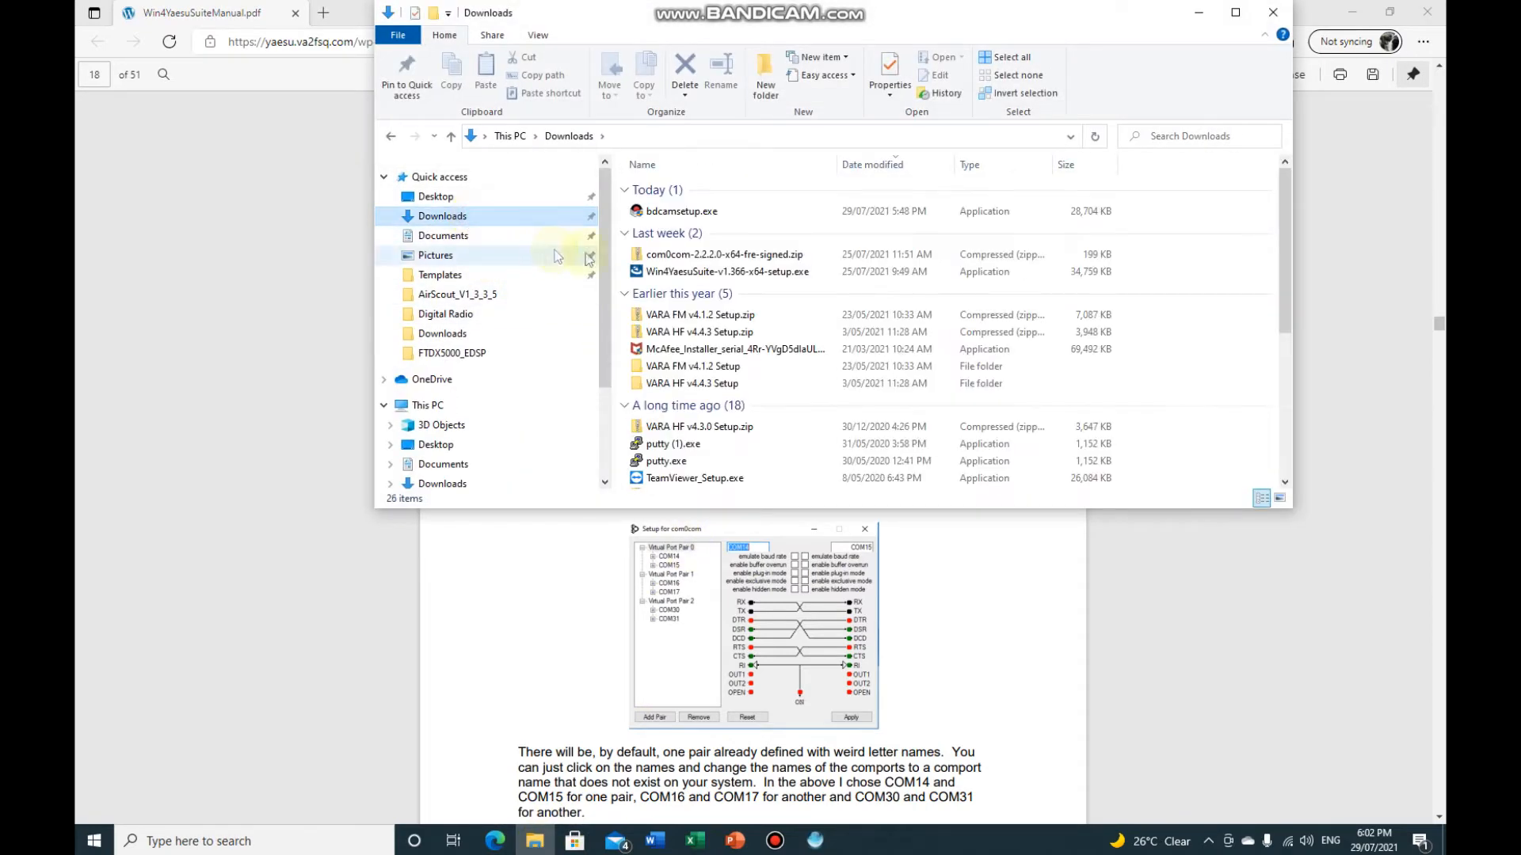
double_click(728, 254)
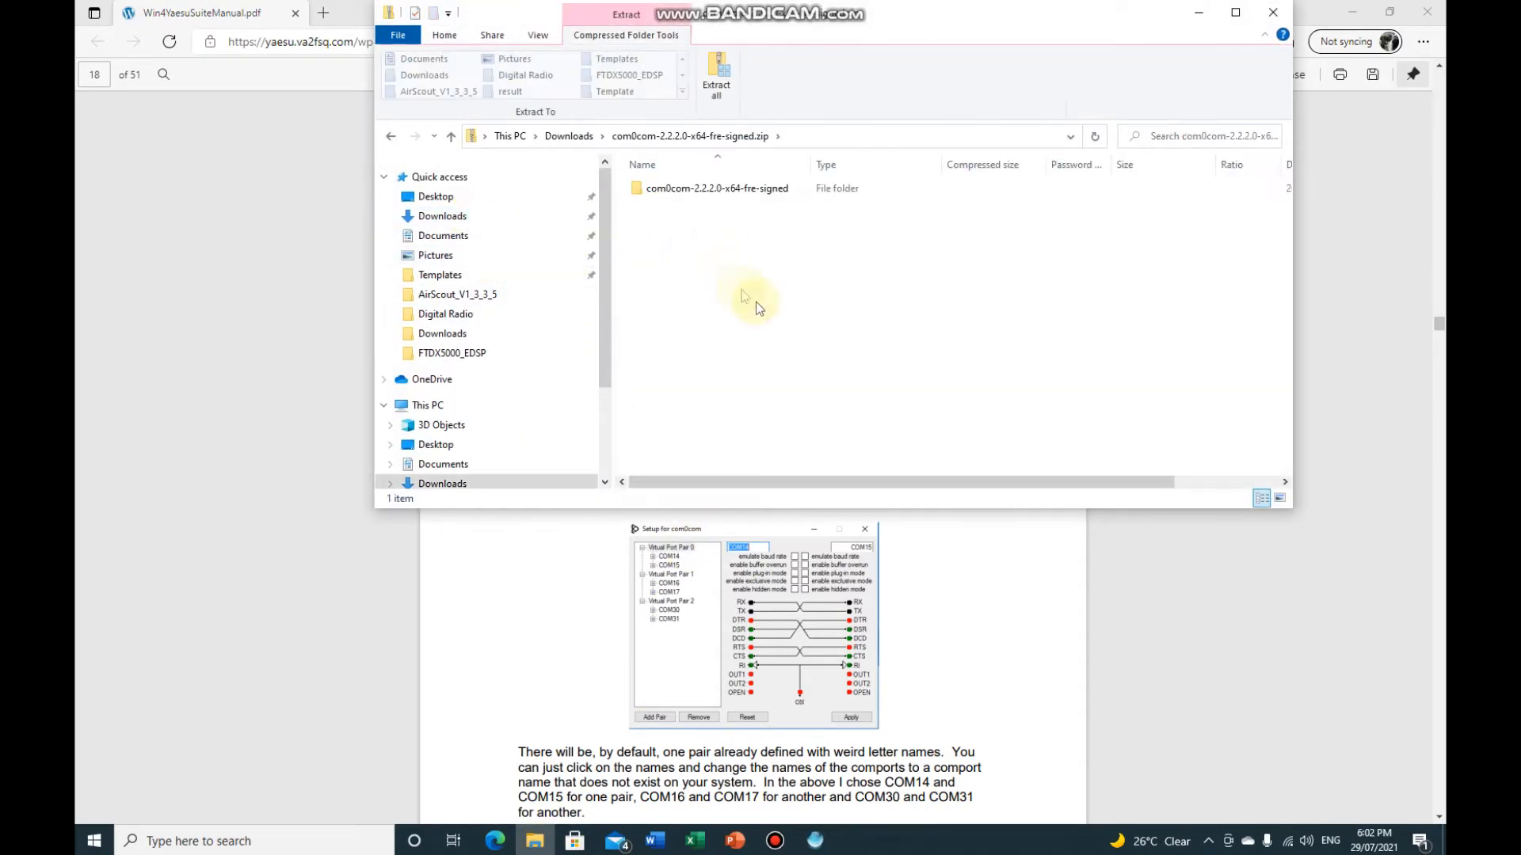
Extract the zip into a com0com-2.2.0-x64-fre-signed folder in Downloads
left_click(716, 77)
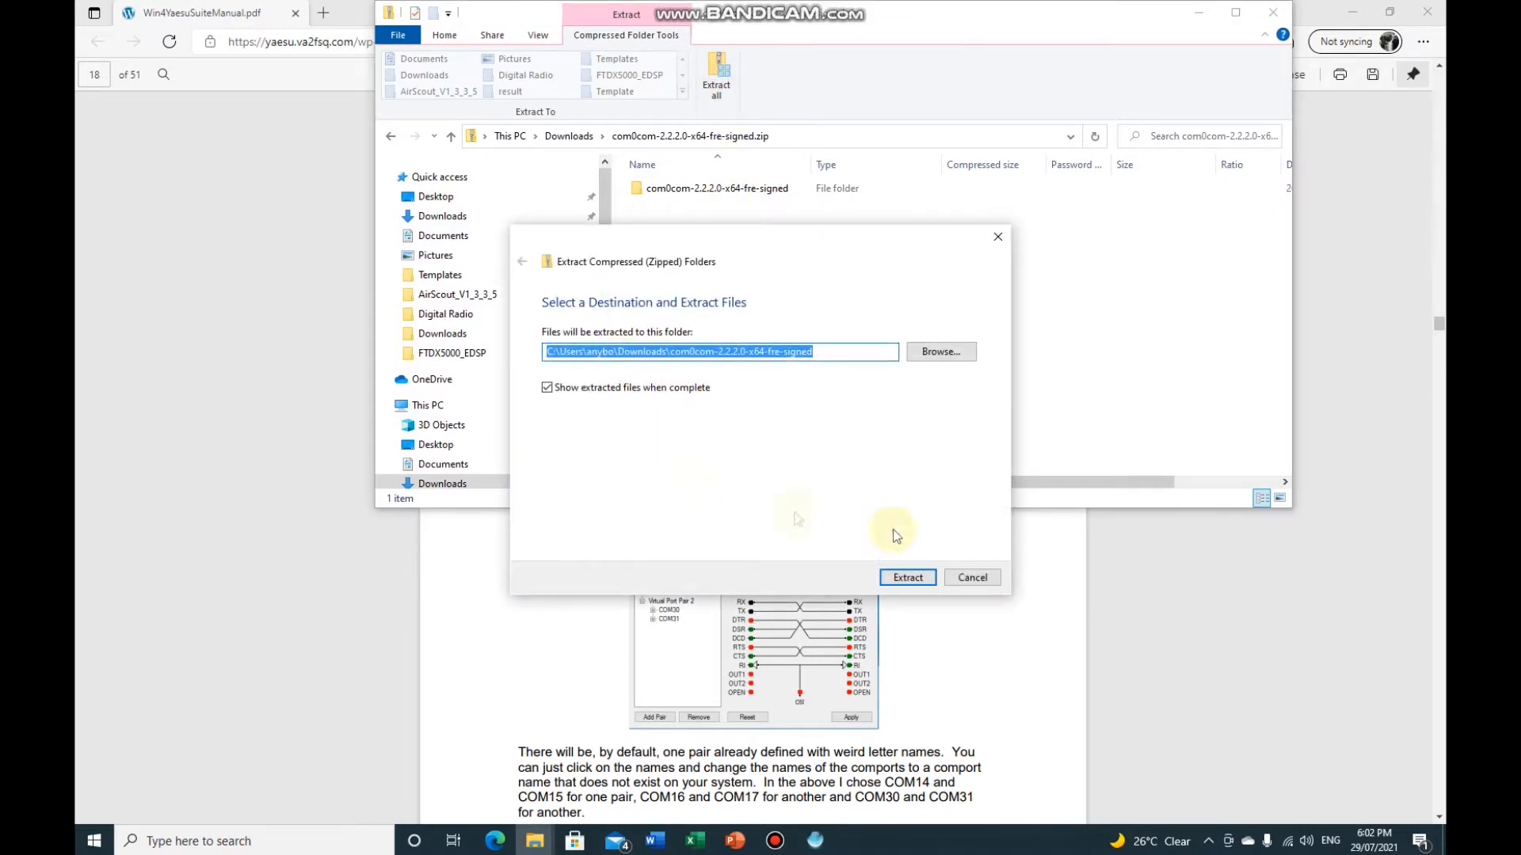
left_click(906, 576)
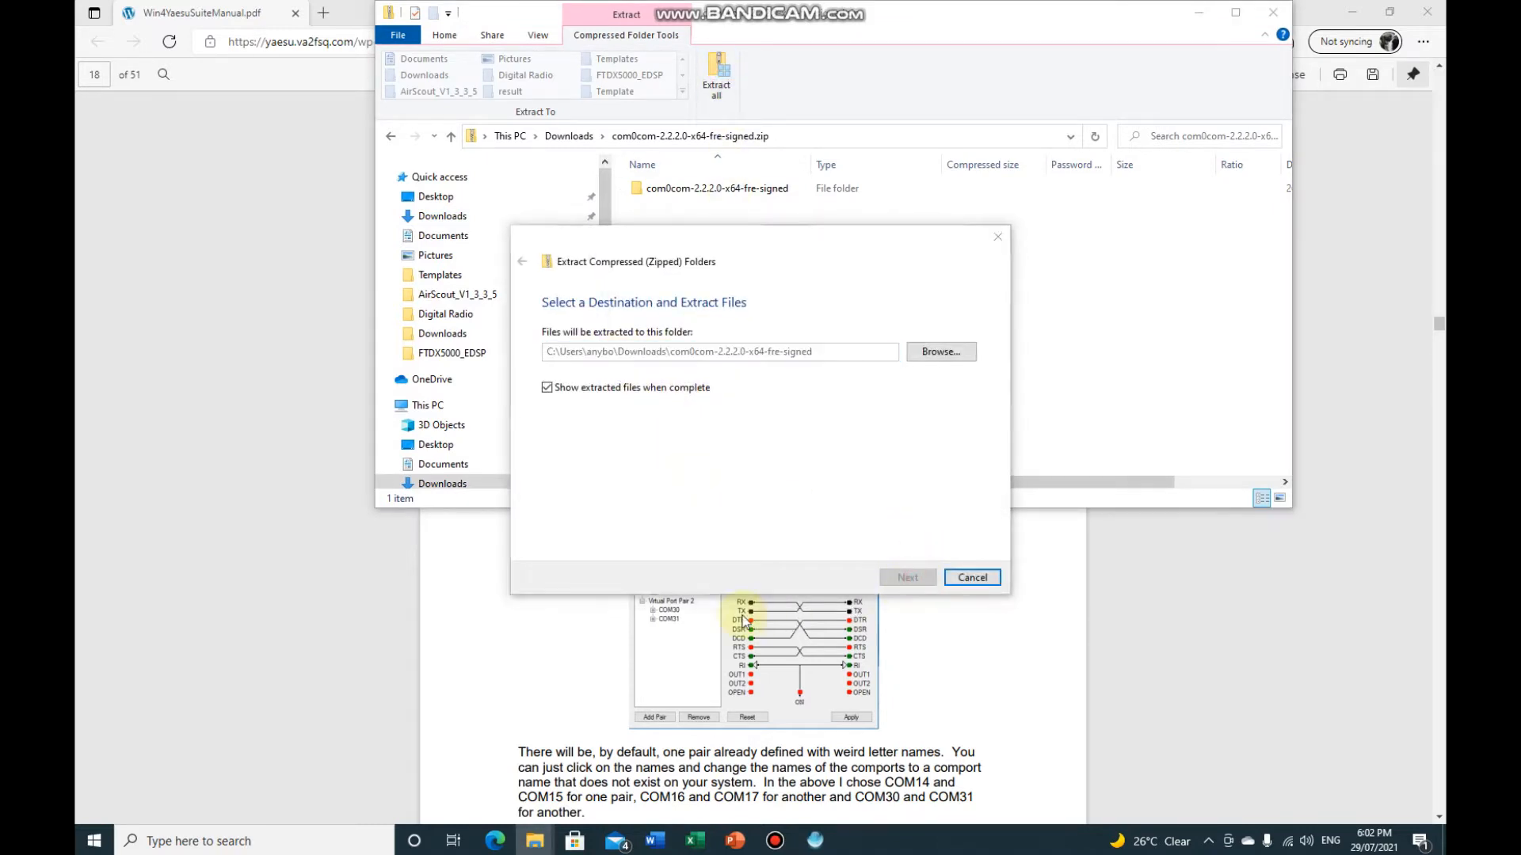
left_click(906, 577)
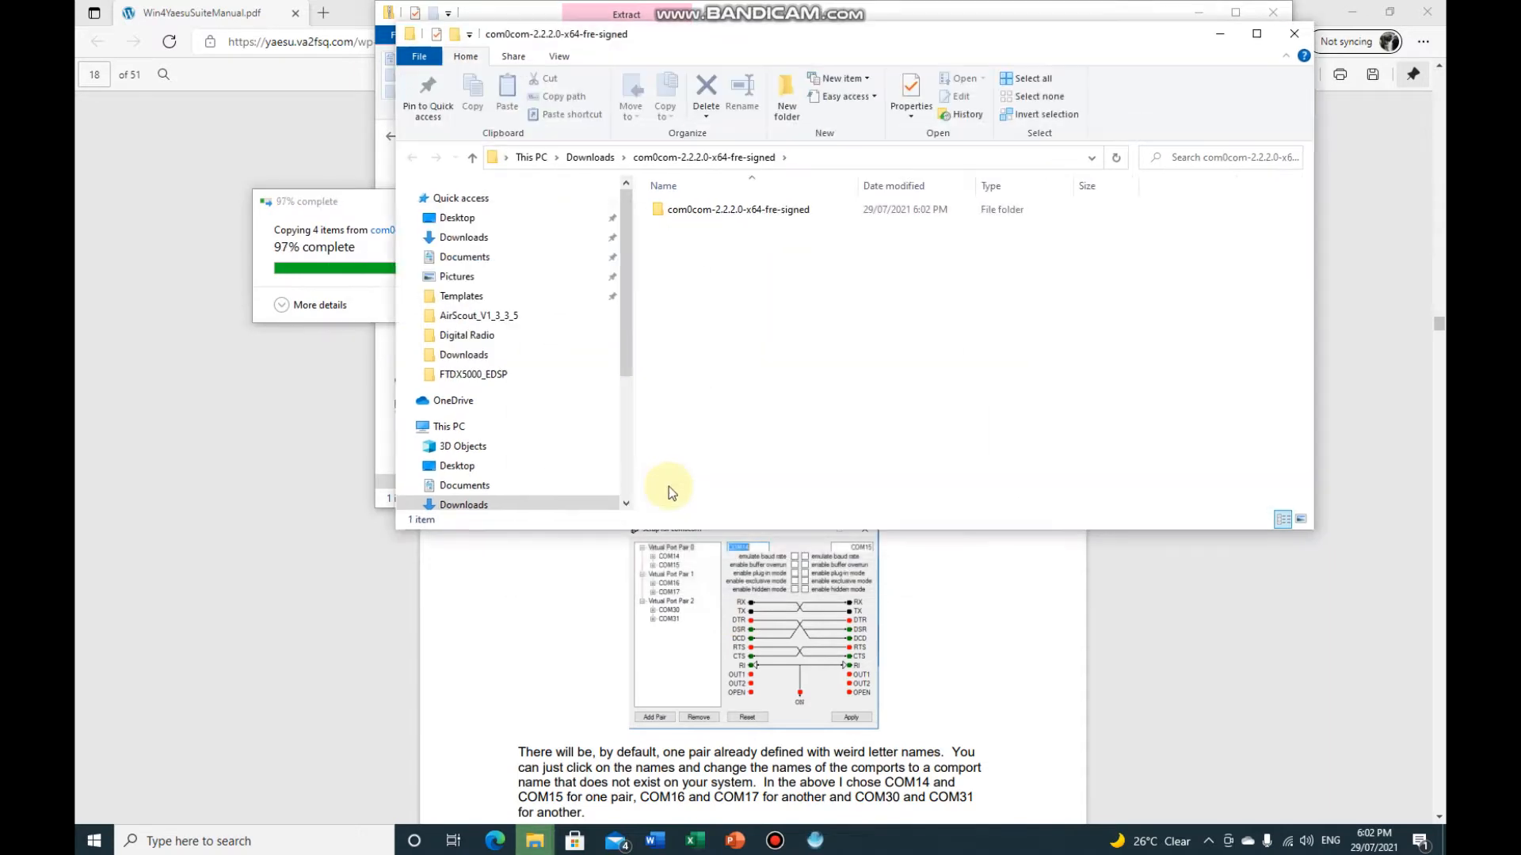
left_click(737, 209)
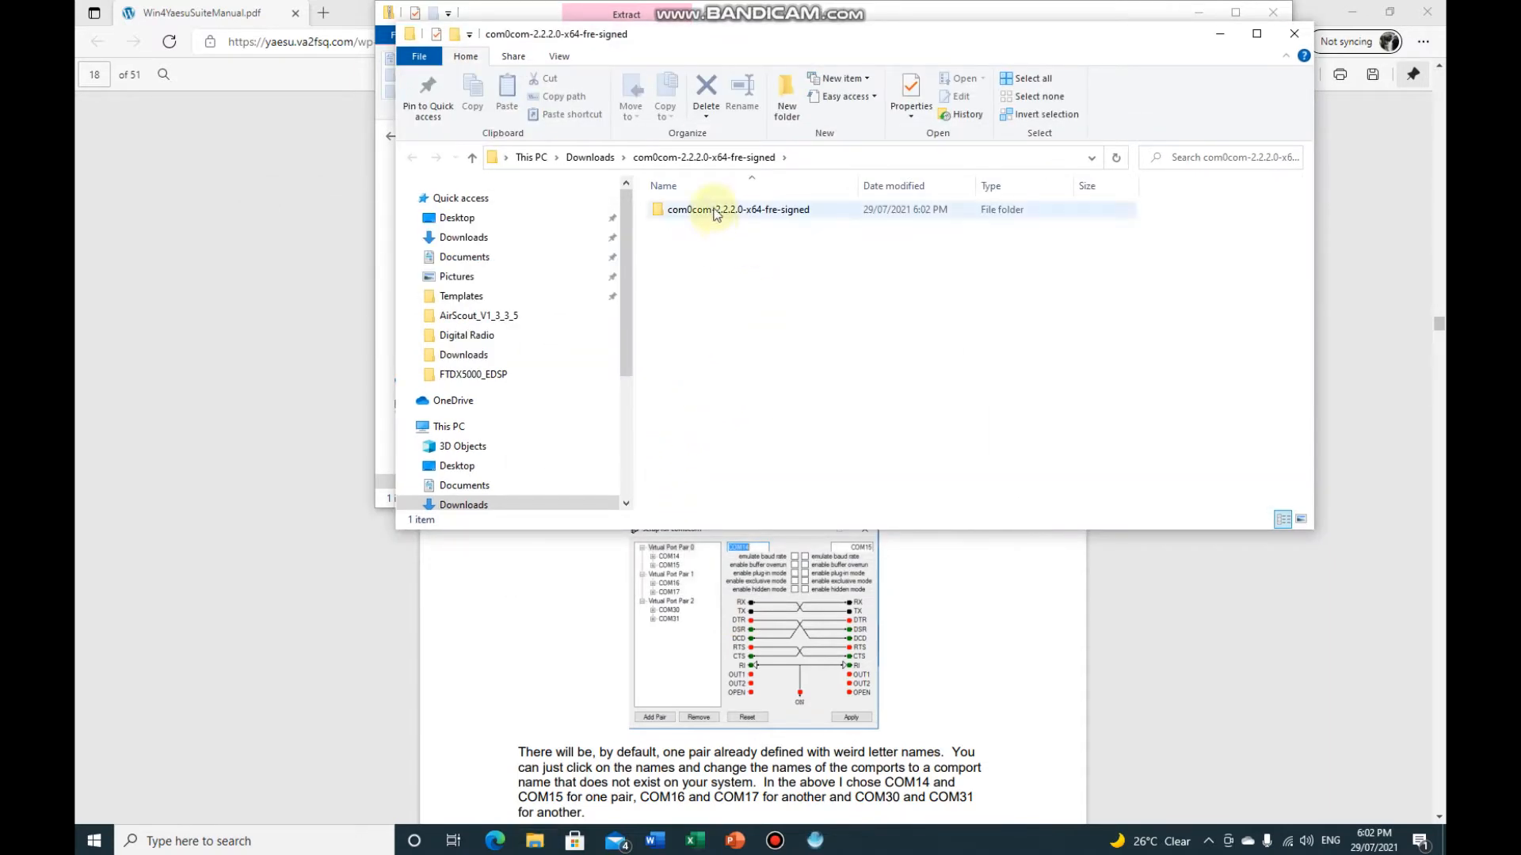
Launch setup.exe from the inner com0com folder and allow it past the SmartScreen warning
double_click(739, 210)
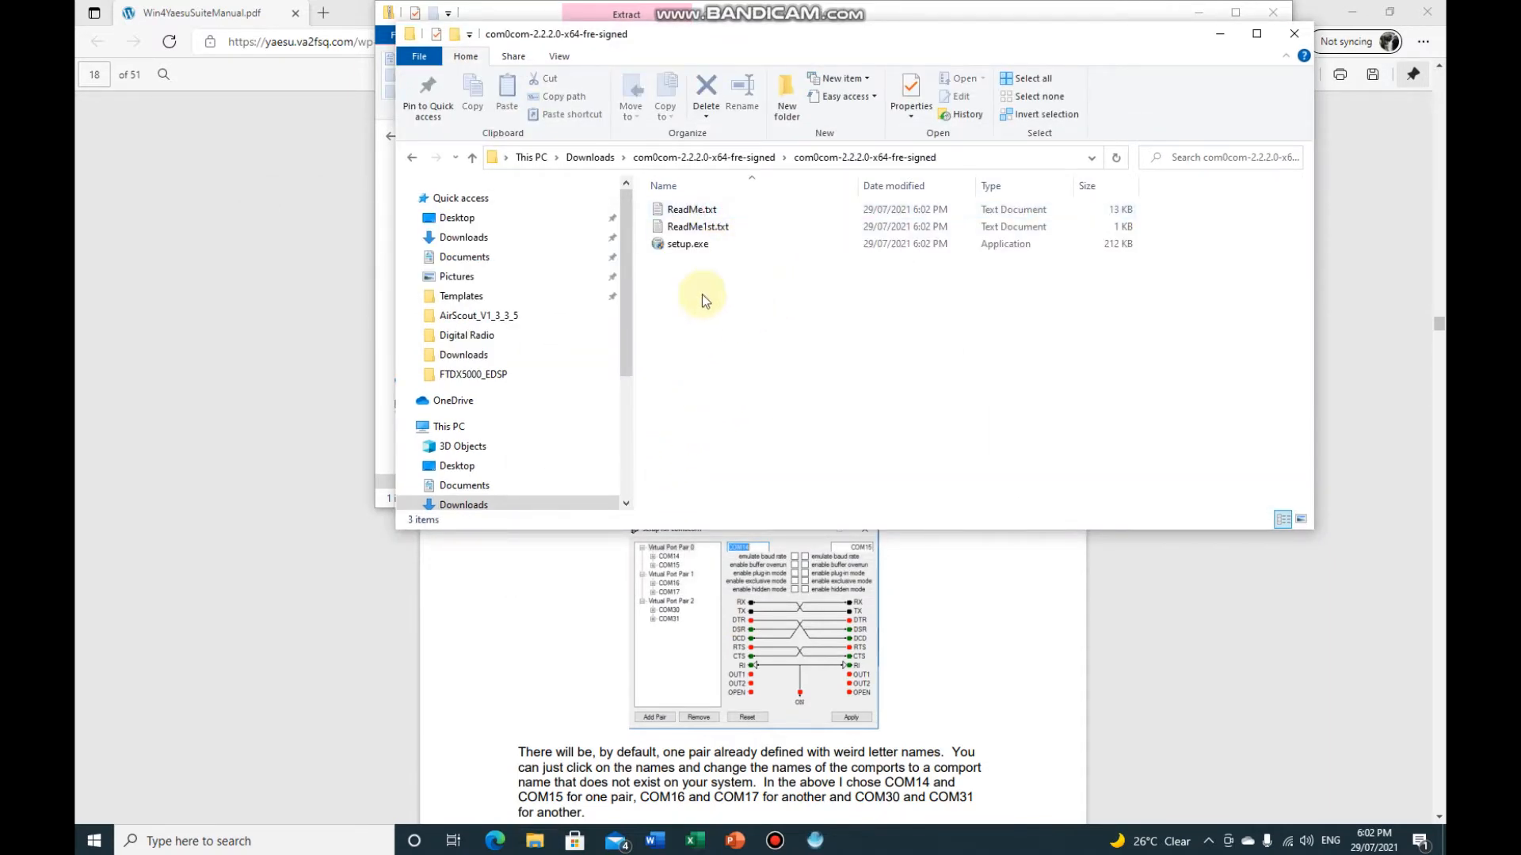
mouse_move(688, 244)
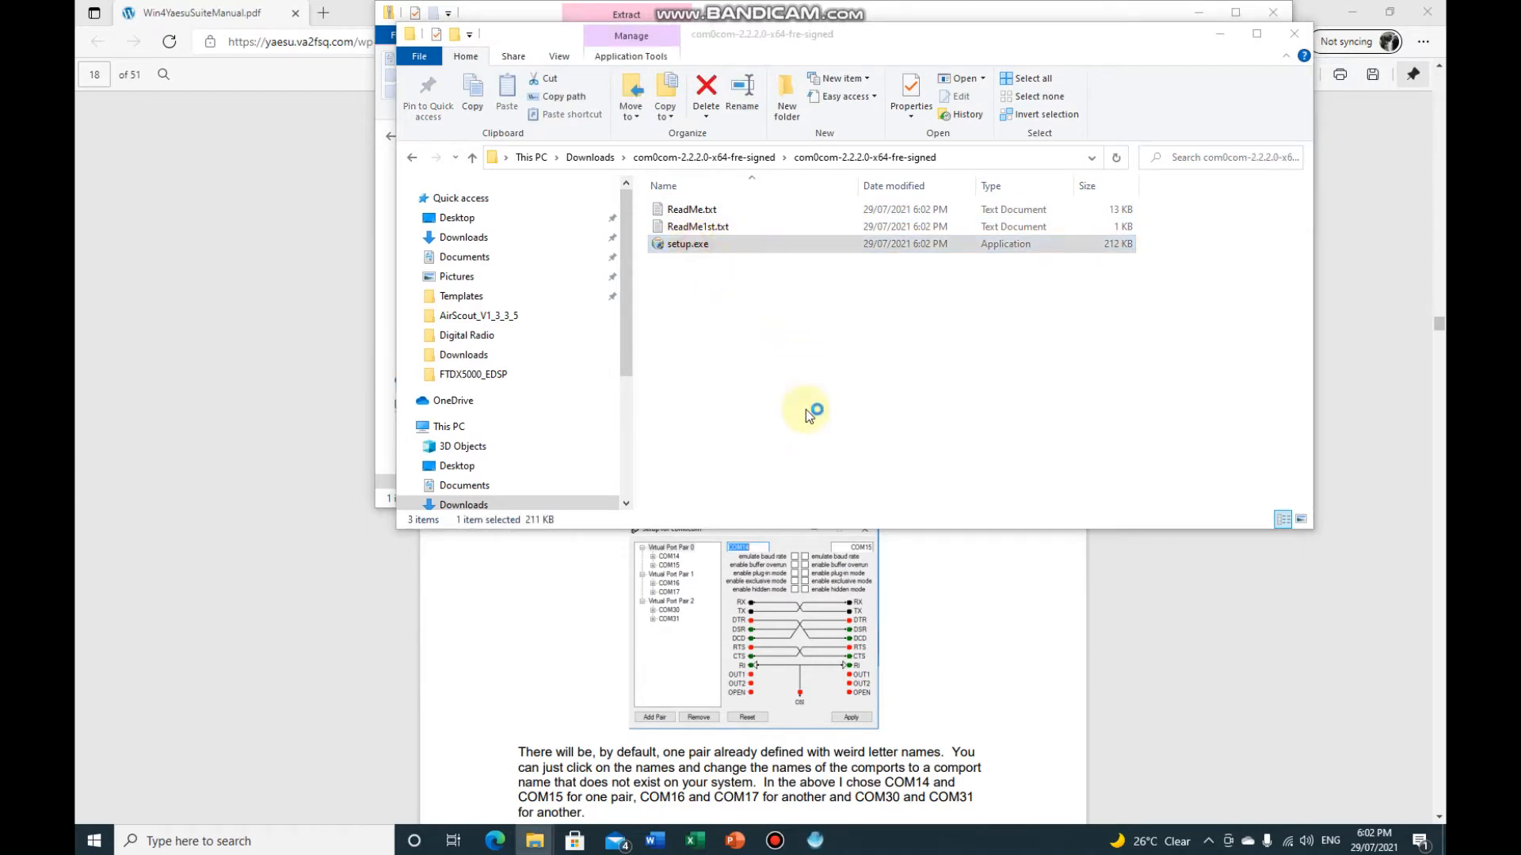
mouse_move(809, 408)
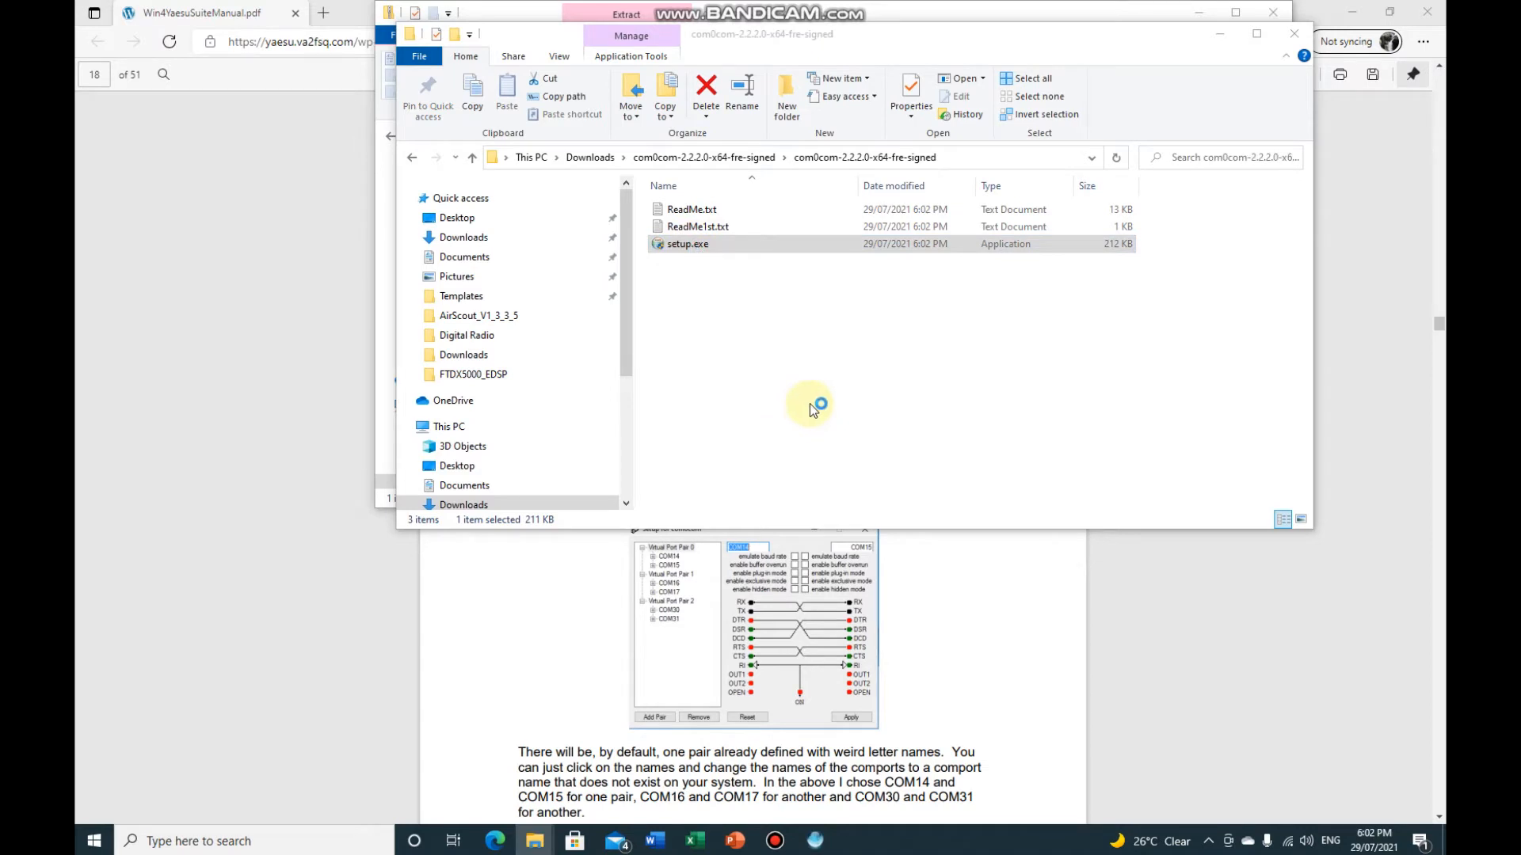
mouse_move(805, 434)
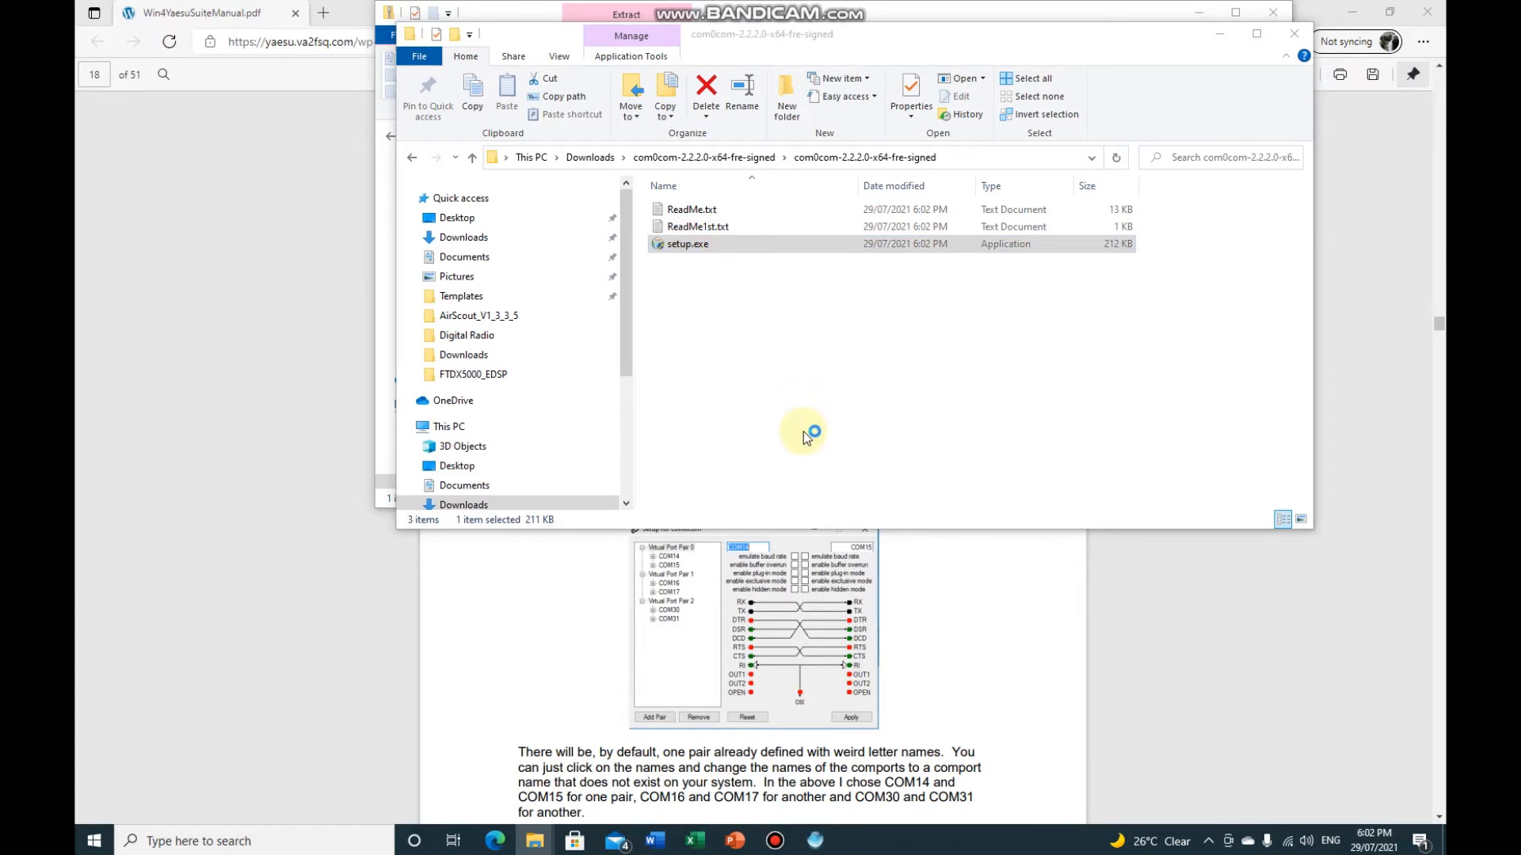
double_click(686, 244)
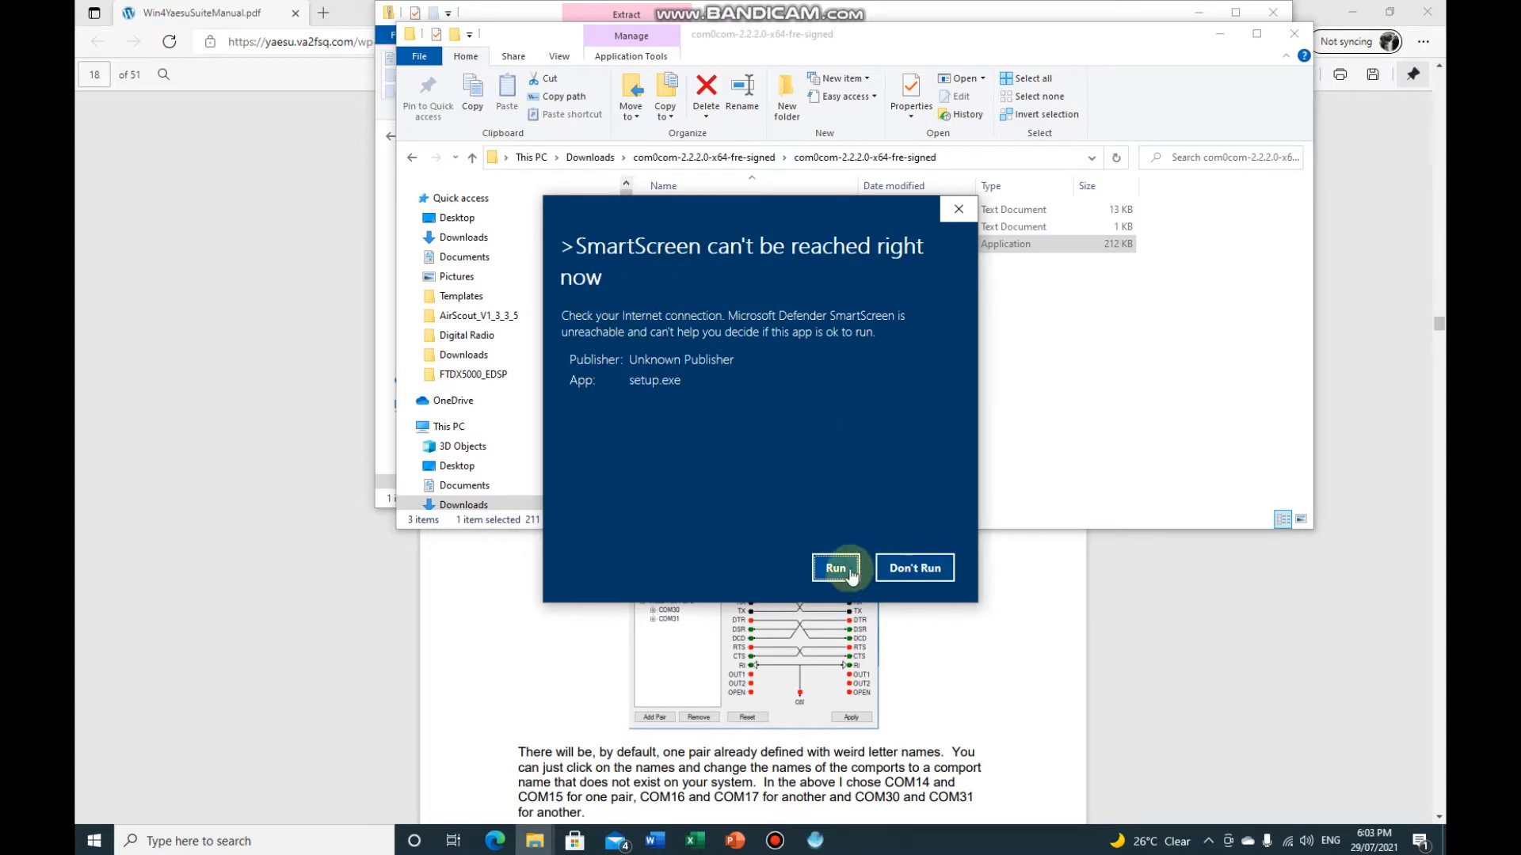
left_click(835, 567)
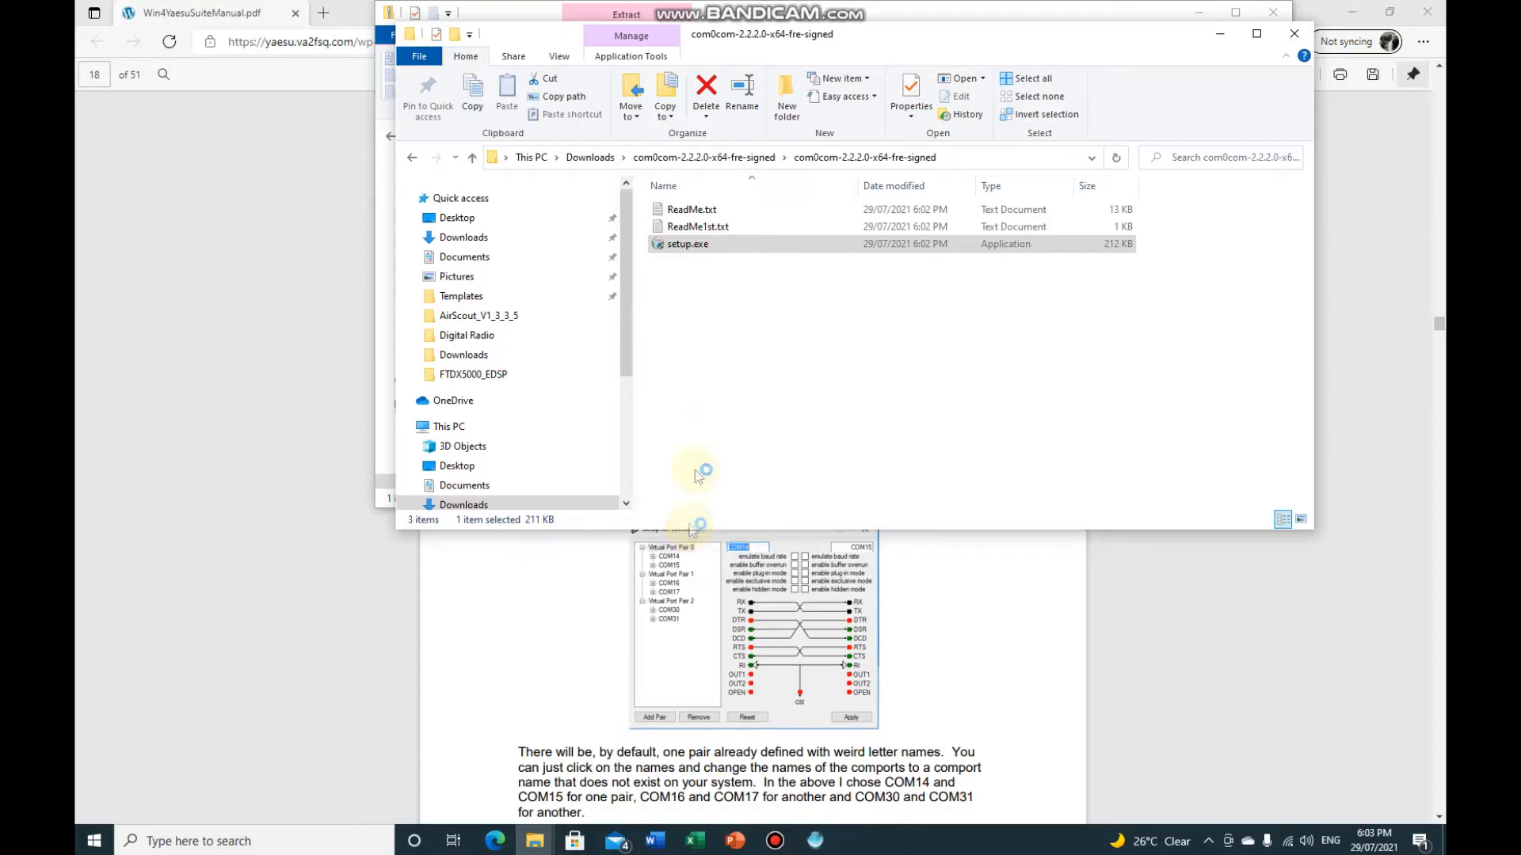
mouse_move(800, 388)
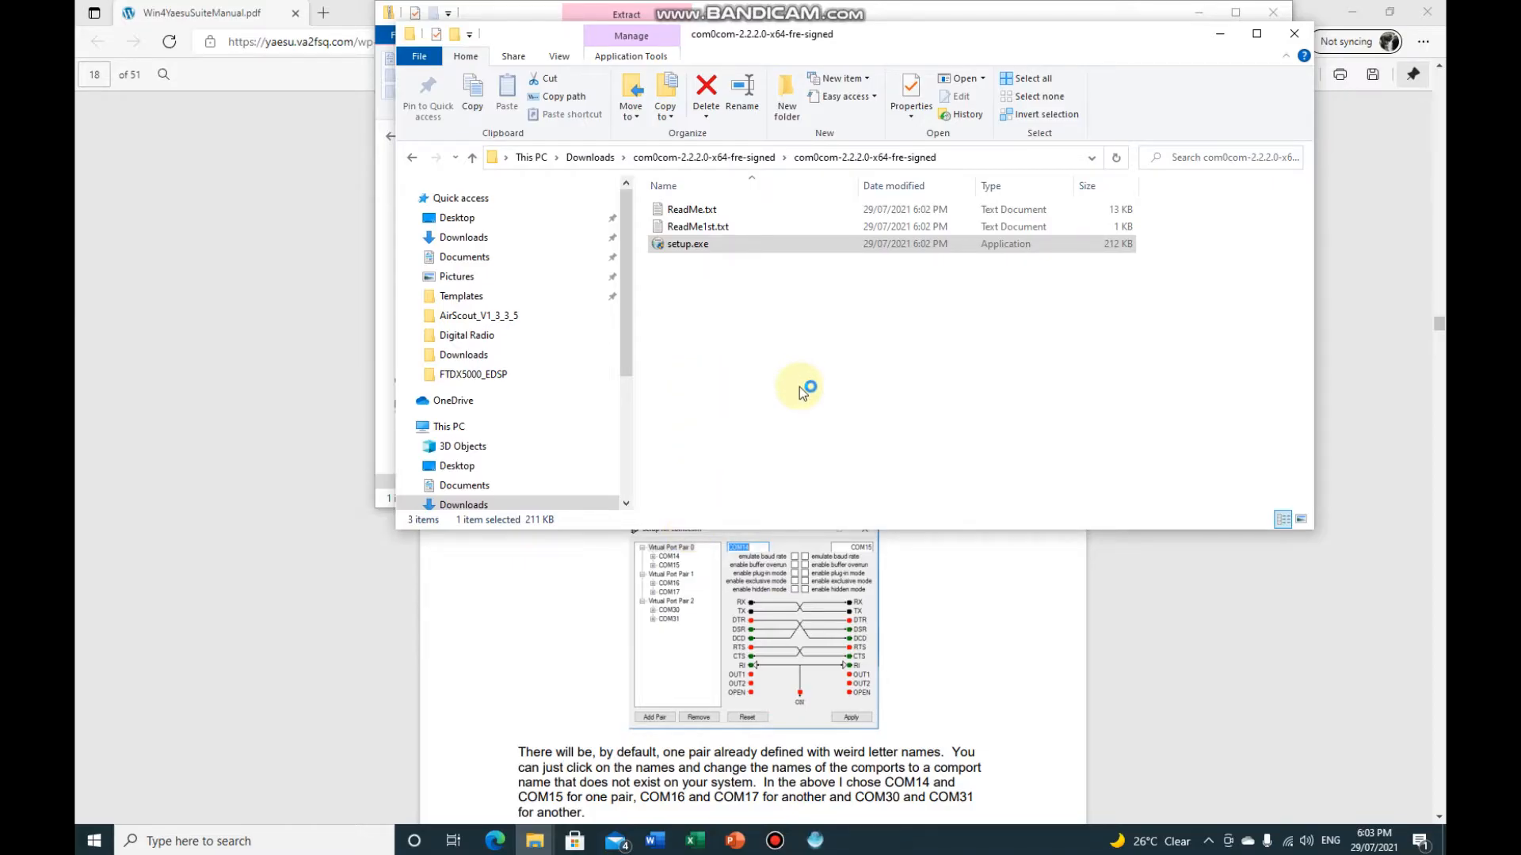
mouse_move(811, 405)
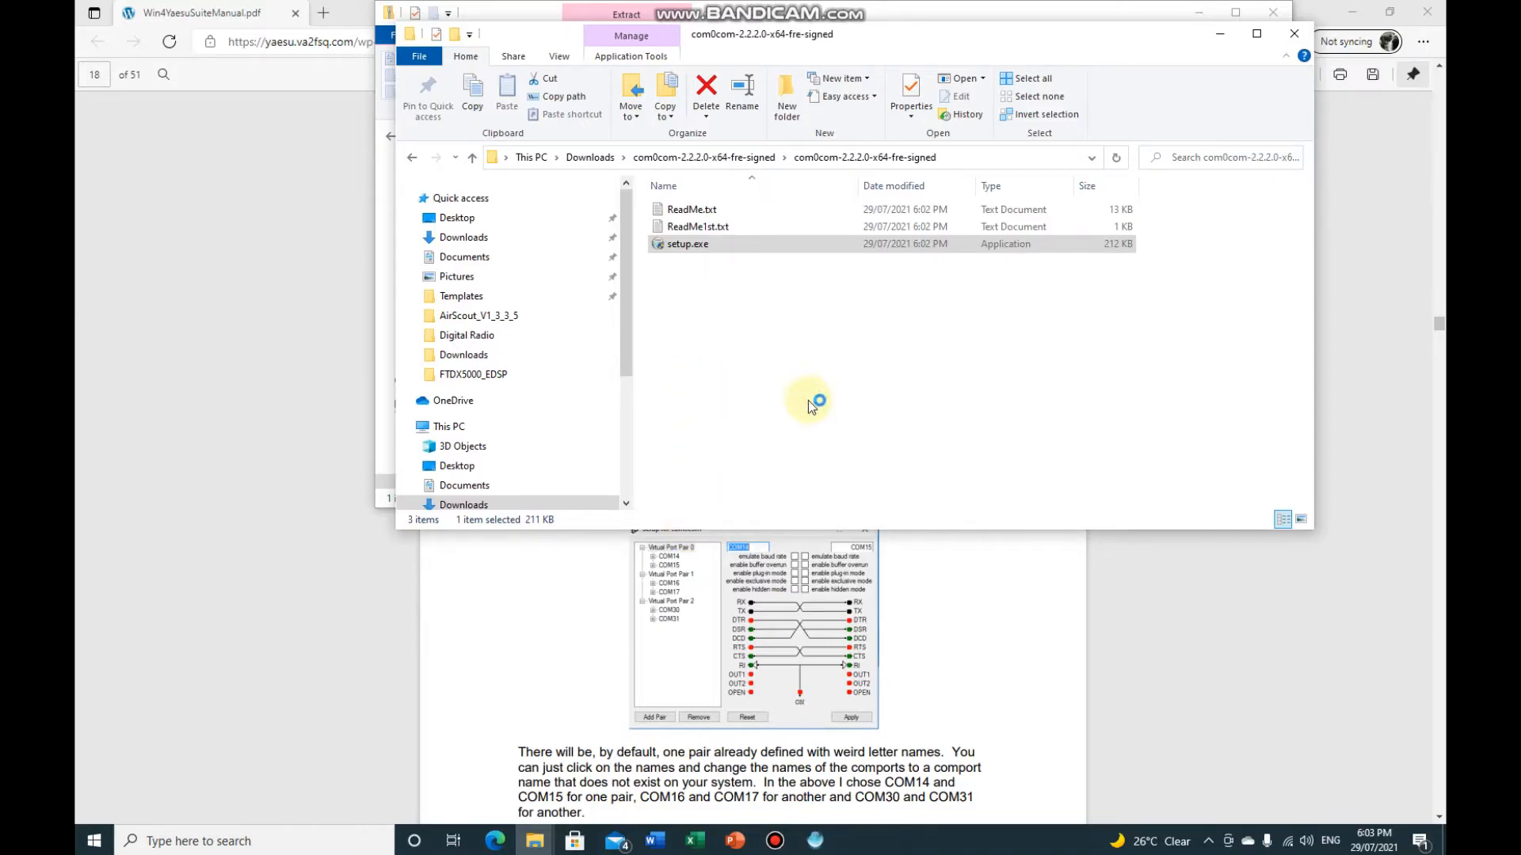
mouse_move(796, 426)
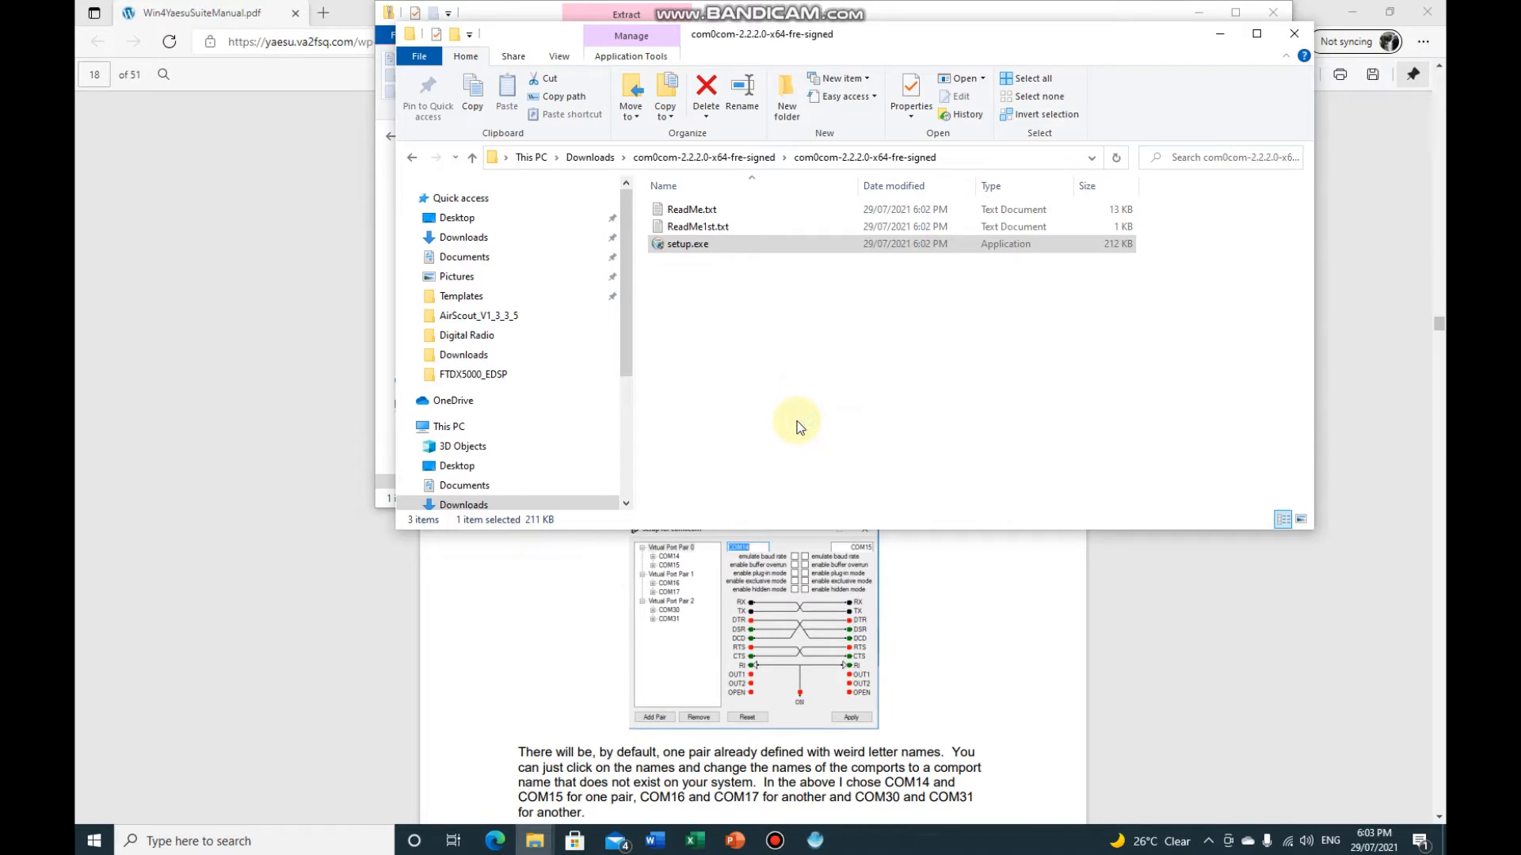
mouse_move(801, 463)
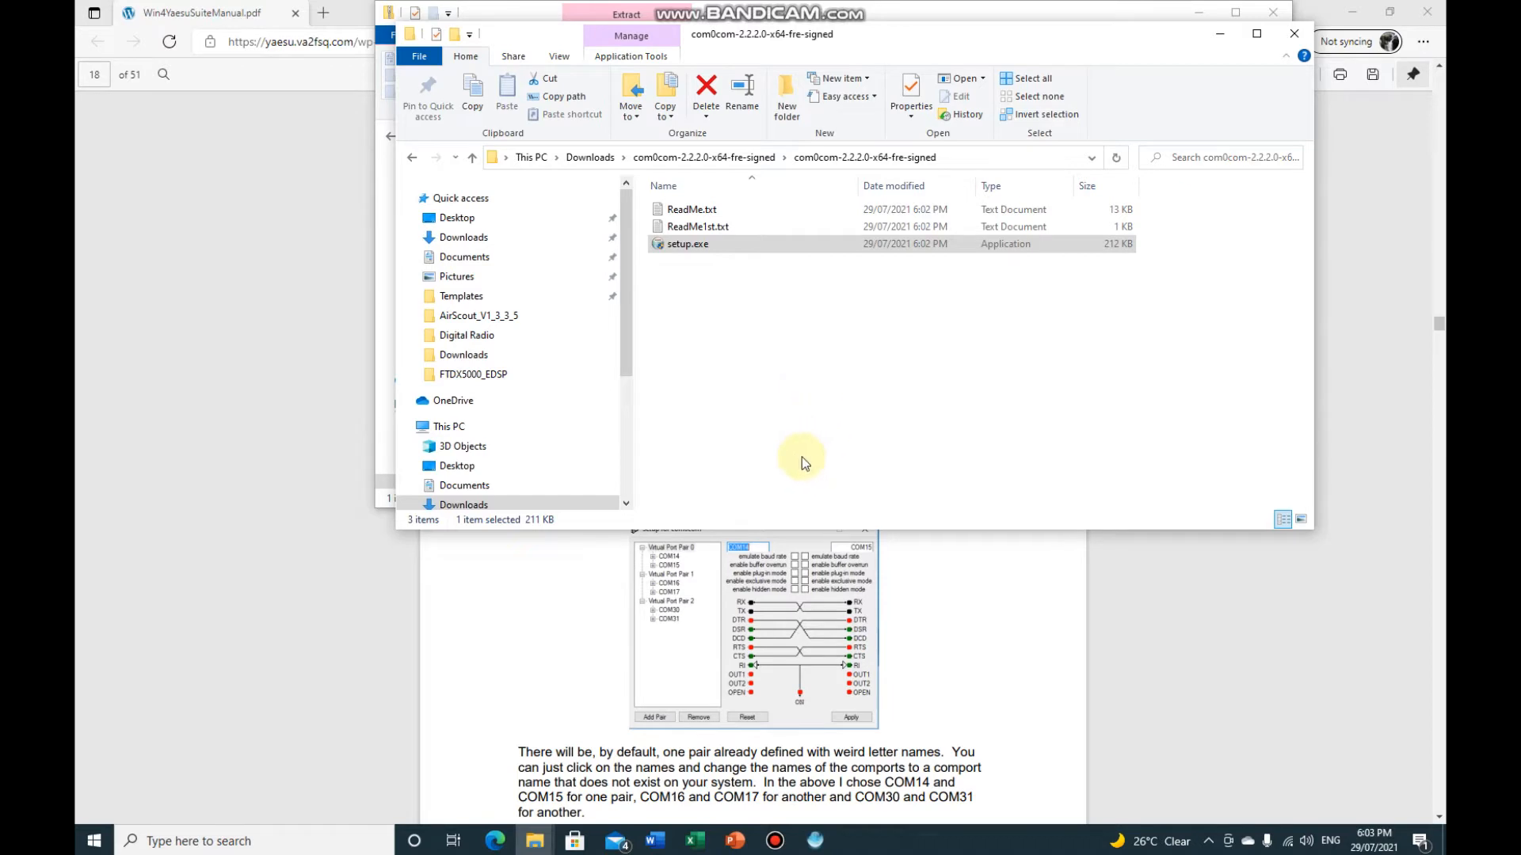
mouse_move(836, 480)
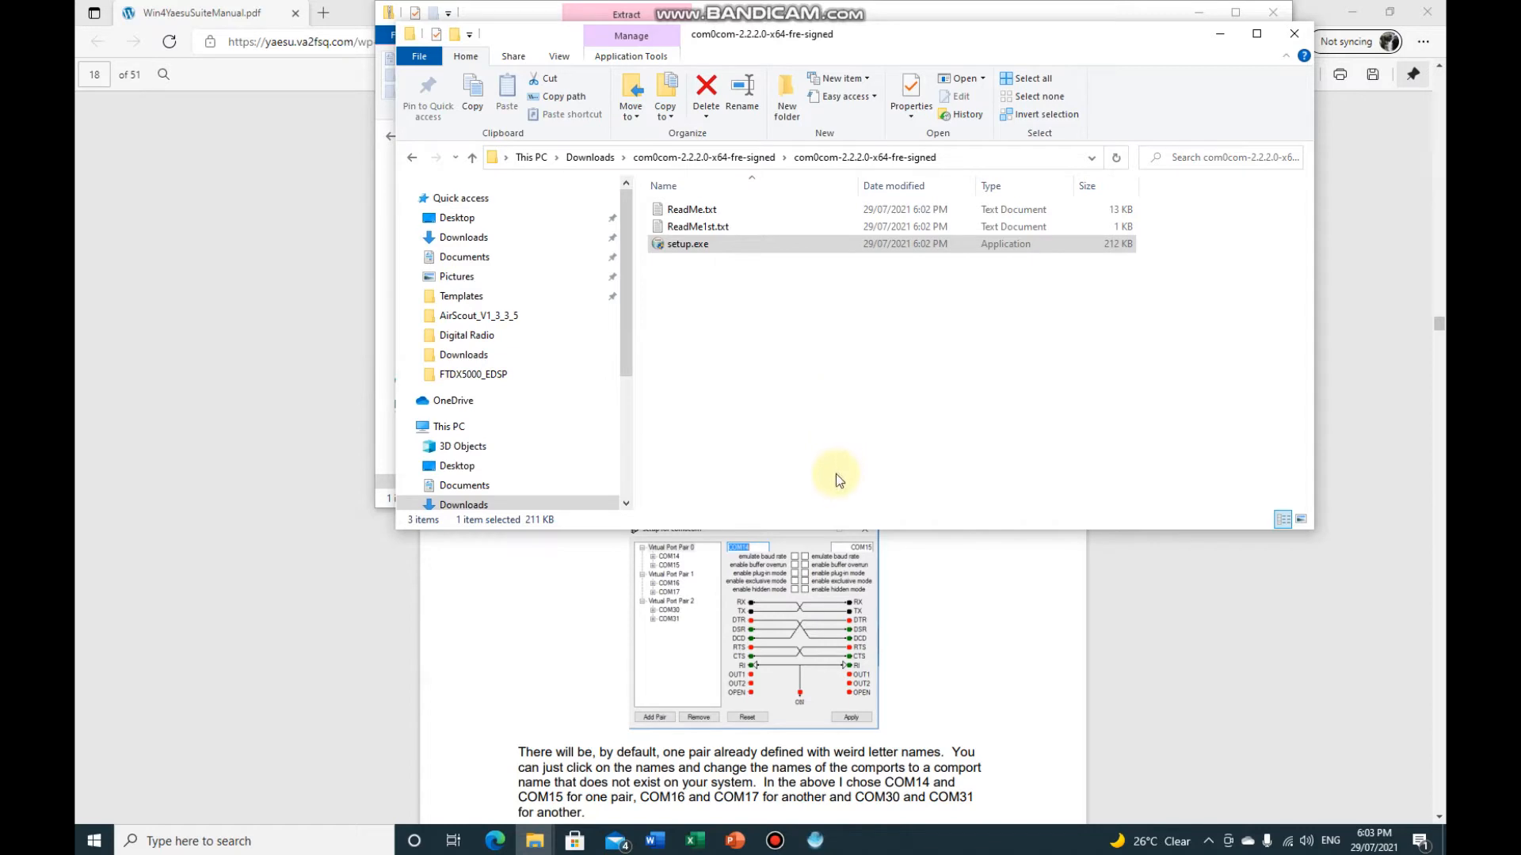
Run the com0com installer, accepting the GNU license and the default install folder
double_click(687, 244)
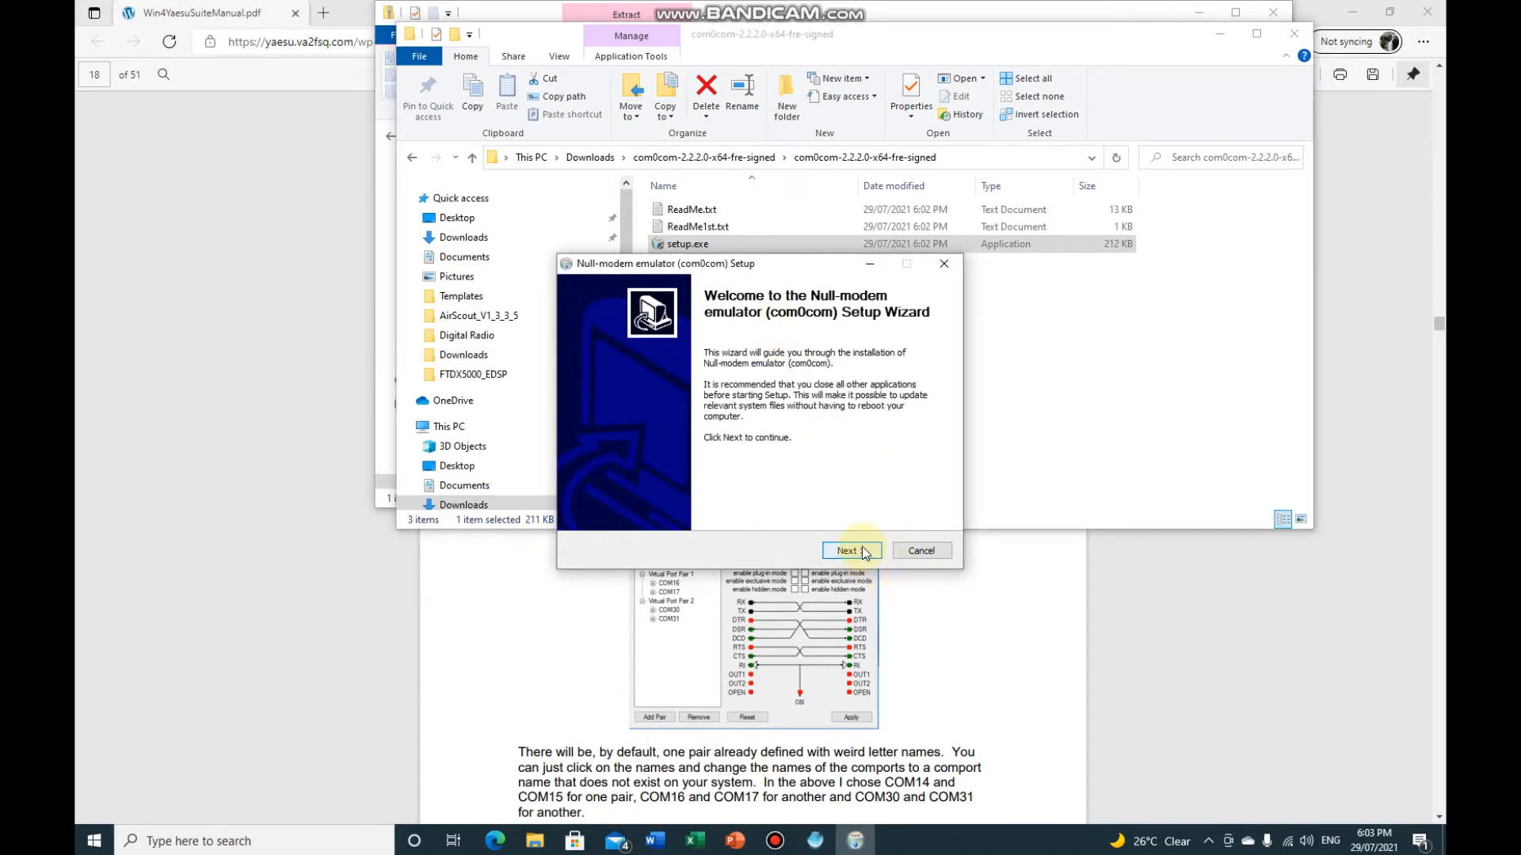
left_click(845, 551)
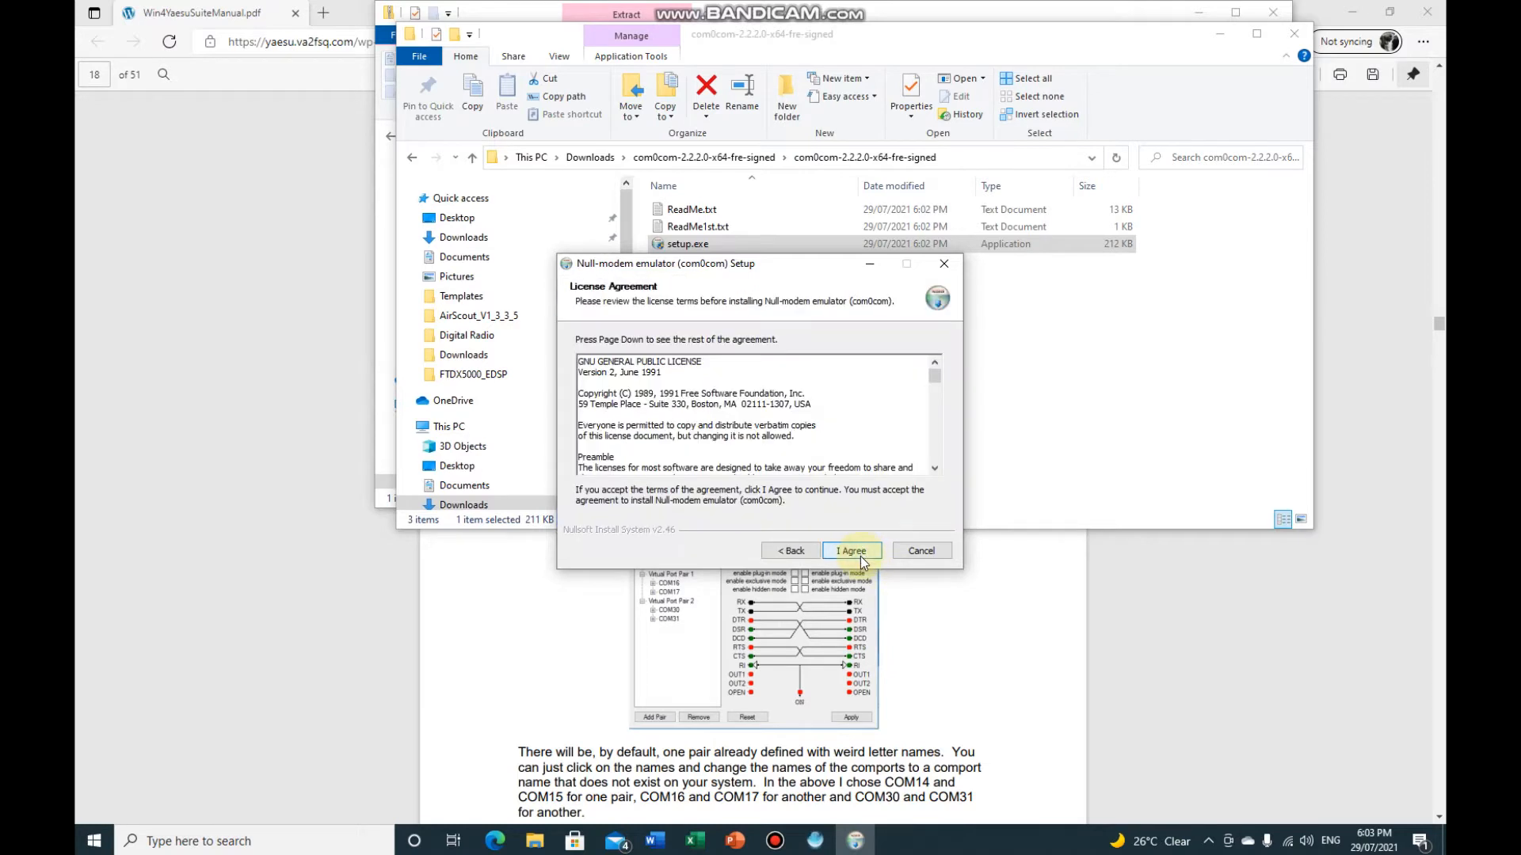
left_click(851, 550)
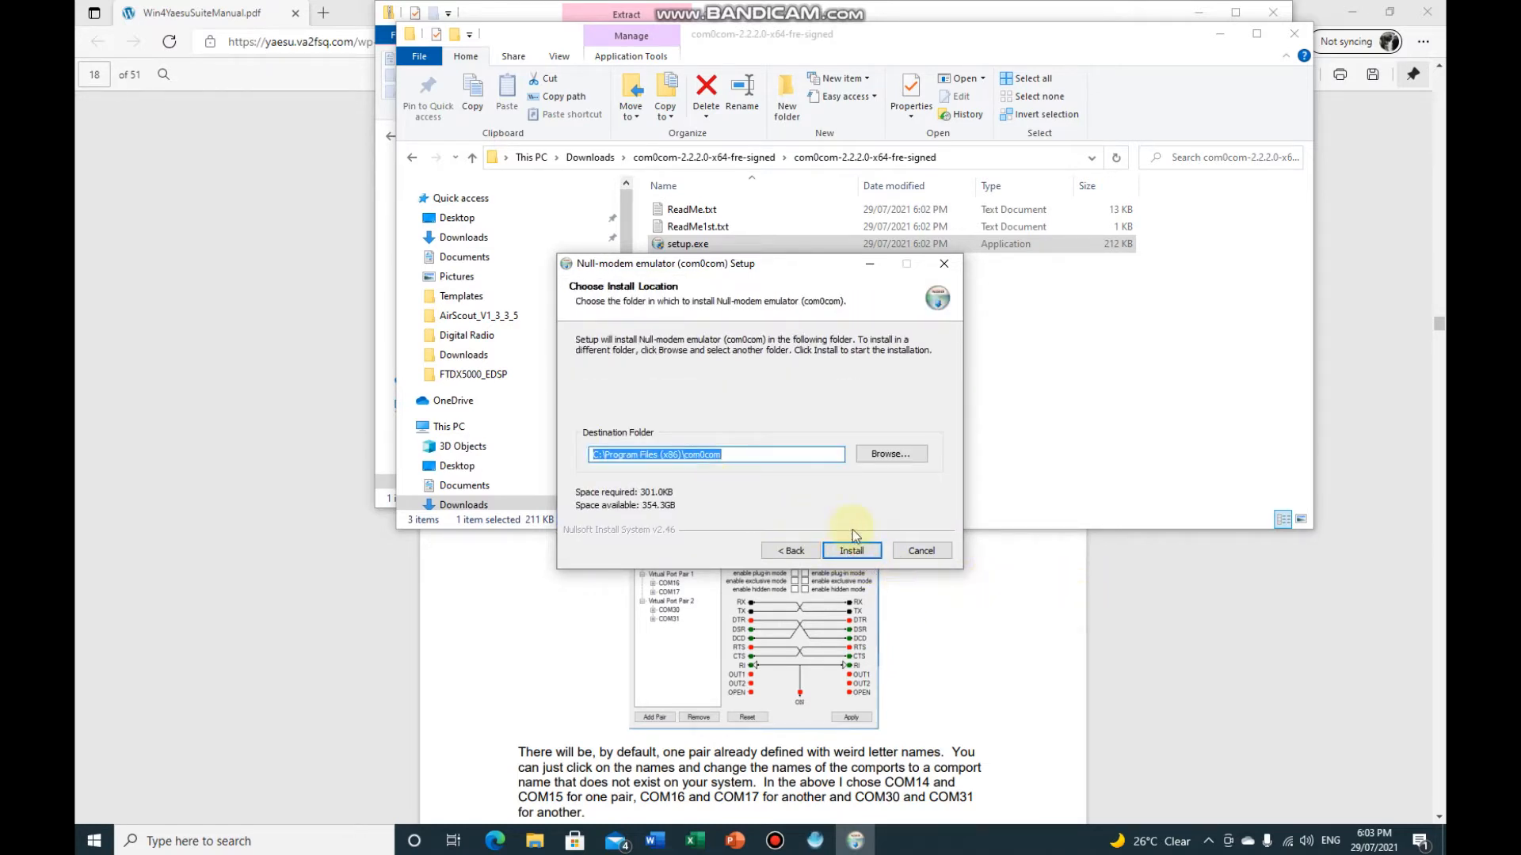
left_click(851, 550)
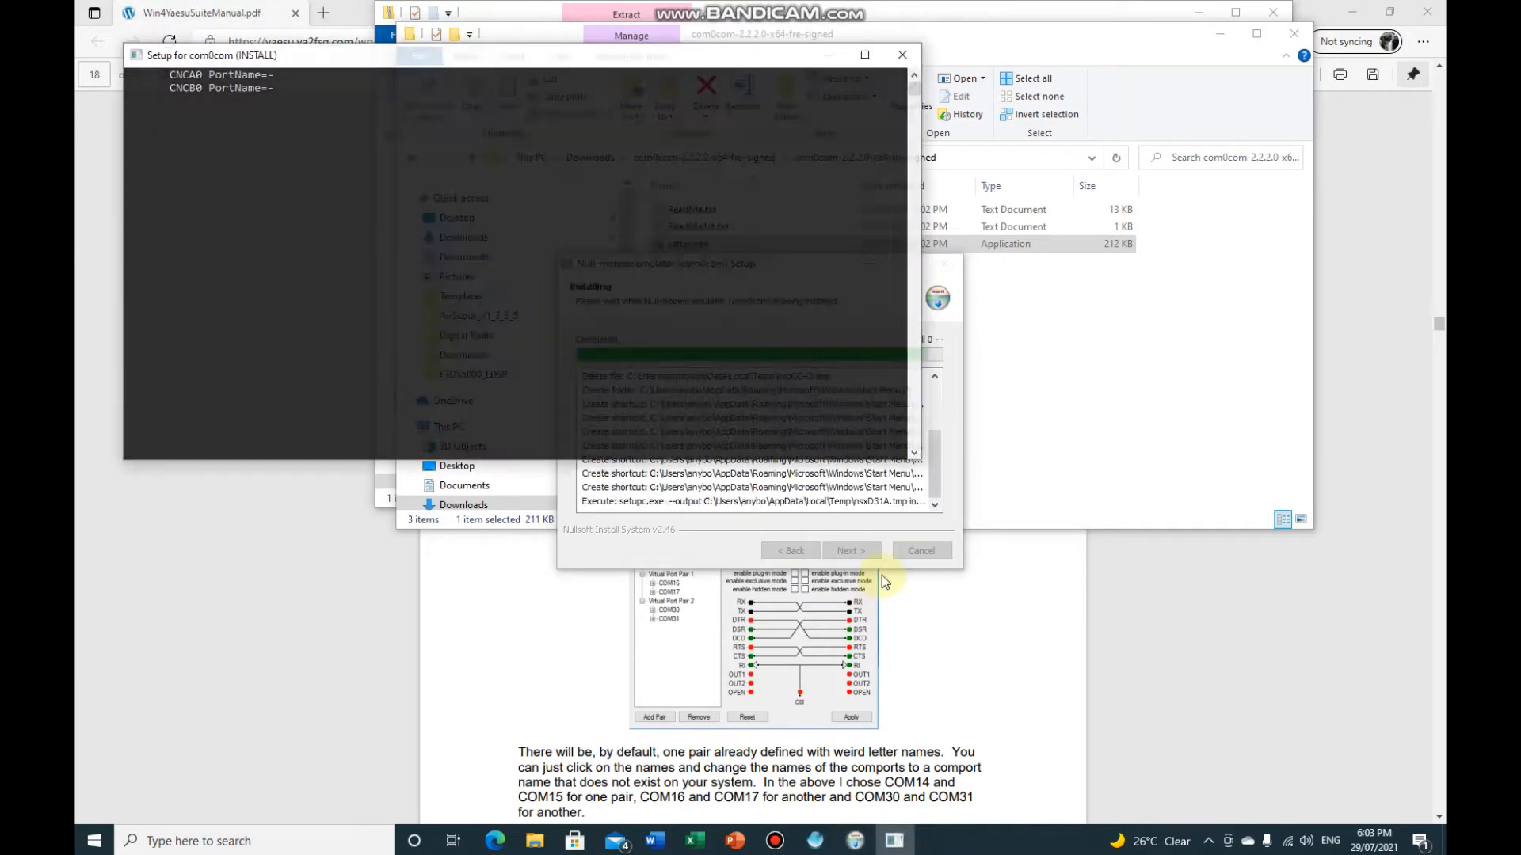
left_click(852, 549)
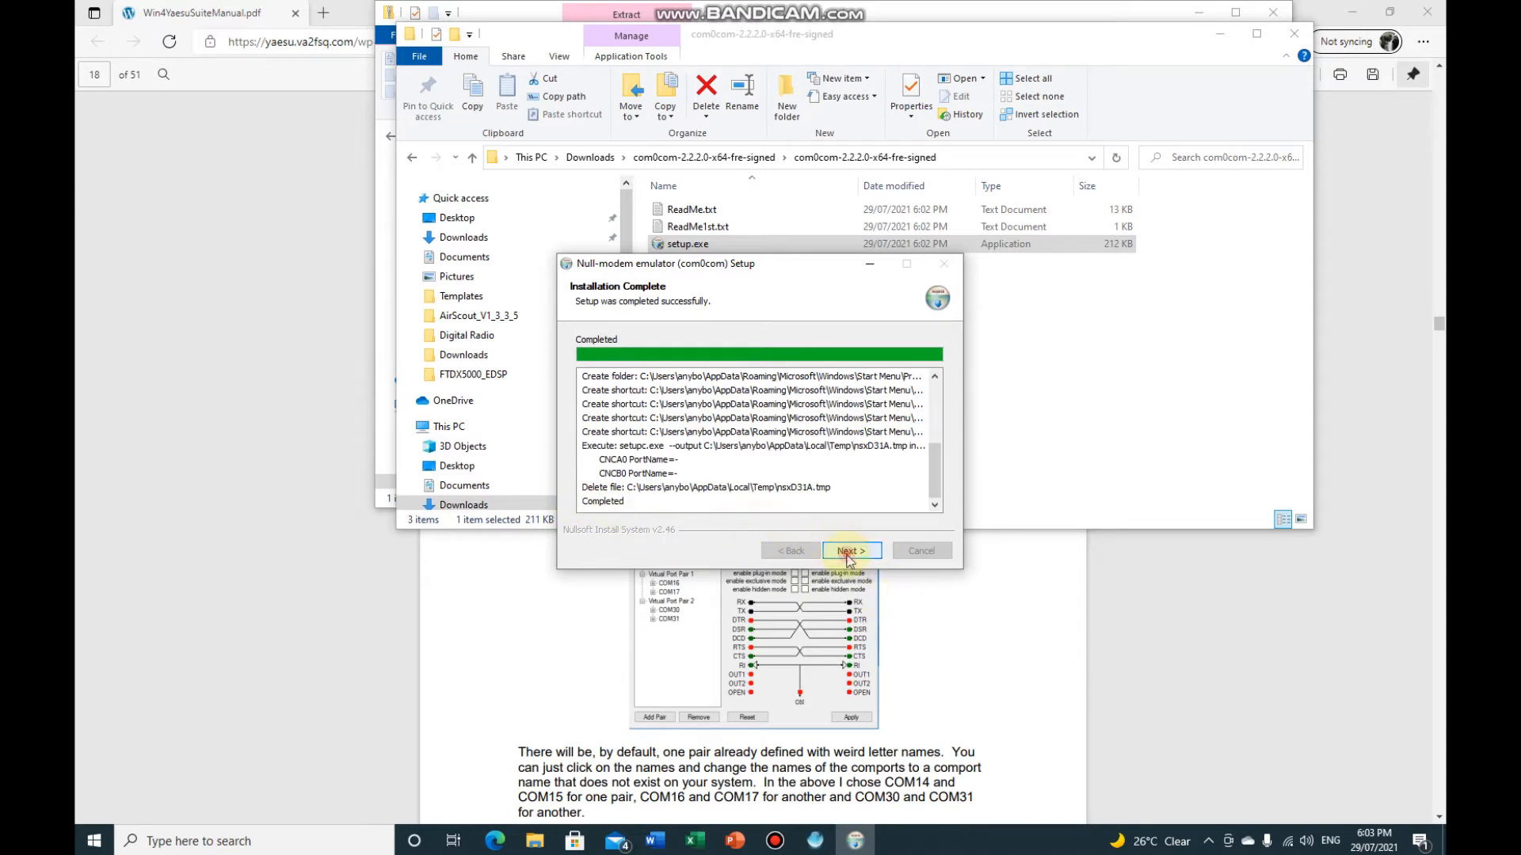
Finish and close the setup wizard after installation completes
left_click(851, 552)
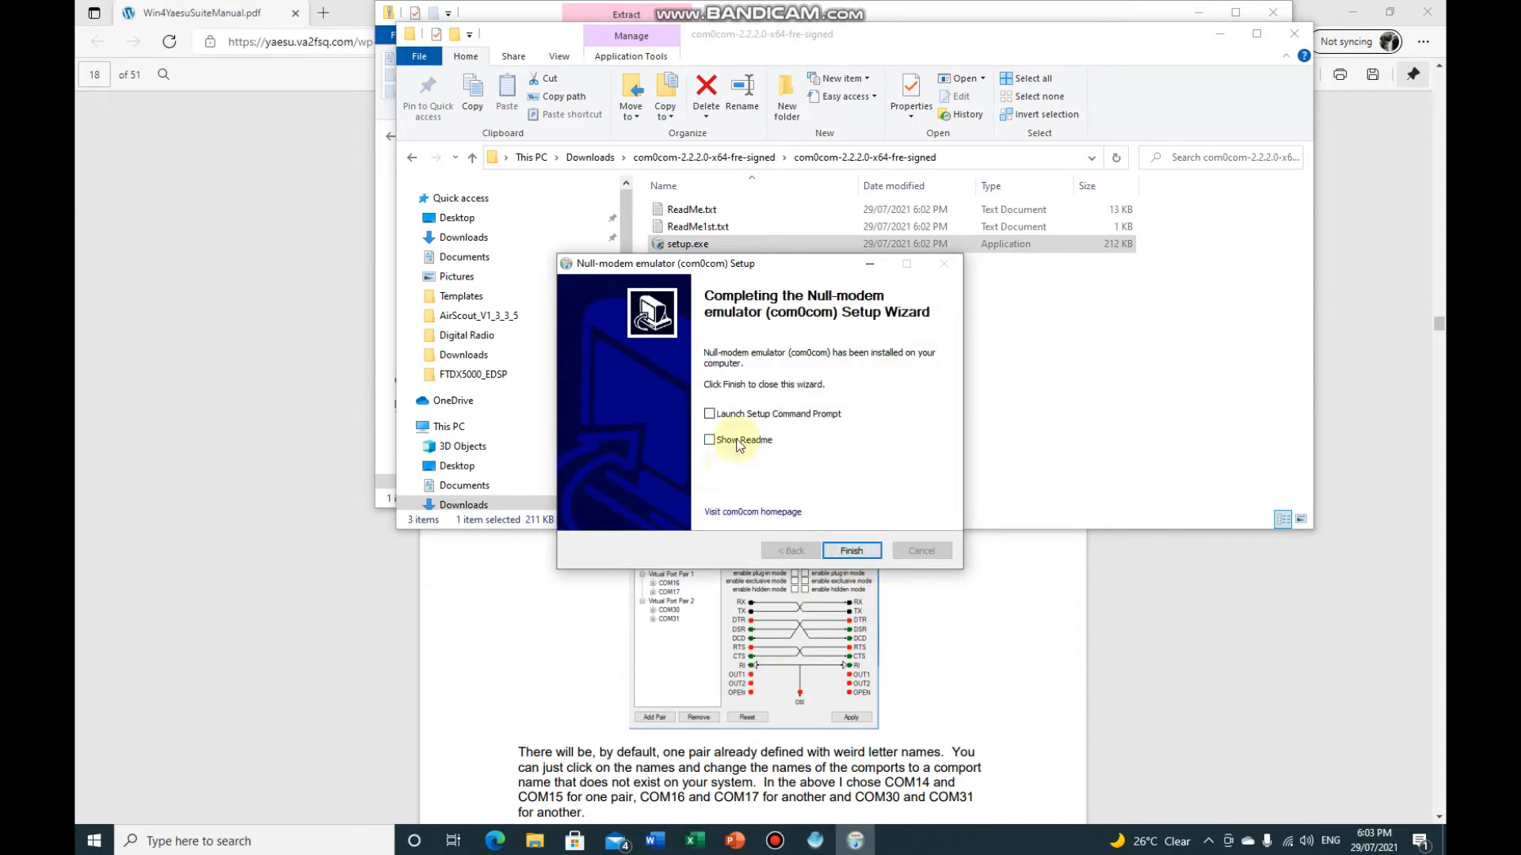
left_click(849, 550)
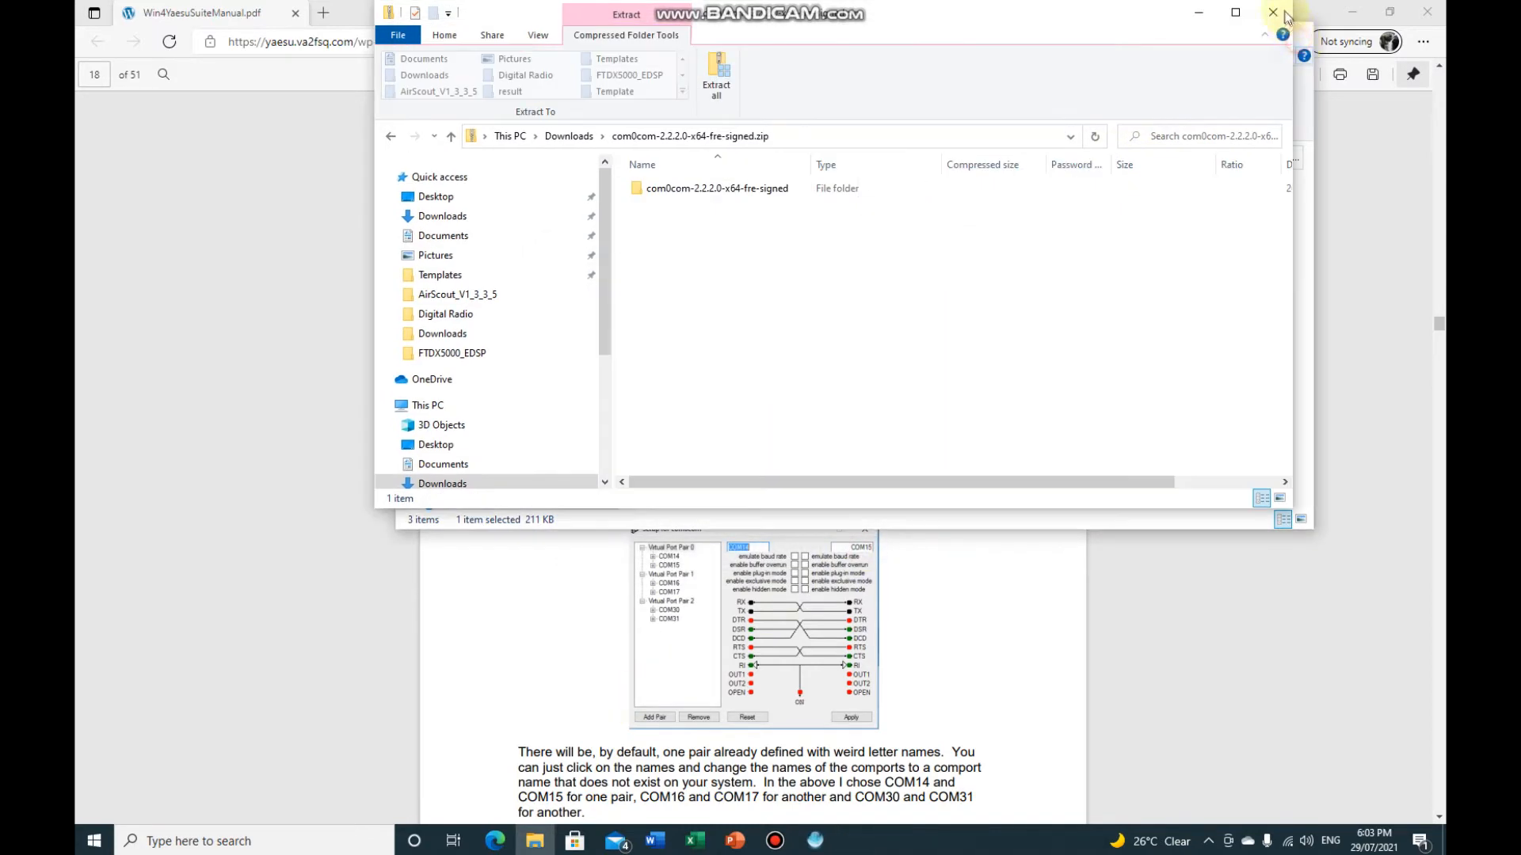
Close the compressed folder window to return to the desktop
left_click(1272, 12)
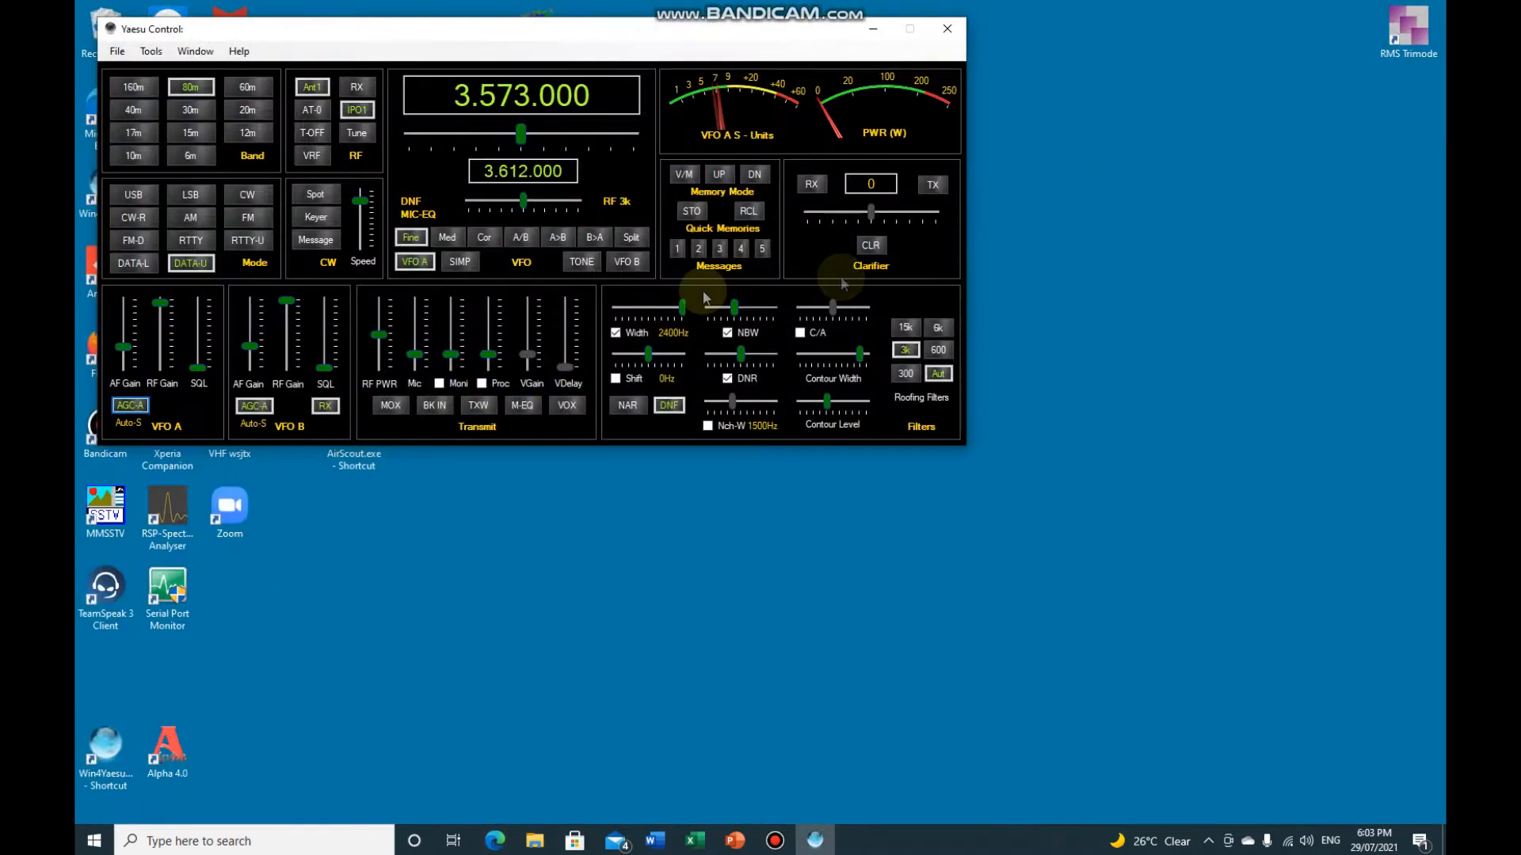
mouse_move(824, 166)
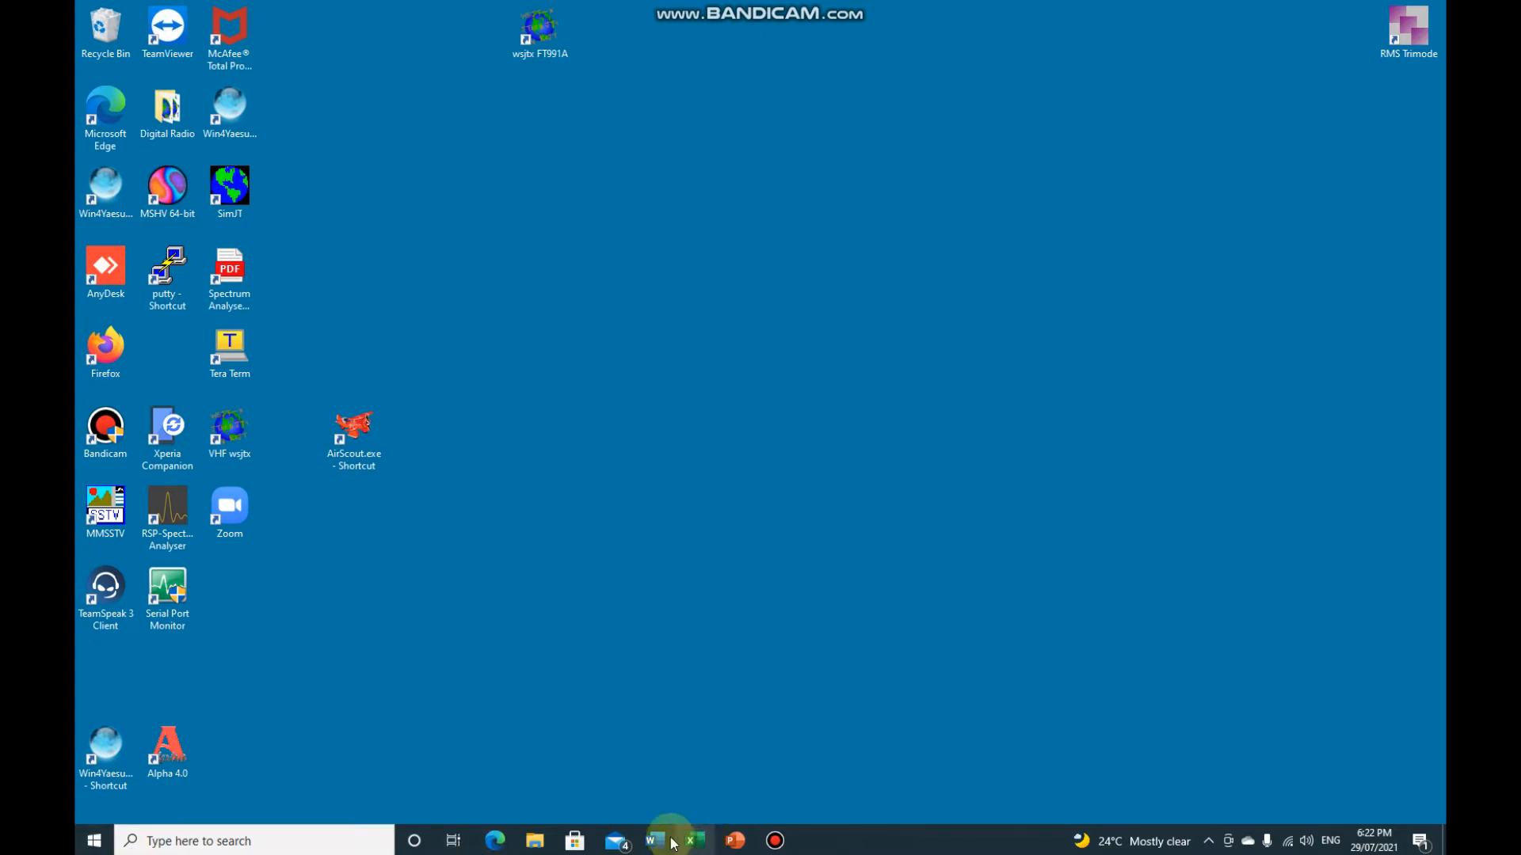
mouse_move(93, 840)
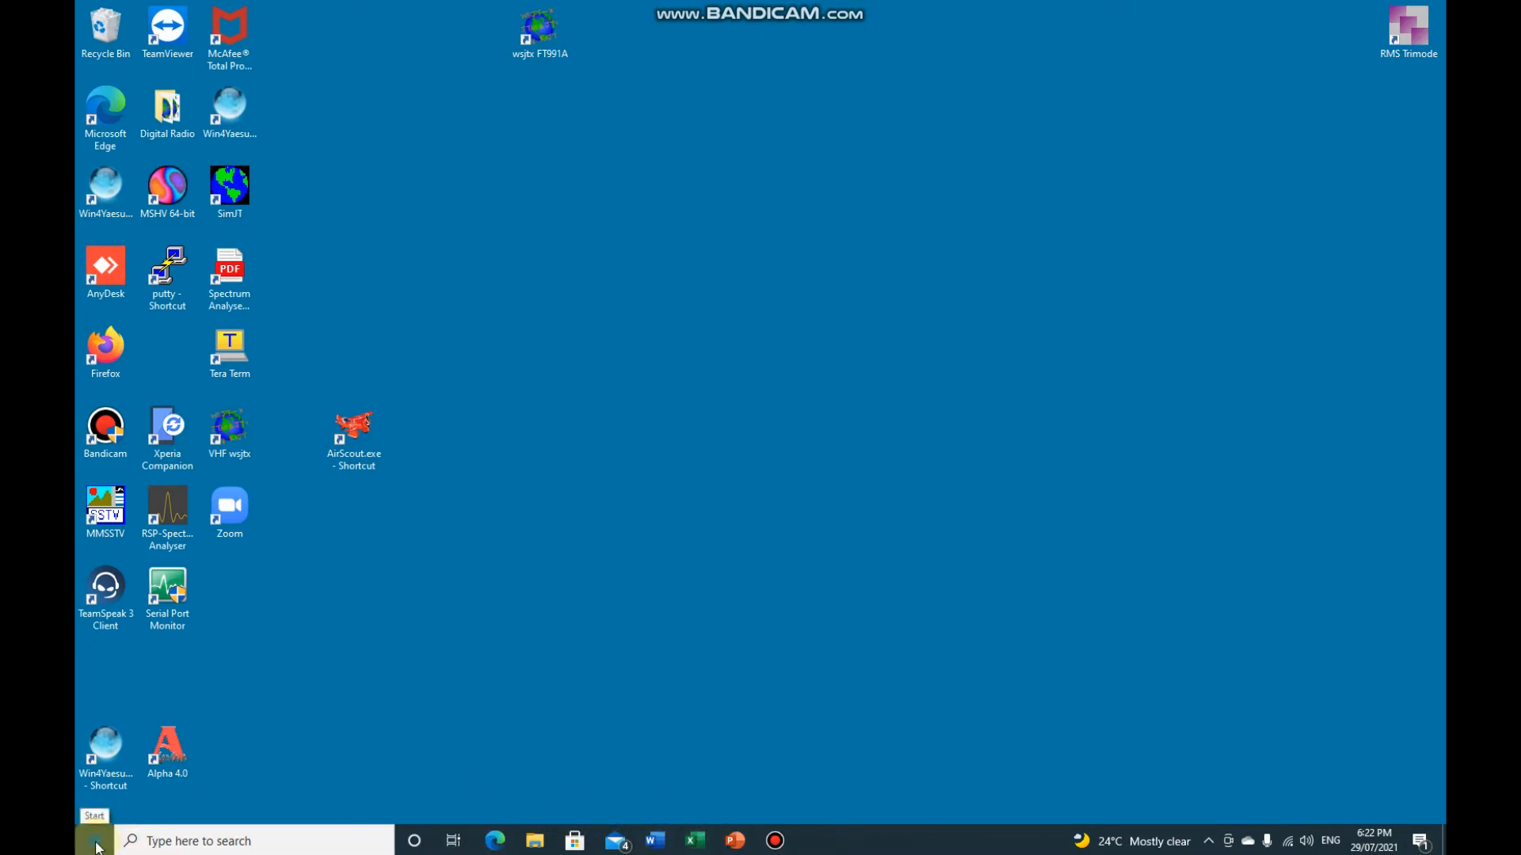
Launch com0com Setup from the Start menu, showing Pair 1 as COM20 and COM21
left_click(94, 841)
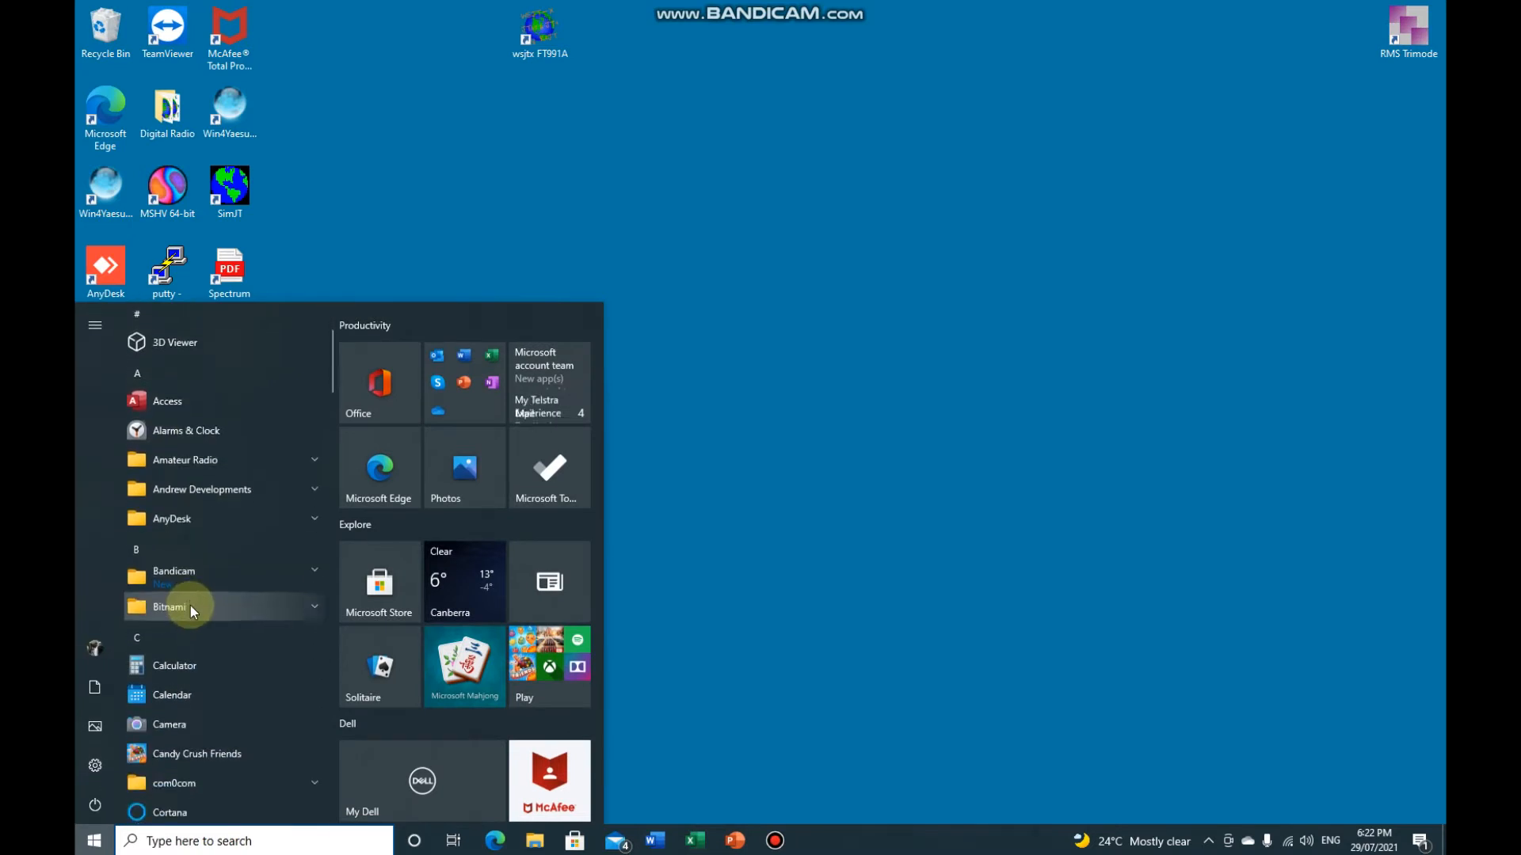
scroll("down", 3)
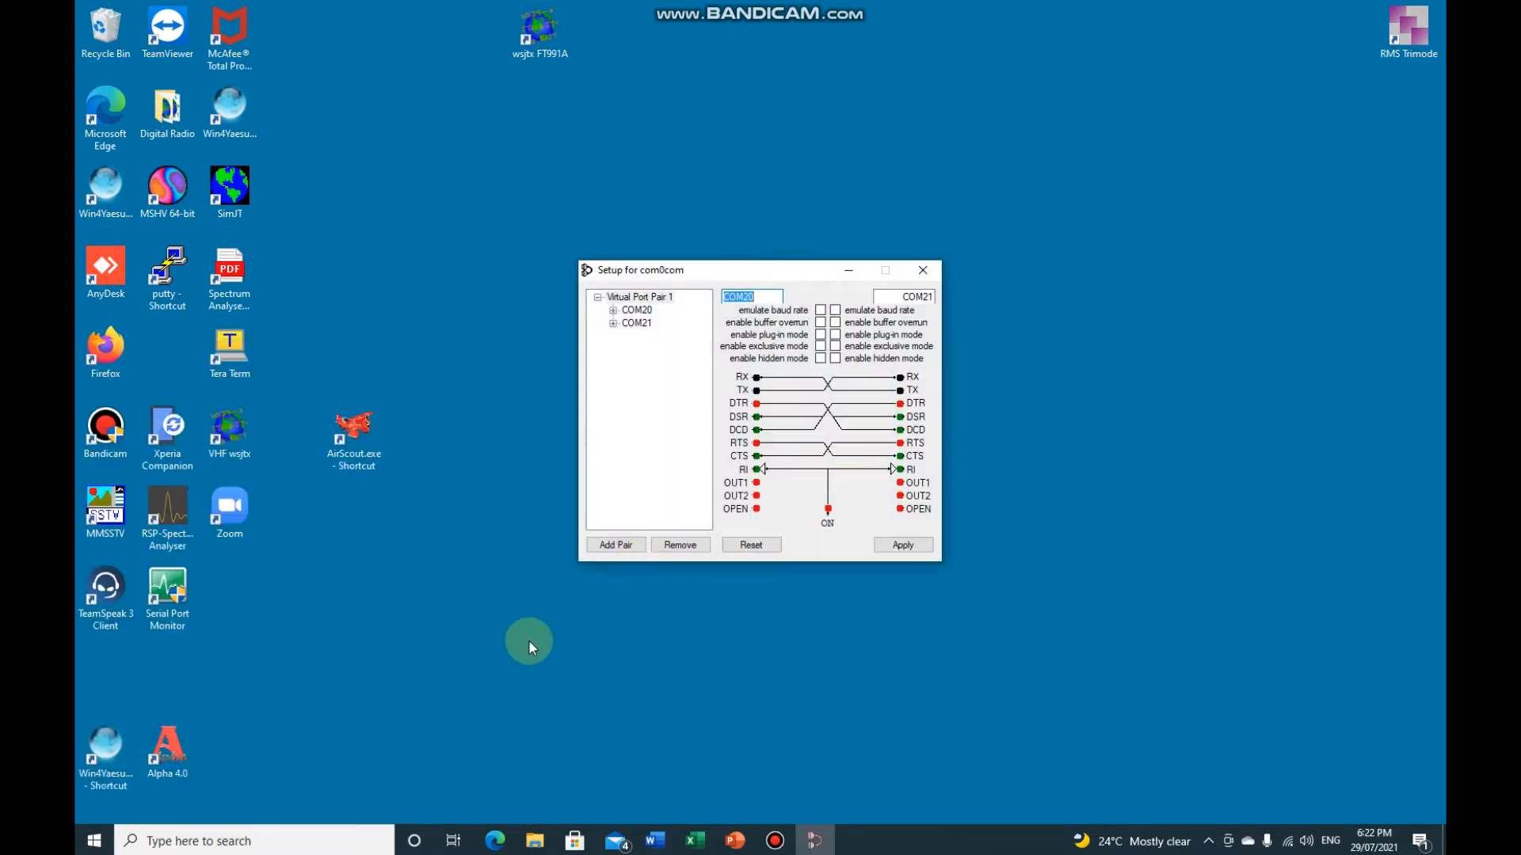
mouse_move(582, 609)
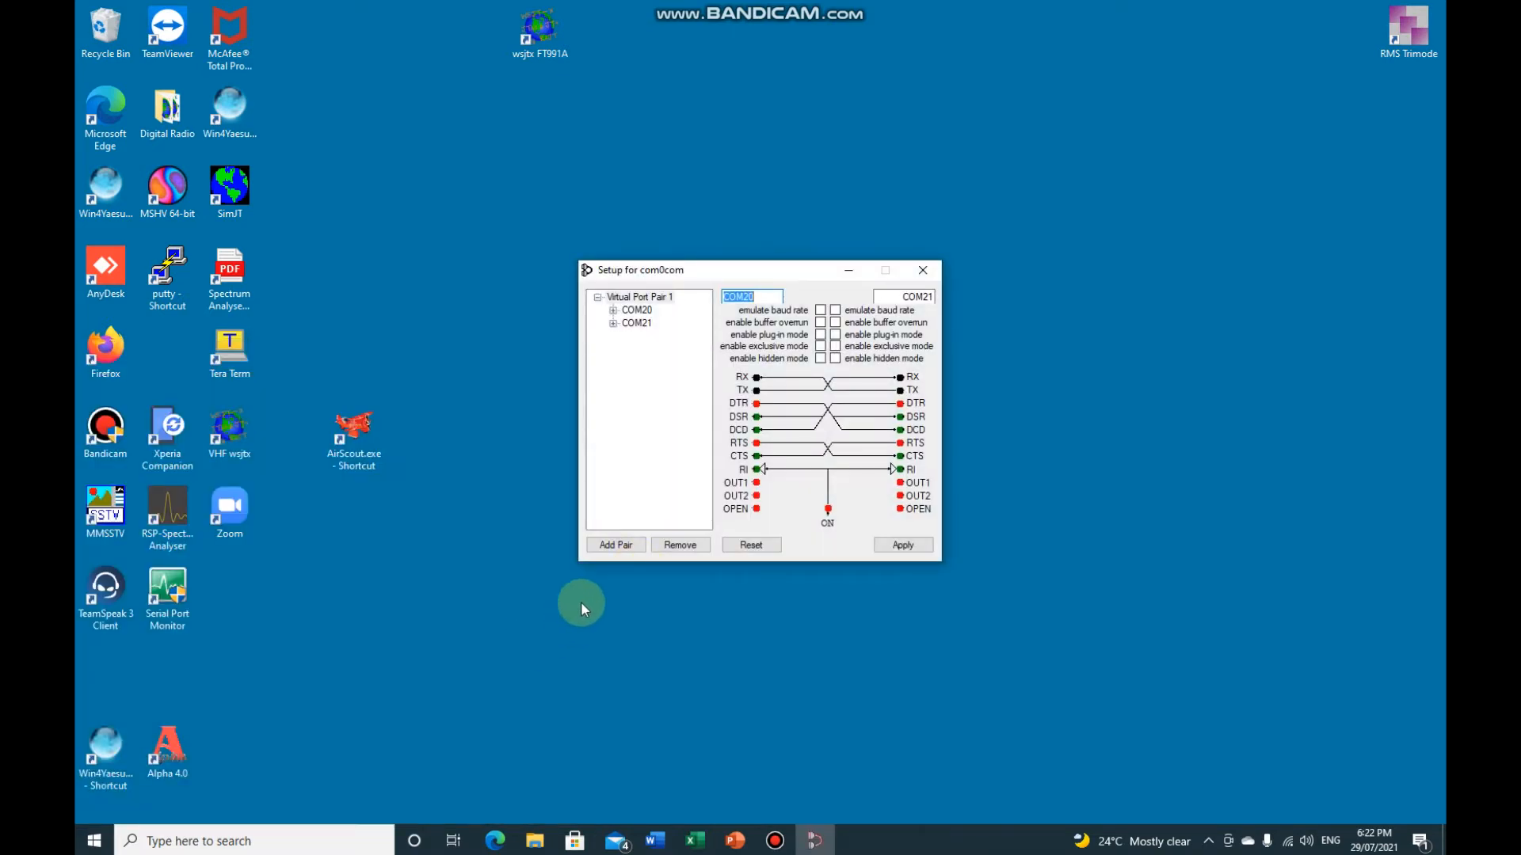
mouse_move(697, 429)
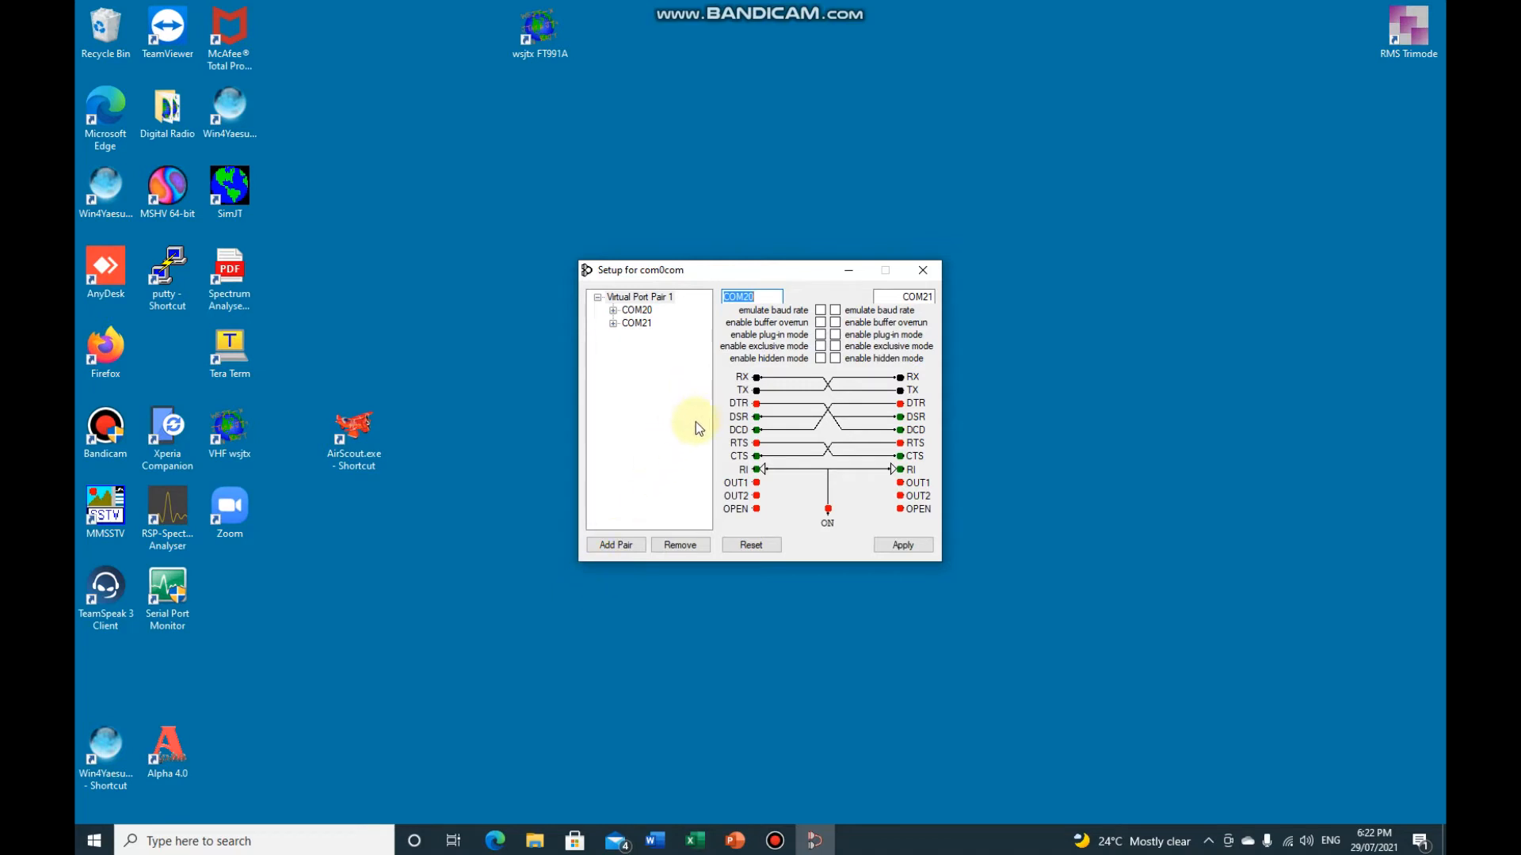
Rename Virtual Port Pair 1 to COM30 and COM31 and apply the change
left_click(764, 296)
type("3")
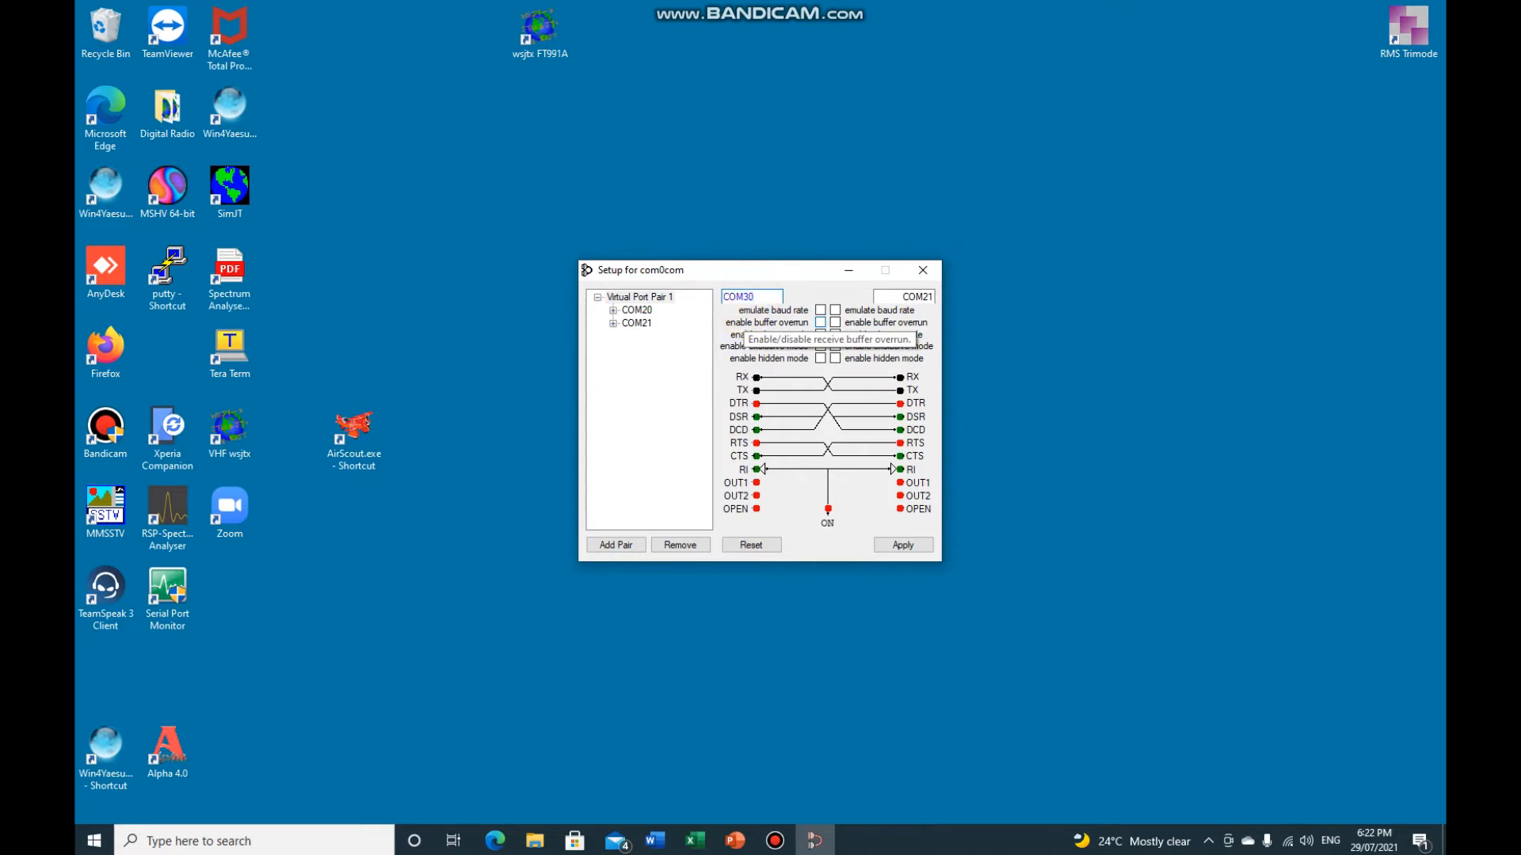
left_click(917, 297)
type("3")
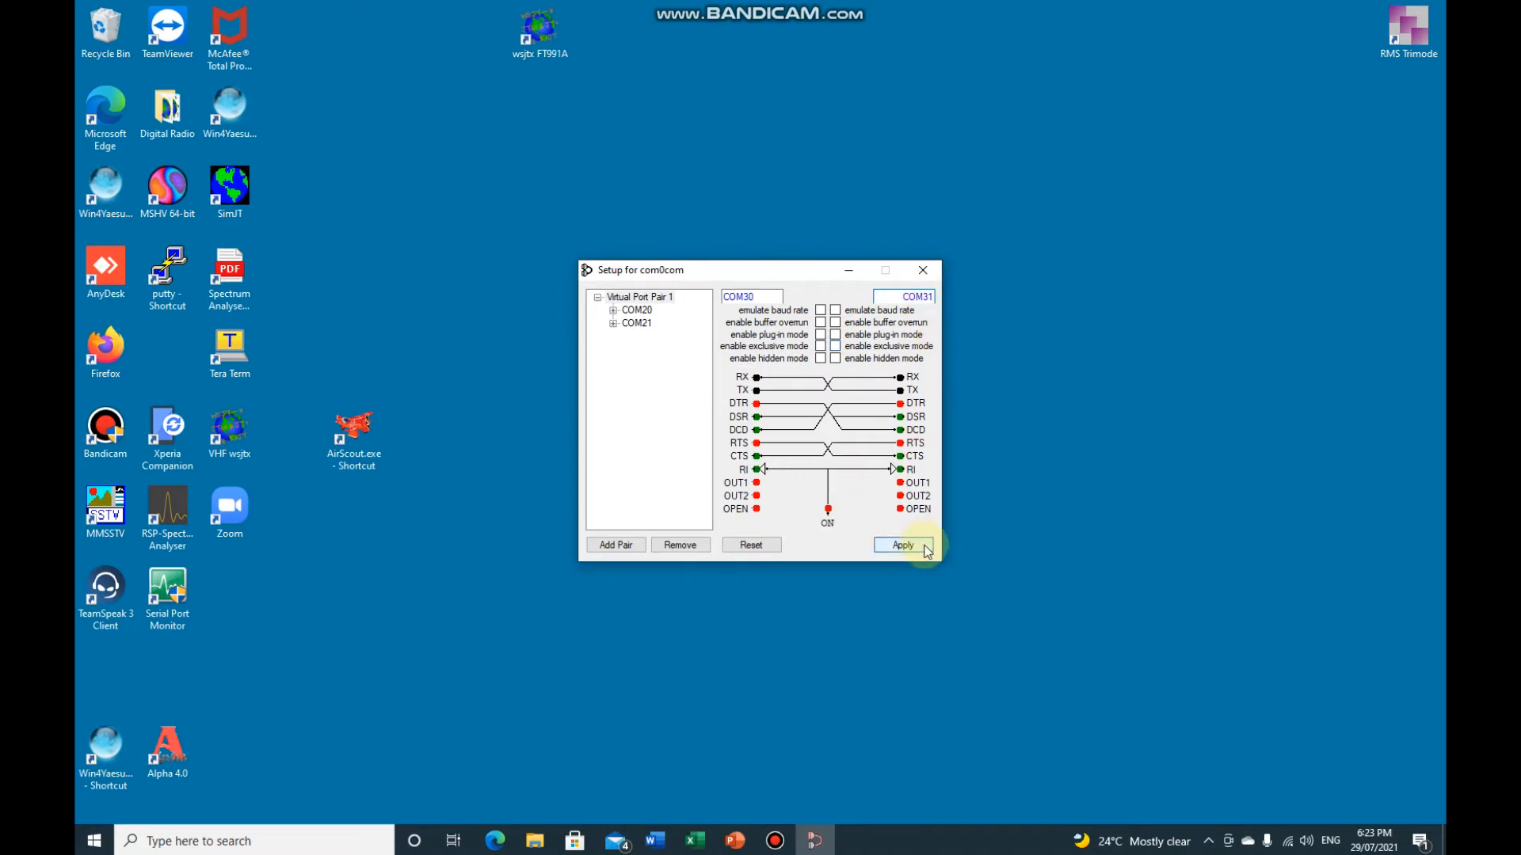
left_click(902, 544)
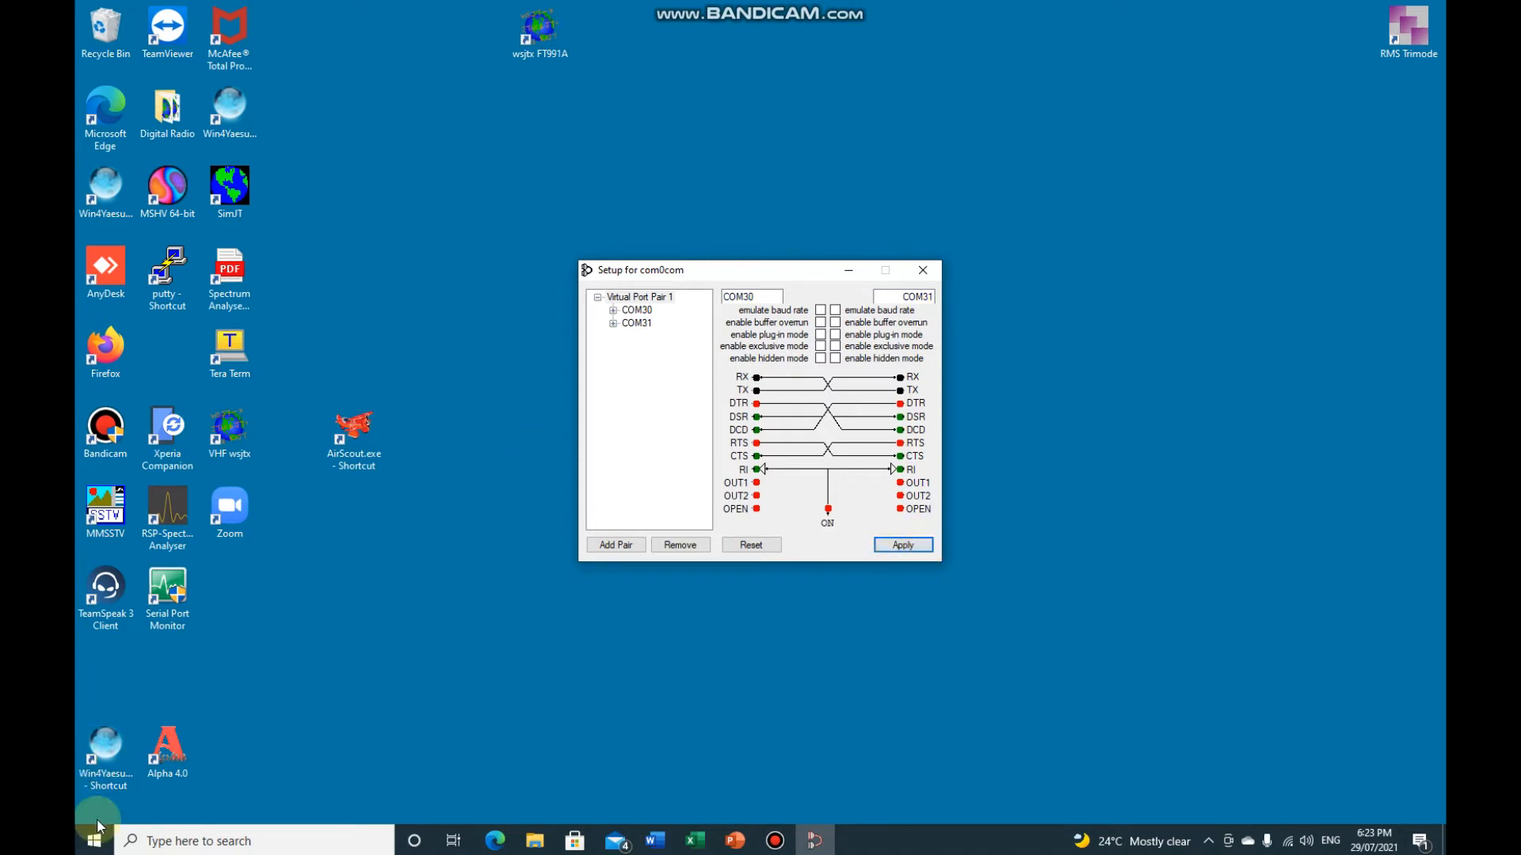
right_click(93, 837)
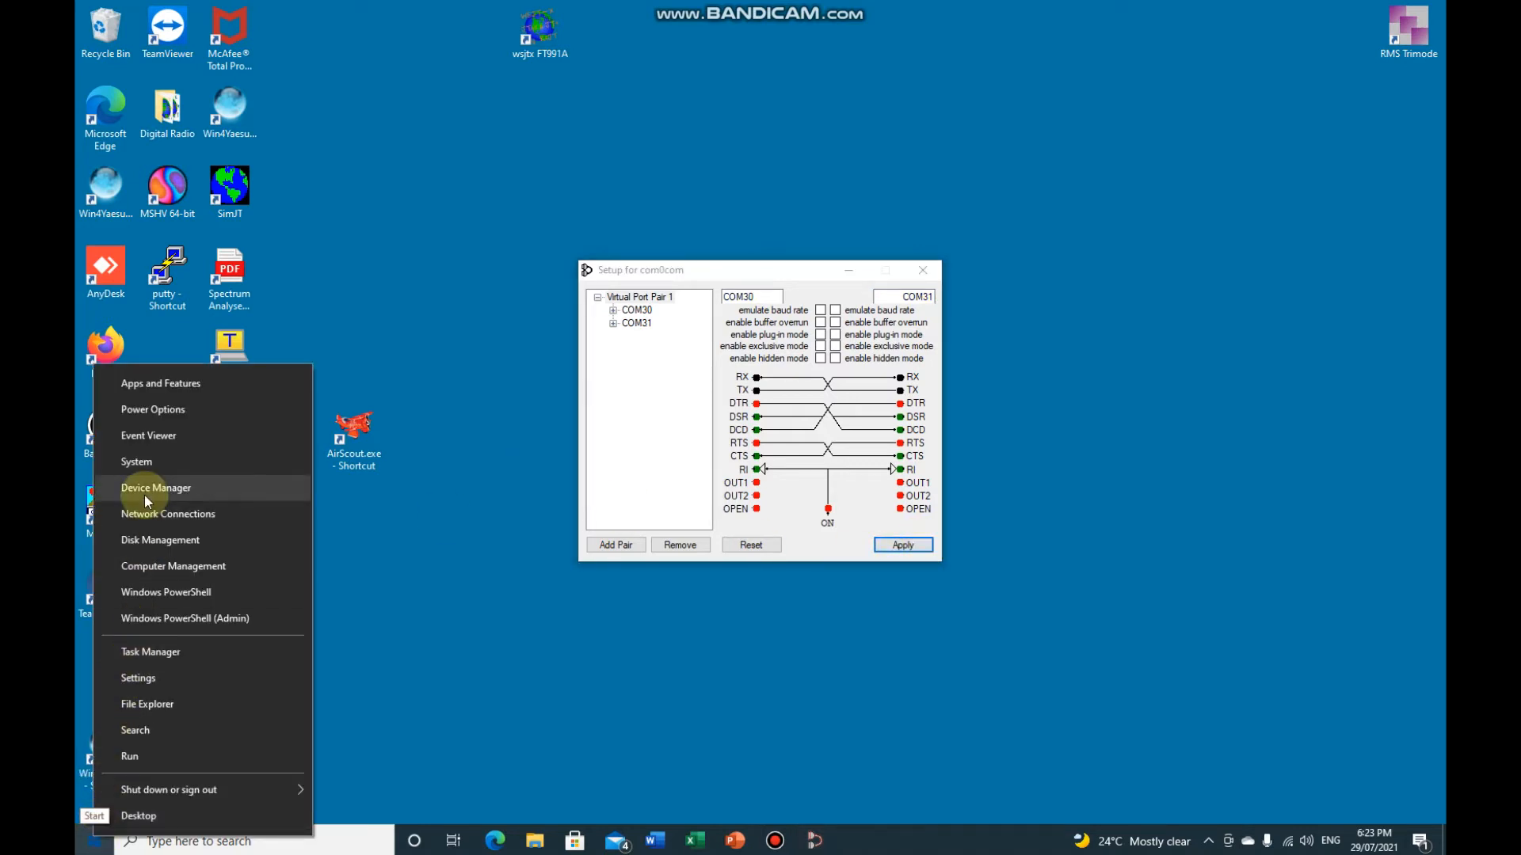
left_click(155, 488)
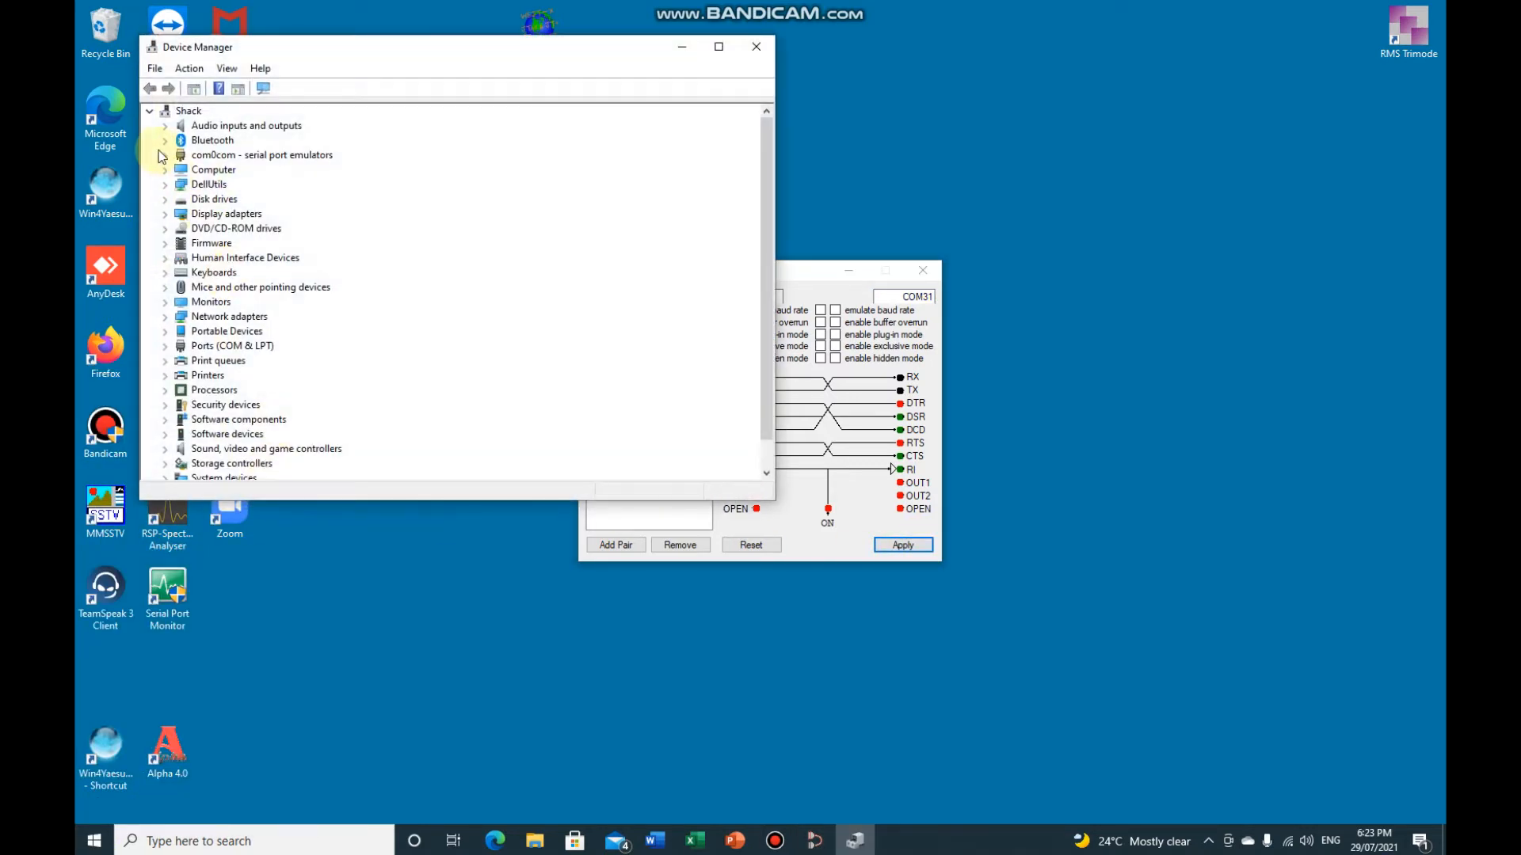
left_click(165, 154)
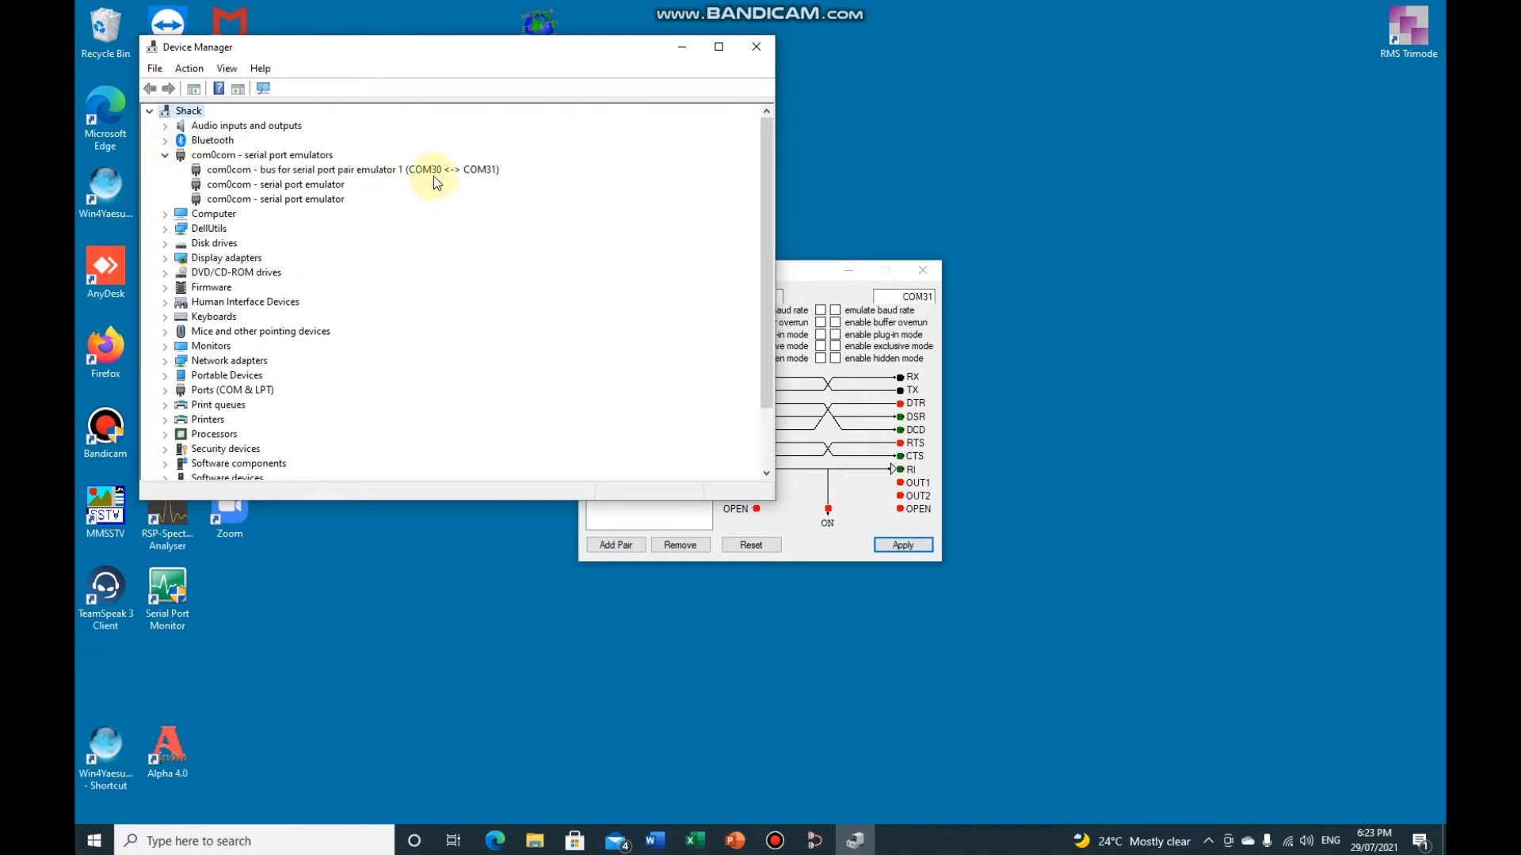
mouse_move(491, 184)
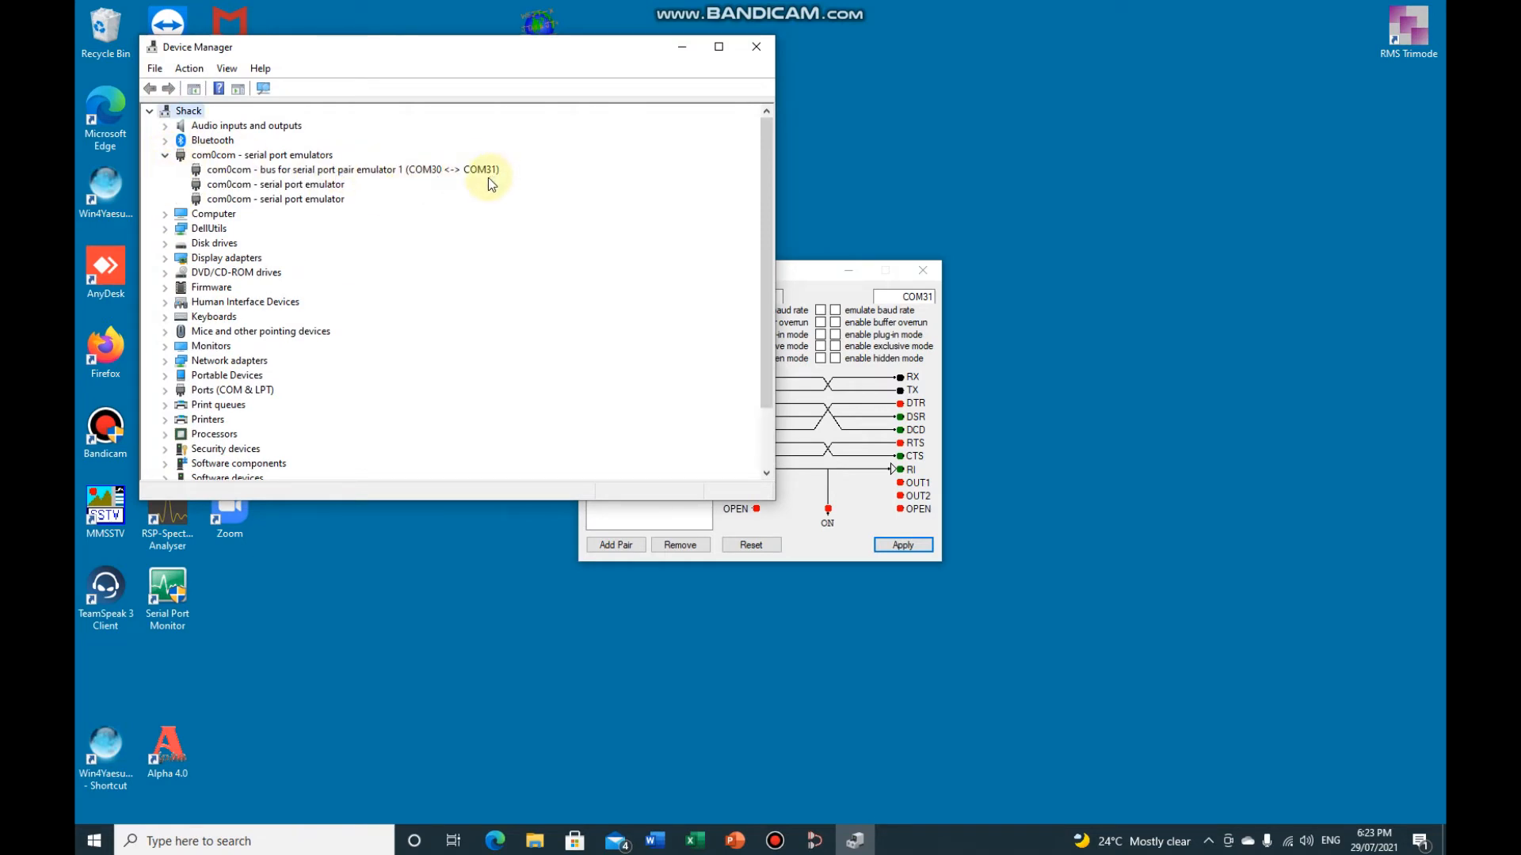
left_click(756, 46)
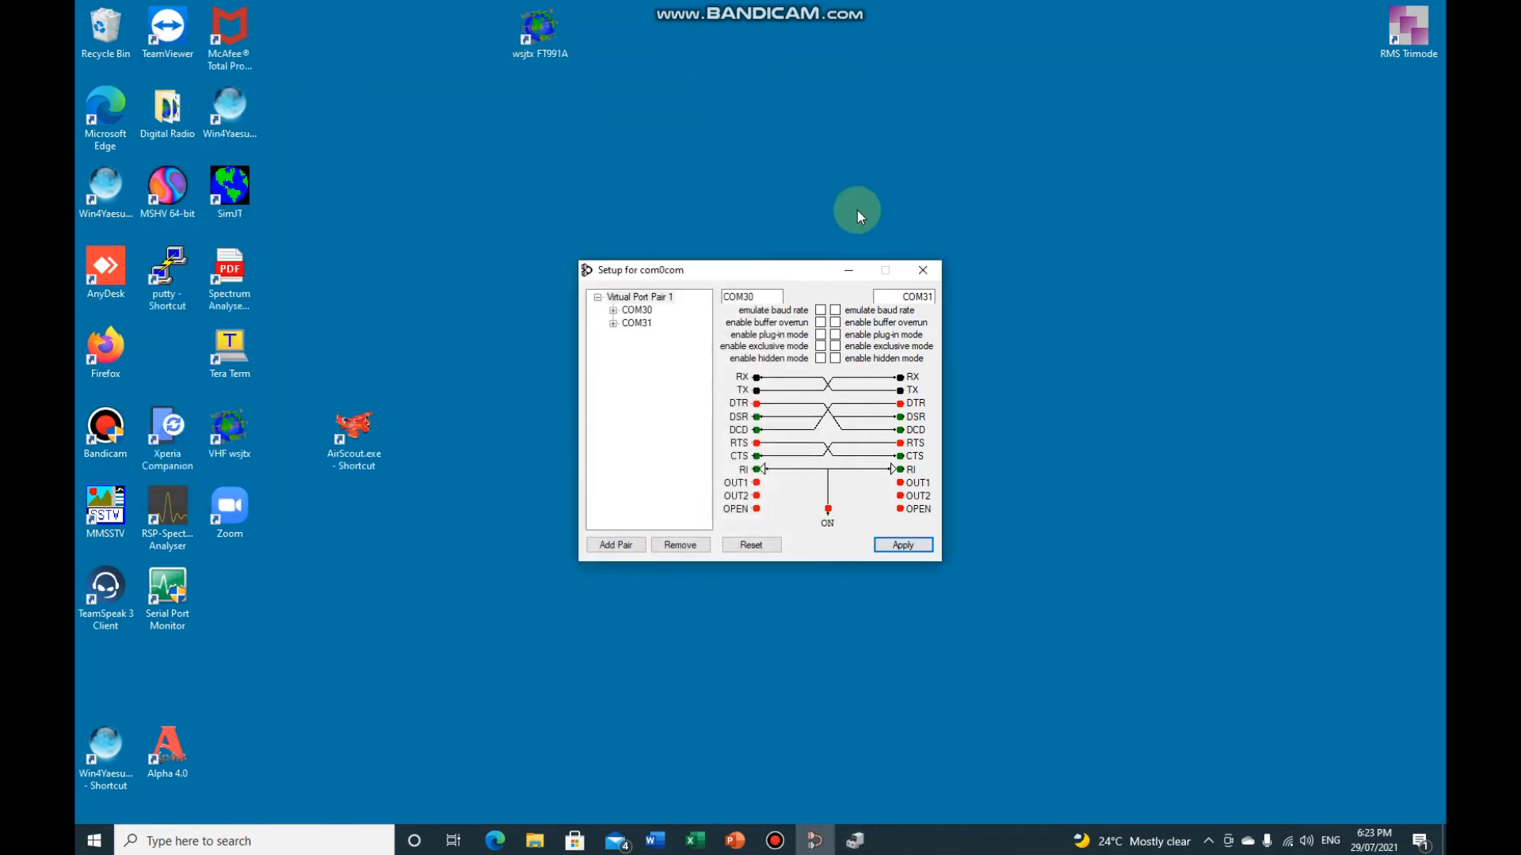
Close com0com setup and bring up Win4YaesuSuite's Settings via Tools, showing COM3 at 38400 baud
left_click(920, 269)
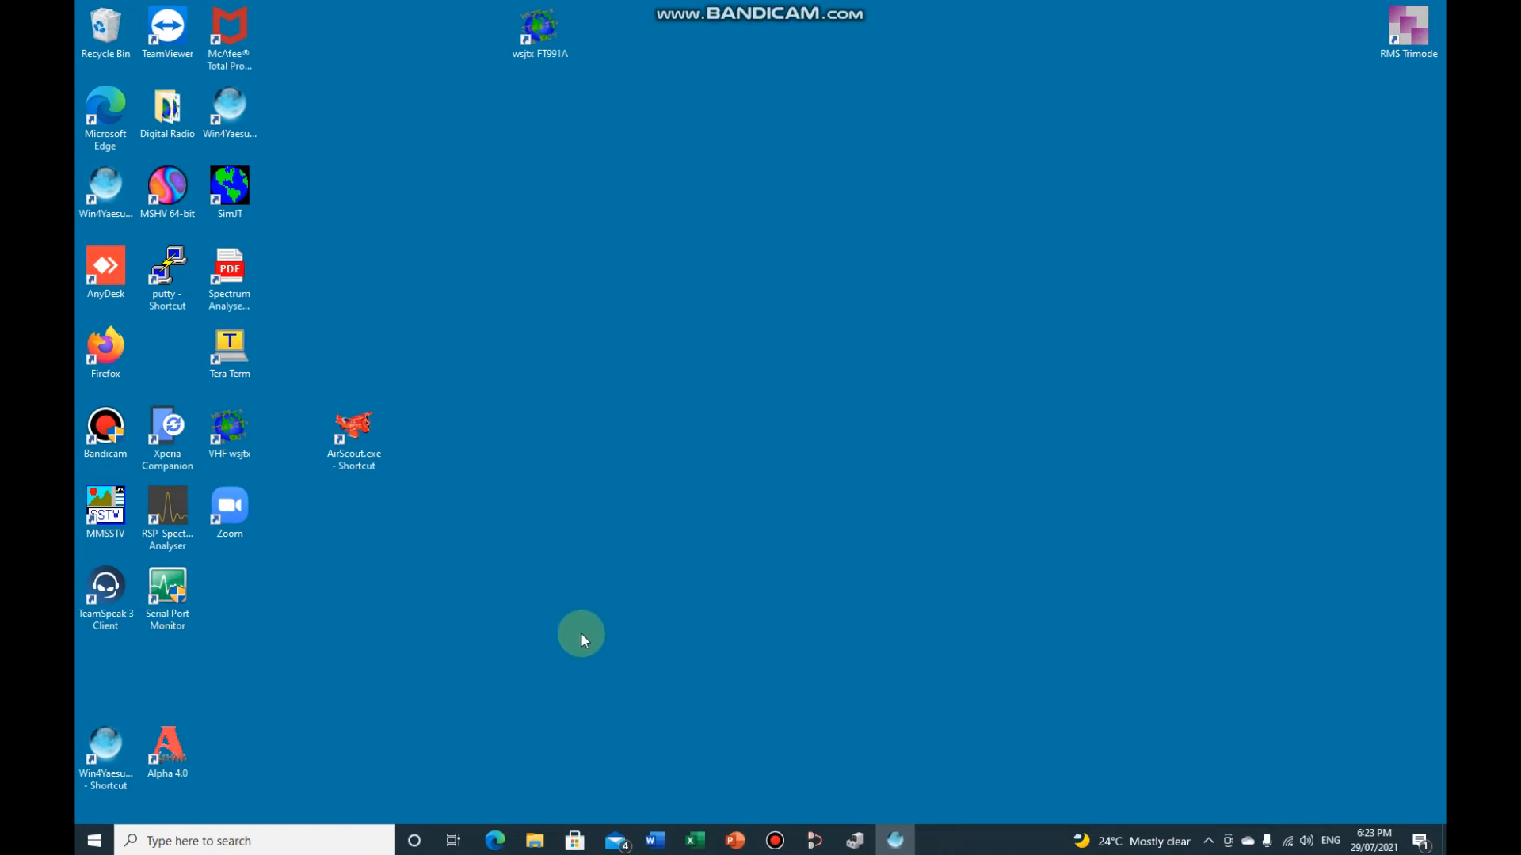
mouse_move(568, 586)
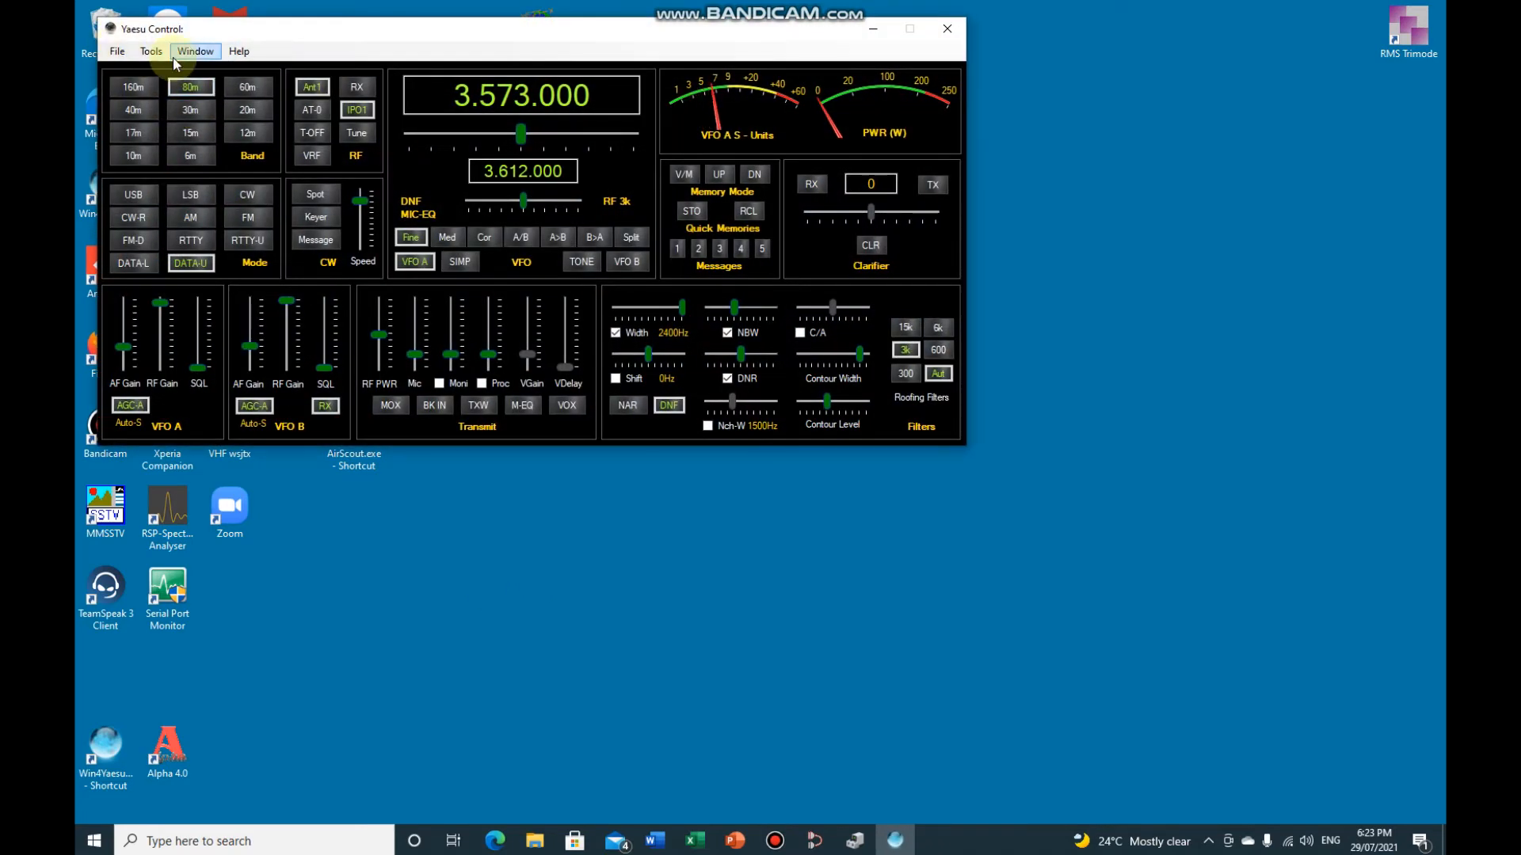
mouse_move(151, 51)
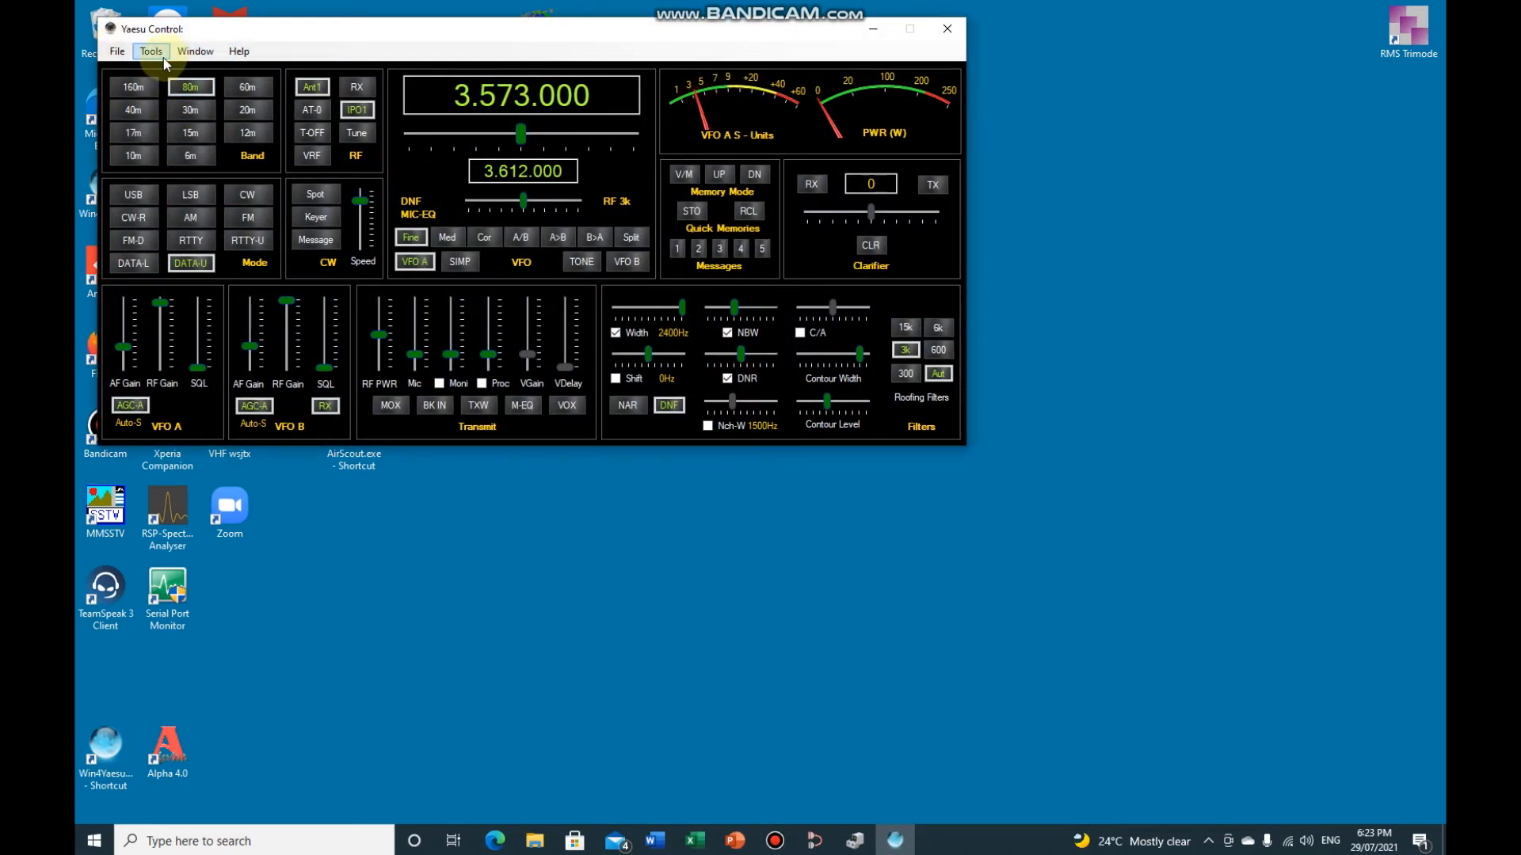
left_click(150, 51)
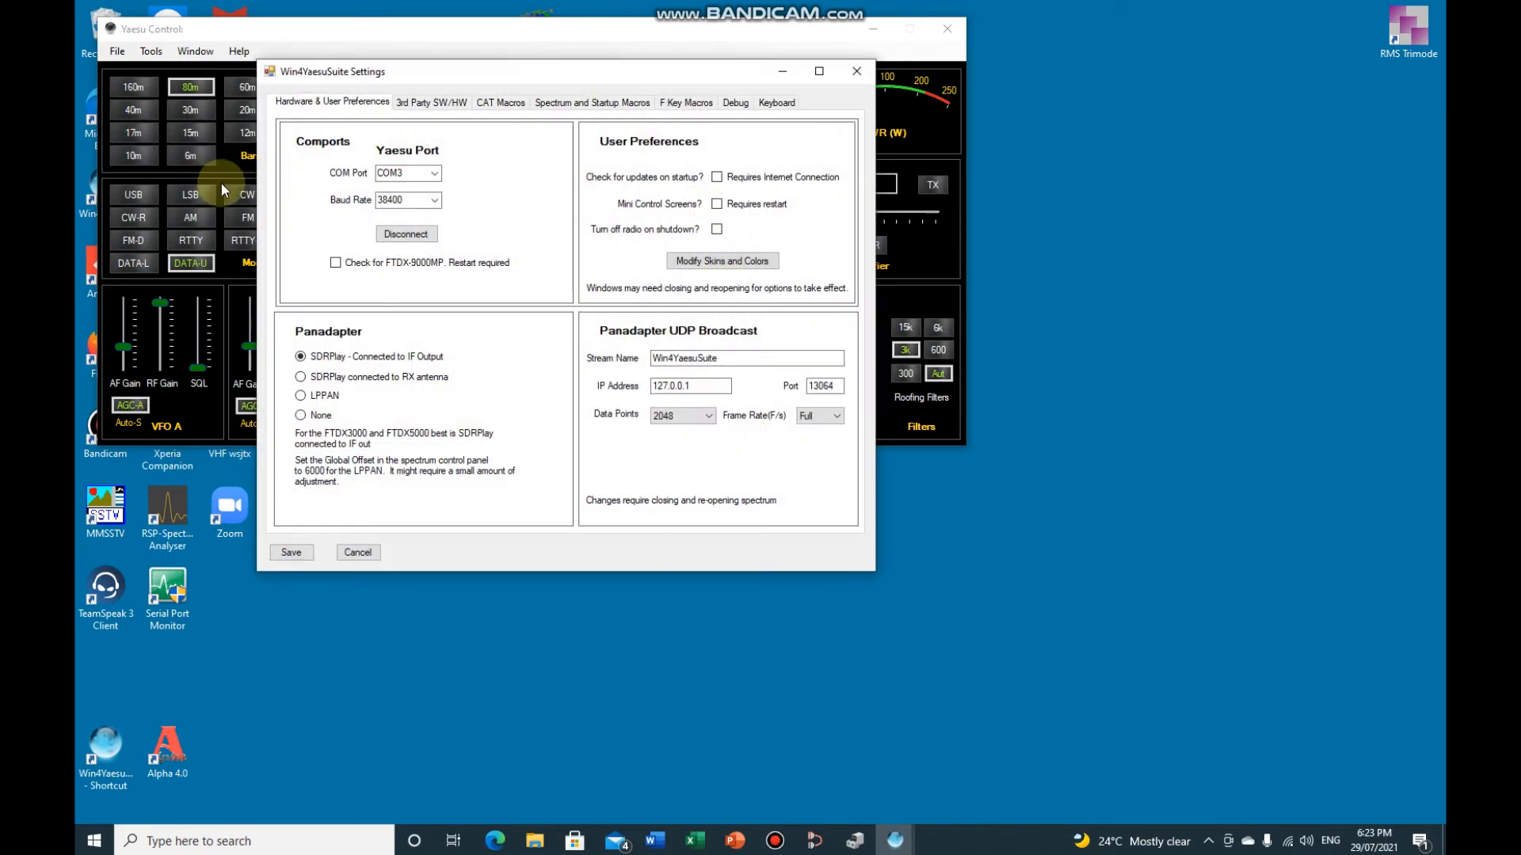
left_click(401, 199)
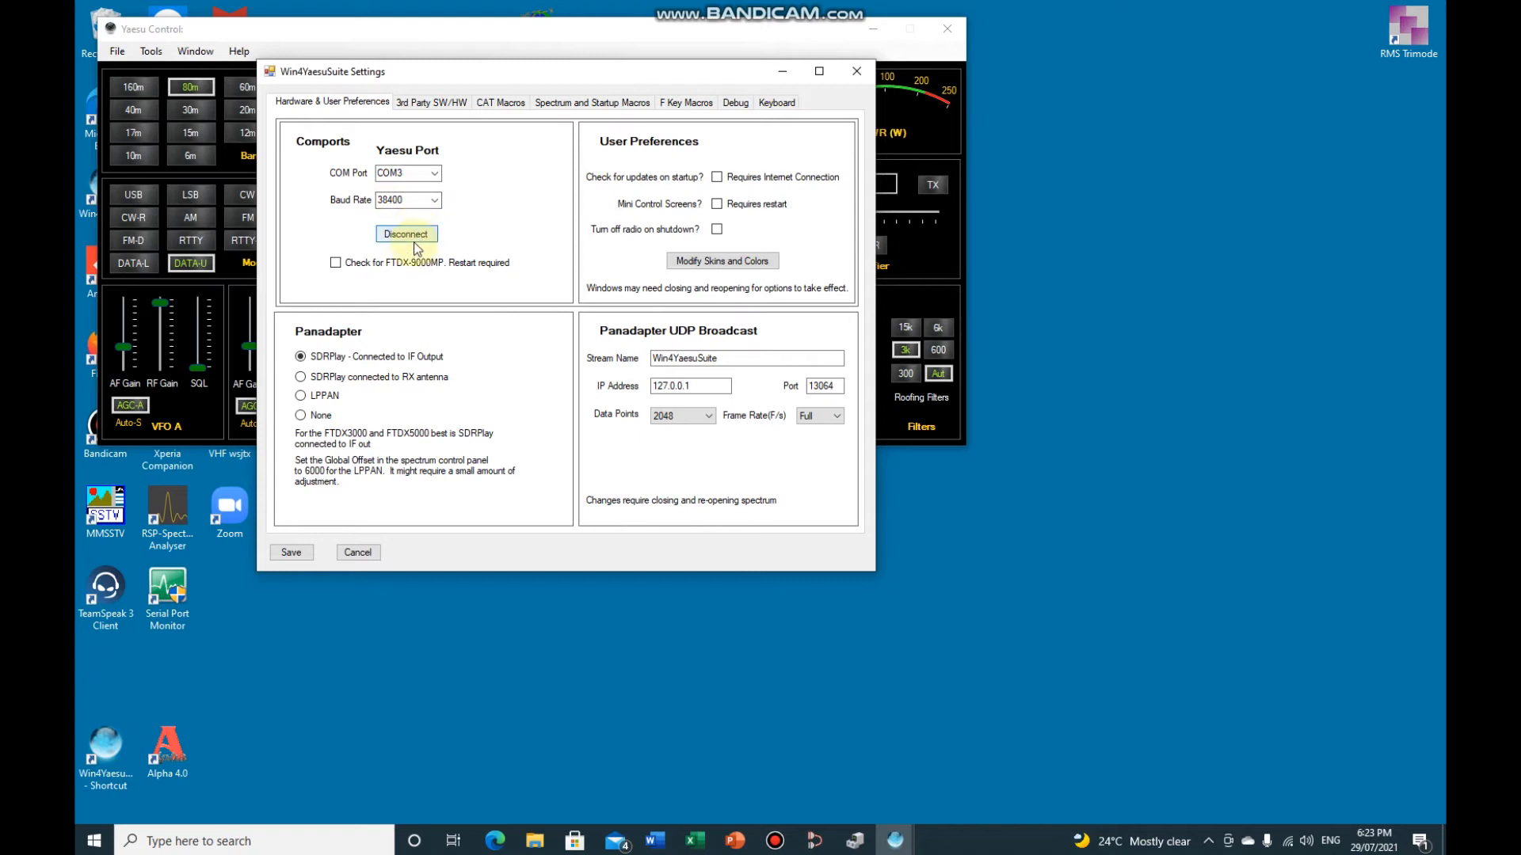
mouse_move(448, 104)
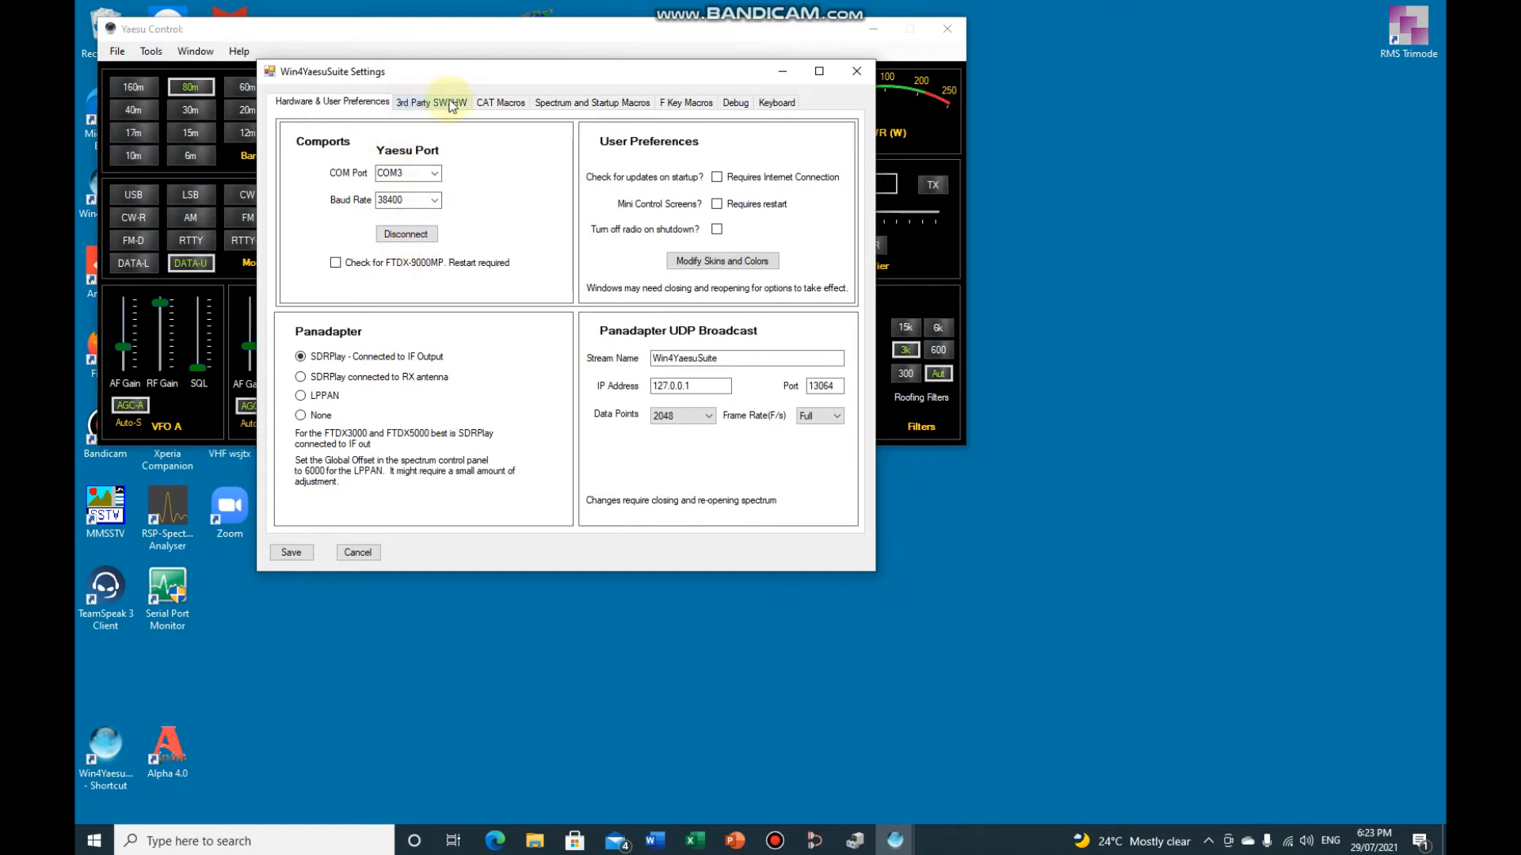
Under 3rd Party SW/HW, set Aux/CAT Port 1 to COM30 at 38400 baud and connect it
left_click(431, 101)
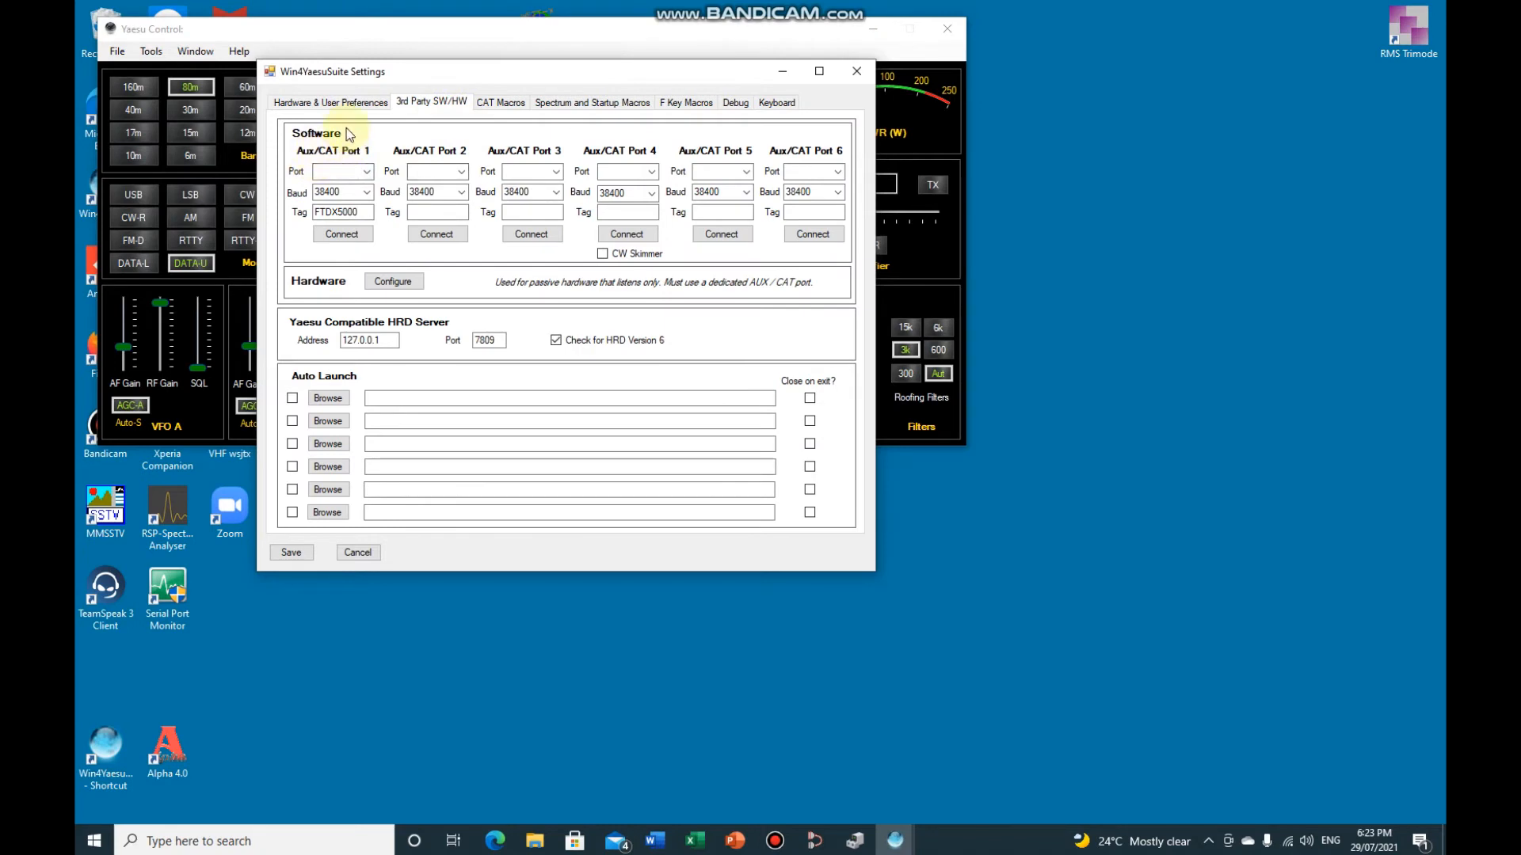
left_click(366, 172)
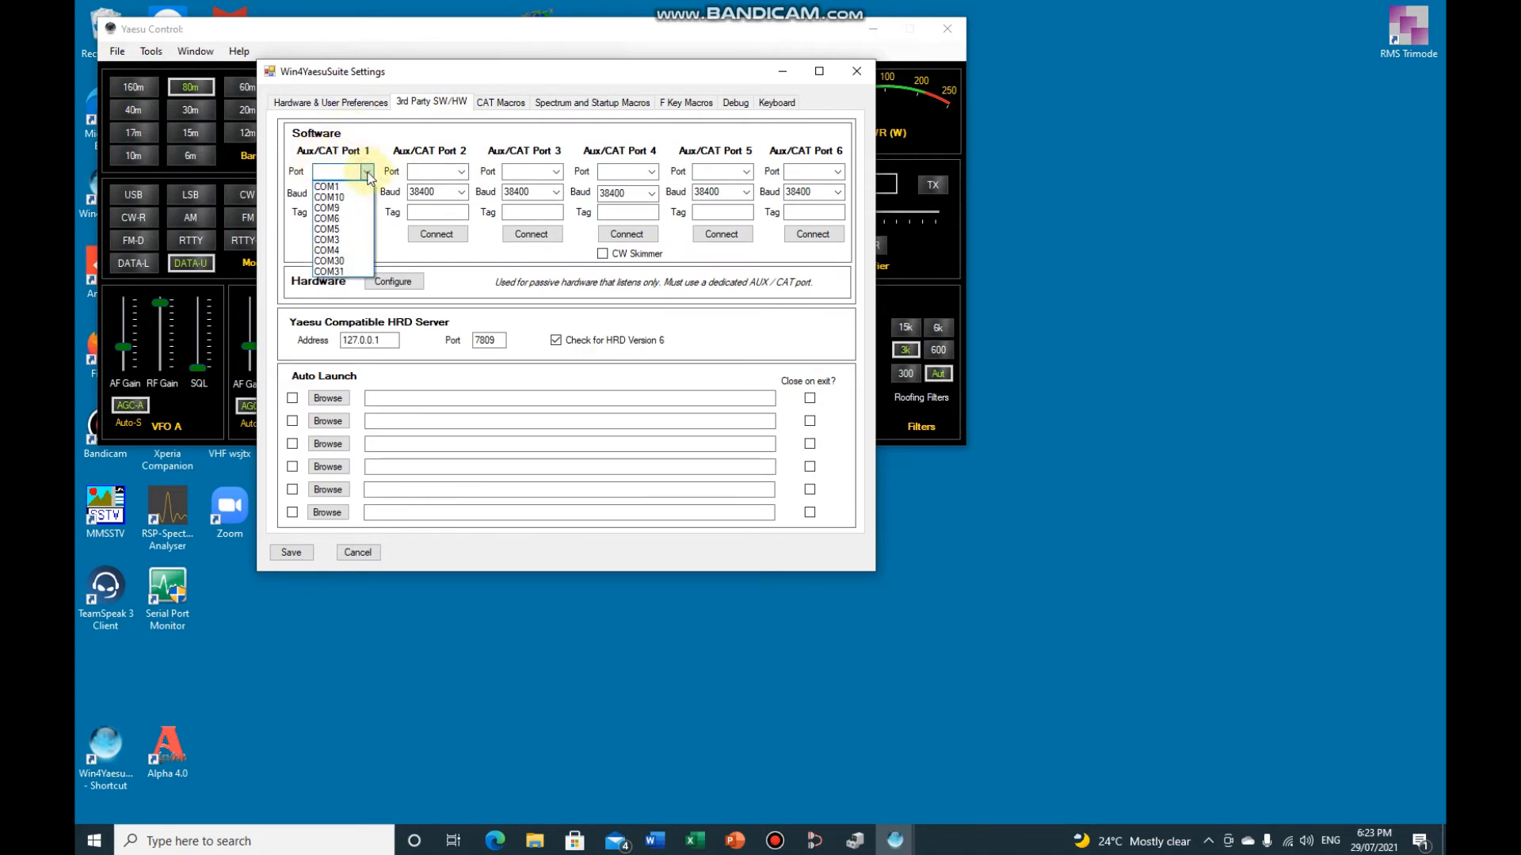
left_click(328, 261)
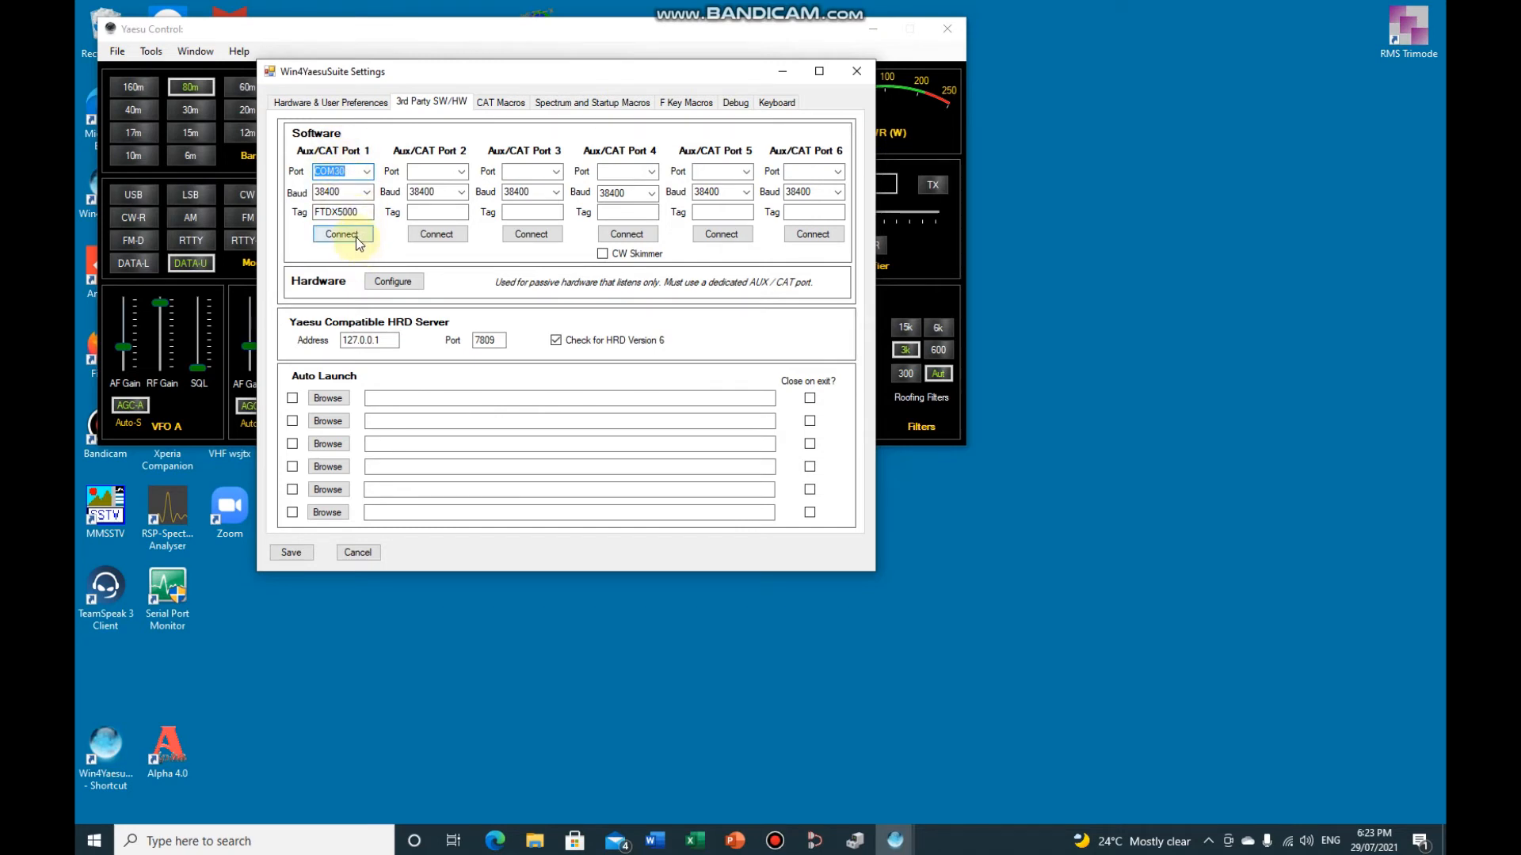
left_click(342, 234)
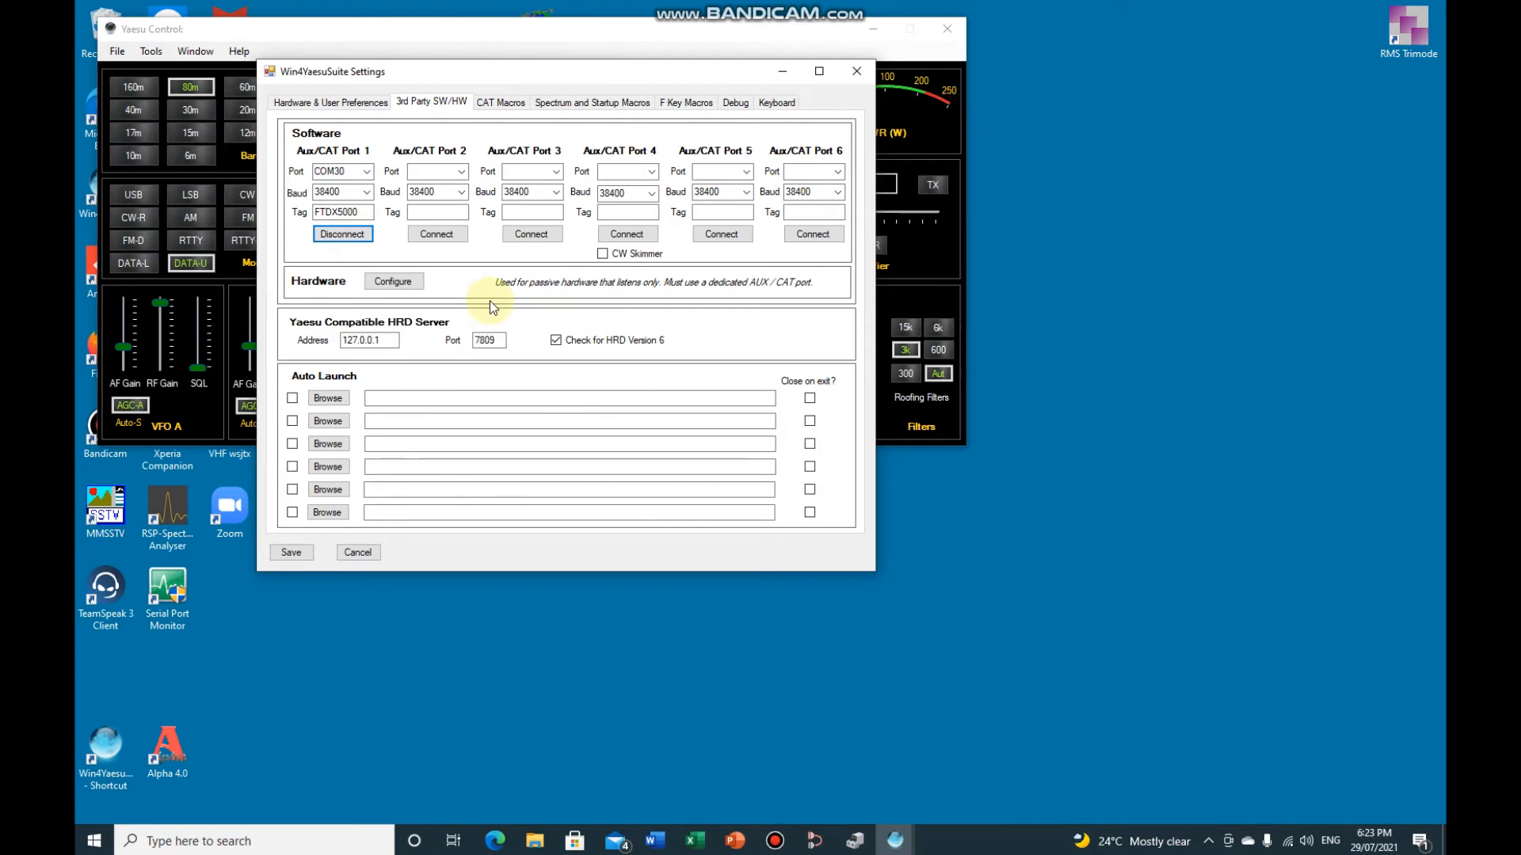
mouse_move(787, 690)
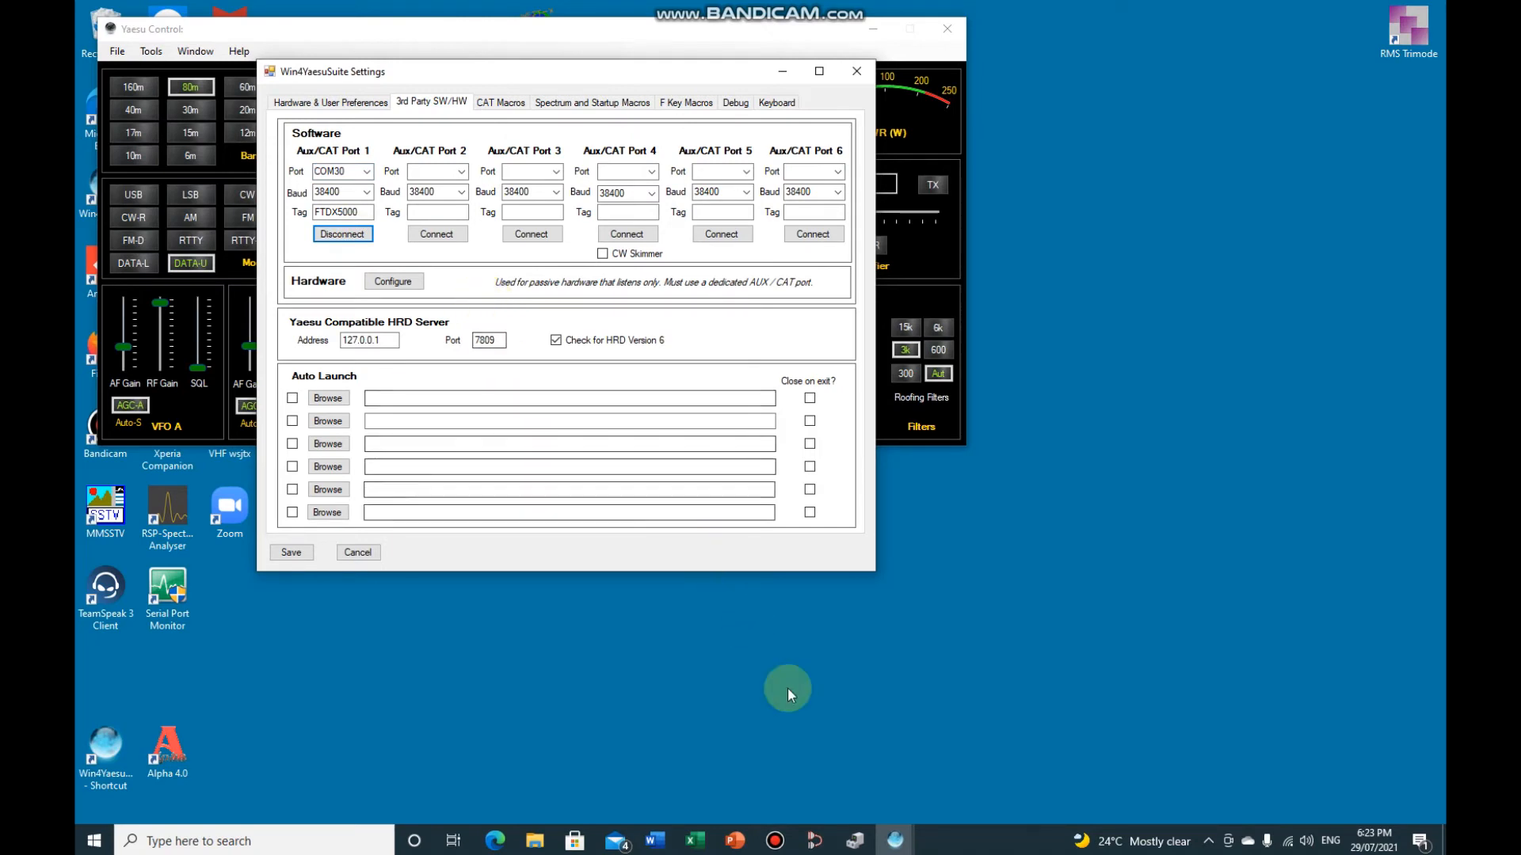
mouse_move(371, 781)
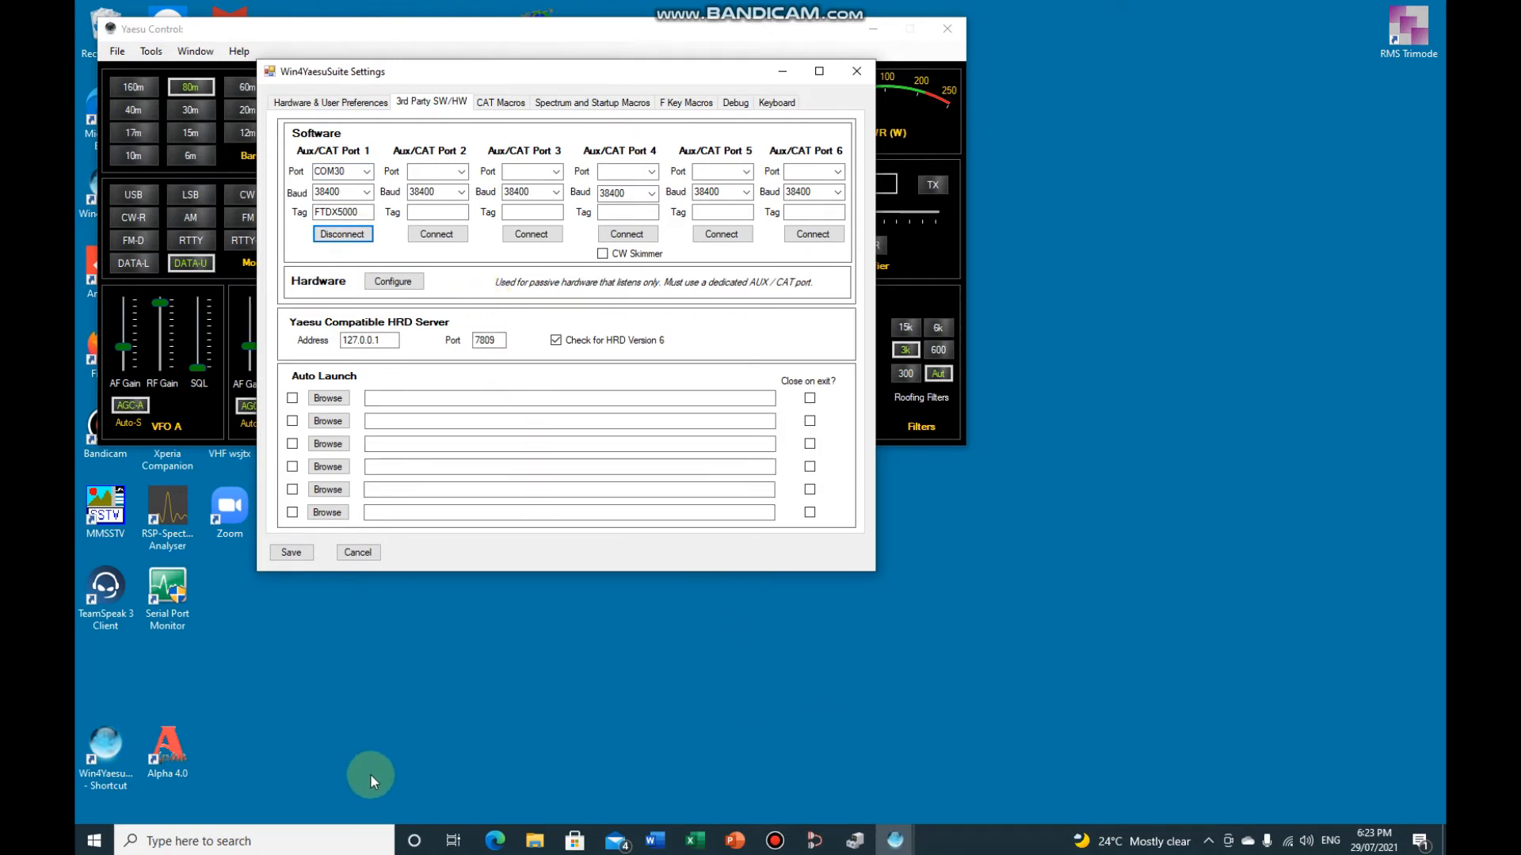
mouse_move(818, 72)
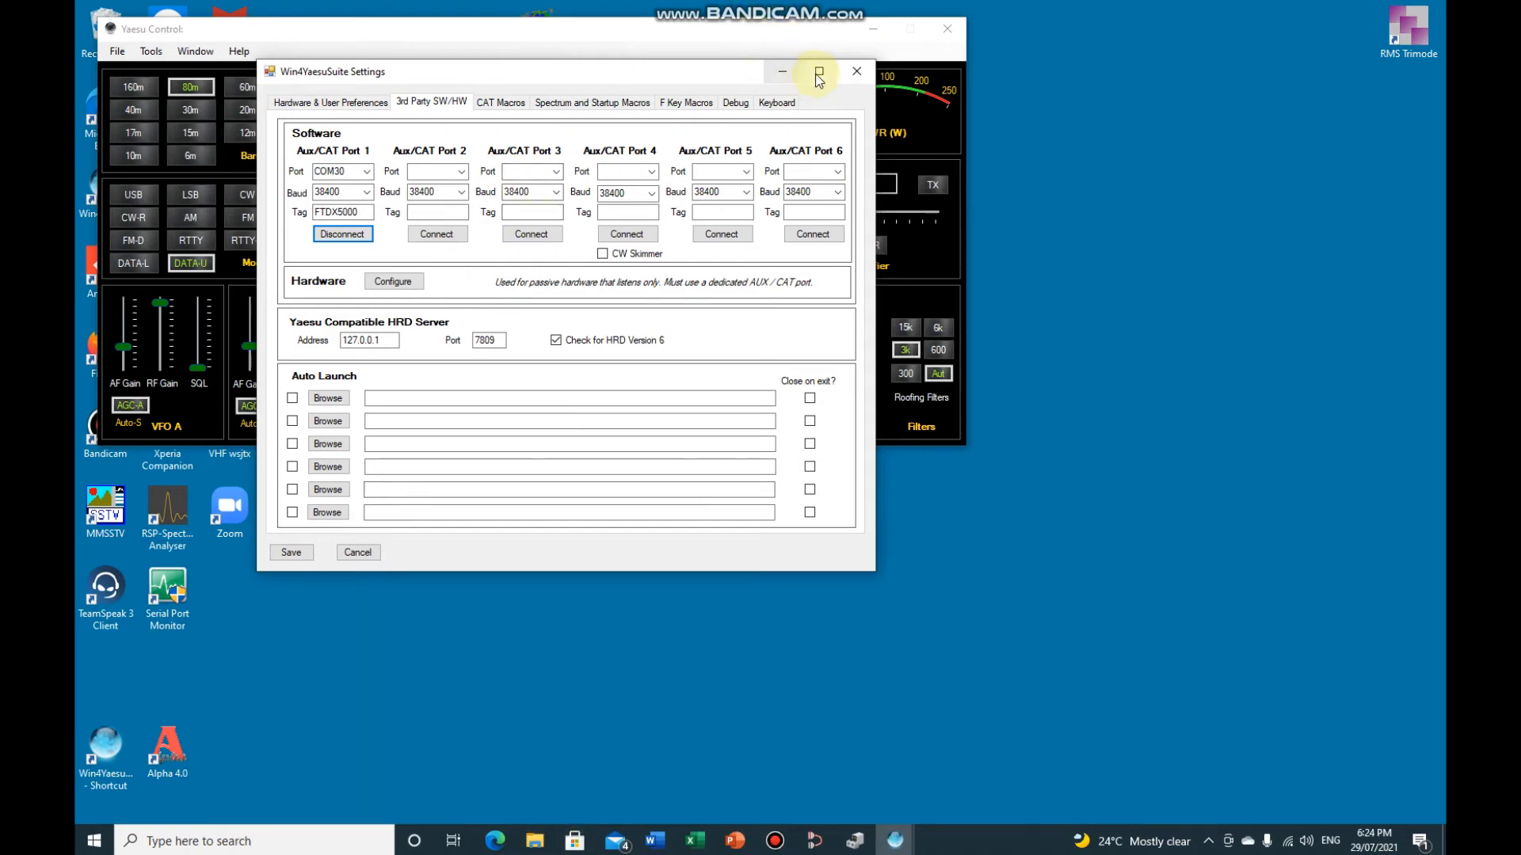
left_click(818, 71)
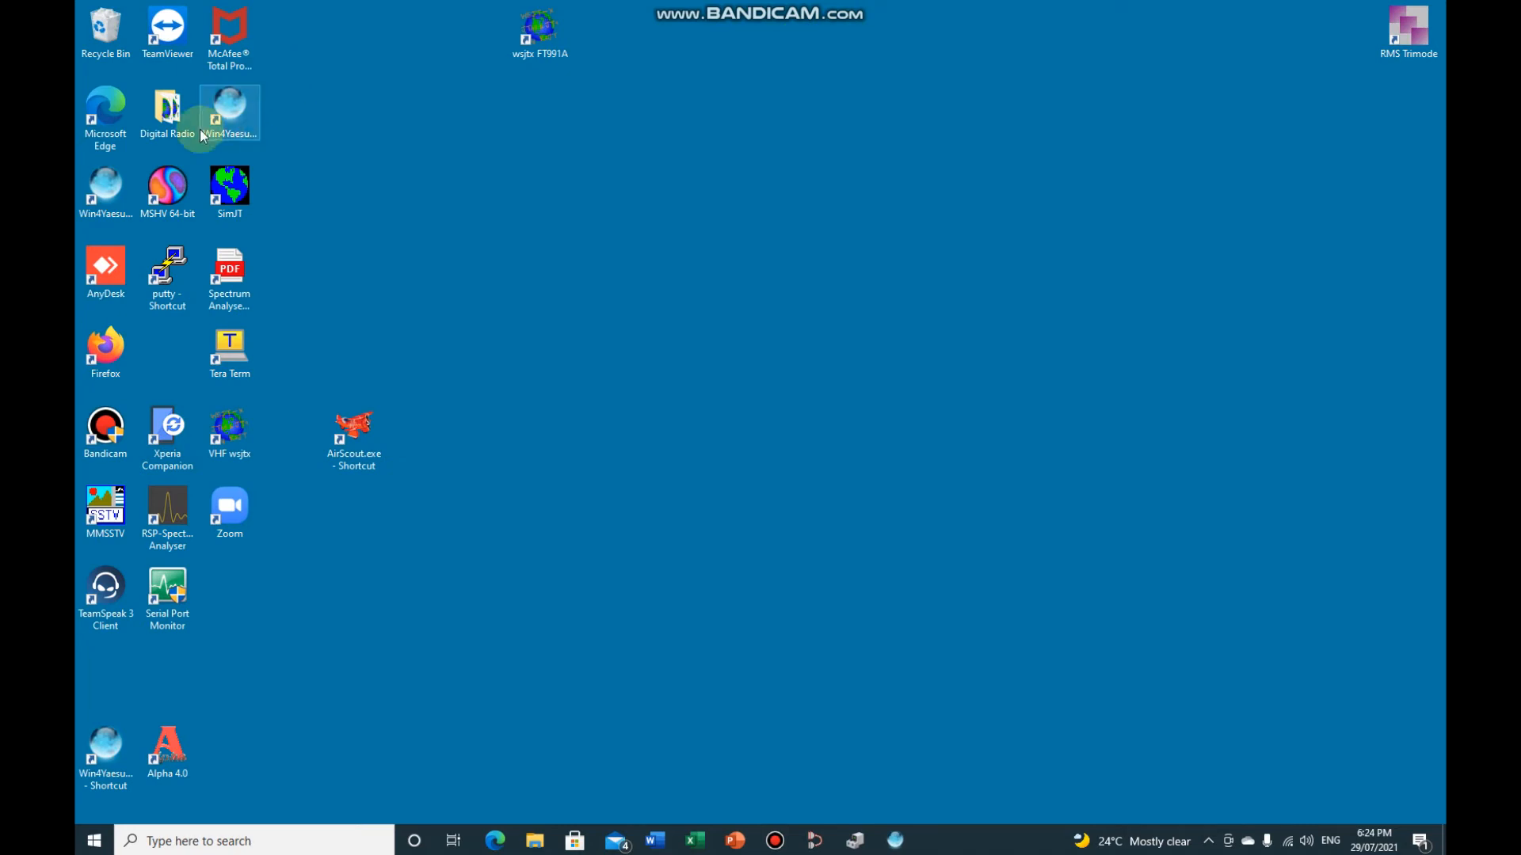
Start WSJT-X from the wsjtx FTDX5000 shortcut in the Digital Radio folder
double_click(166, 111)
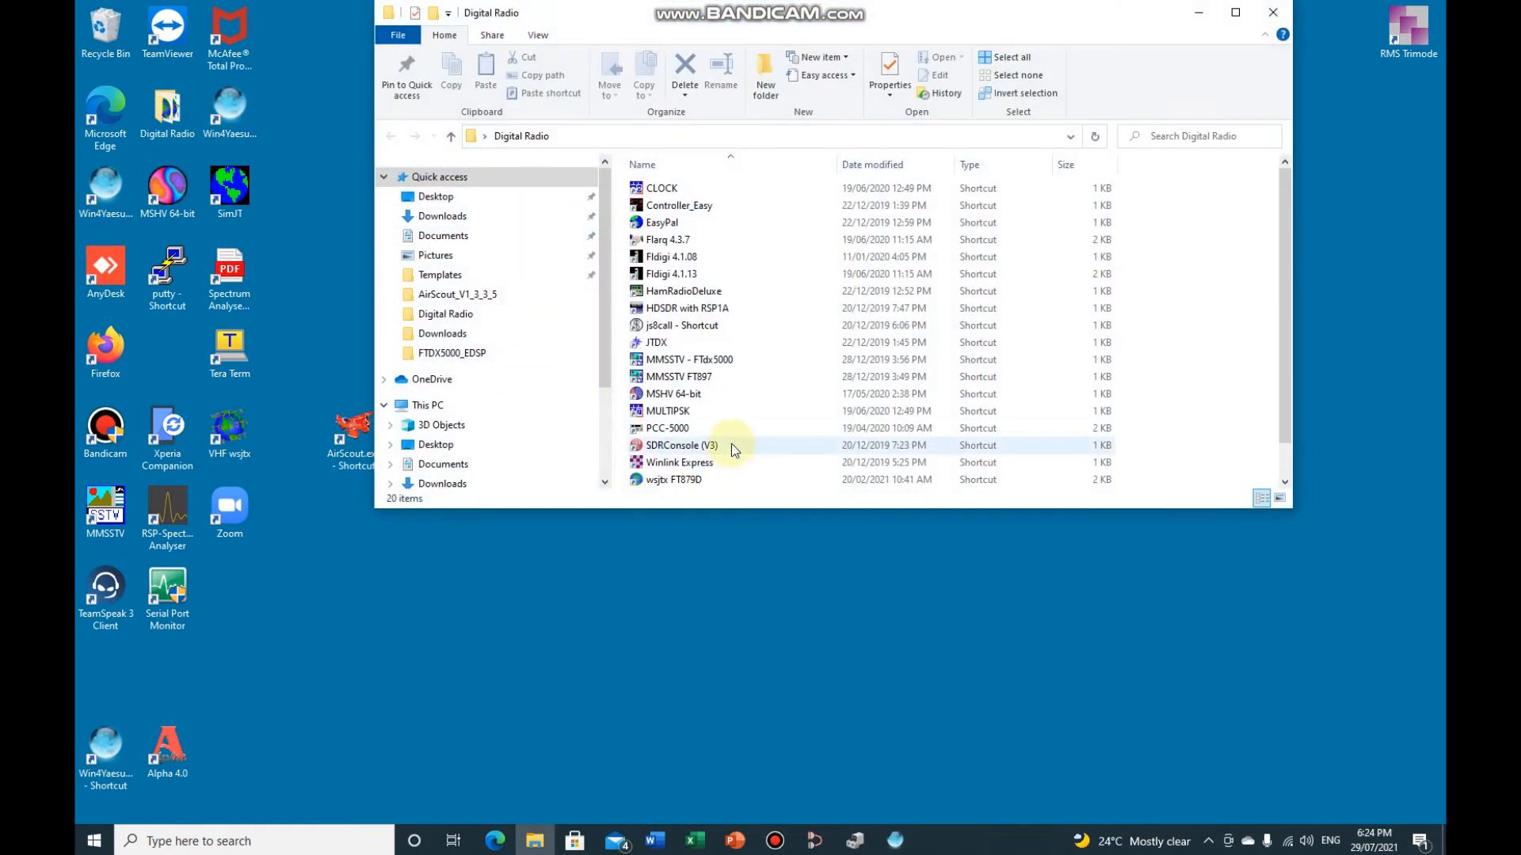
left_click(679, 462)
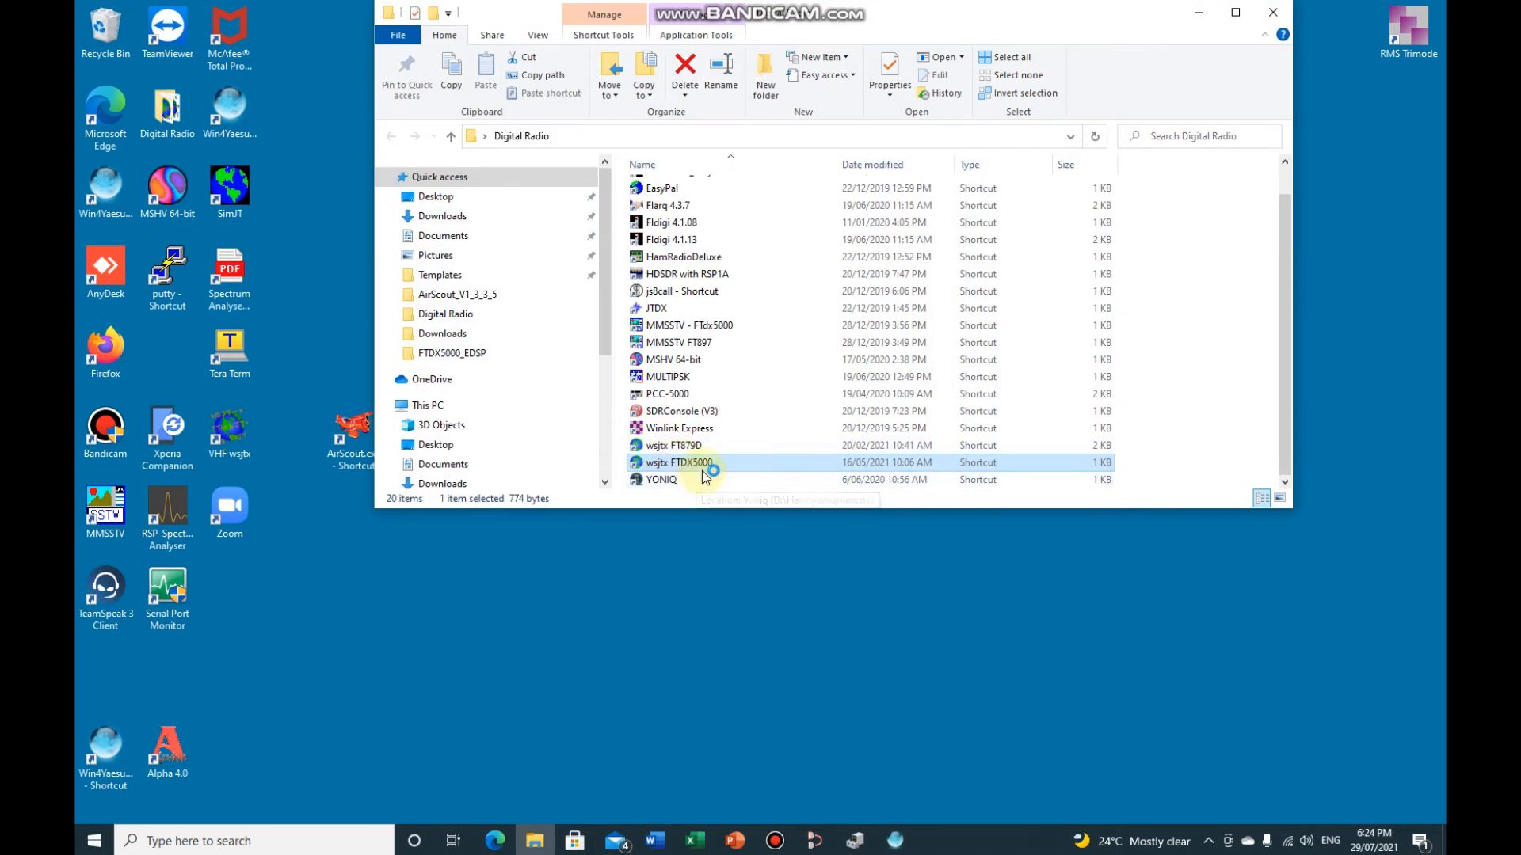
double_click(677, 463)
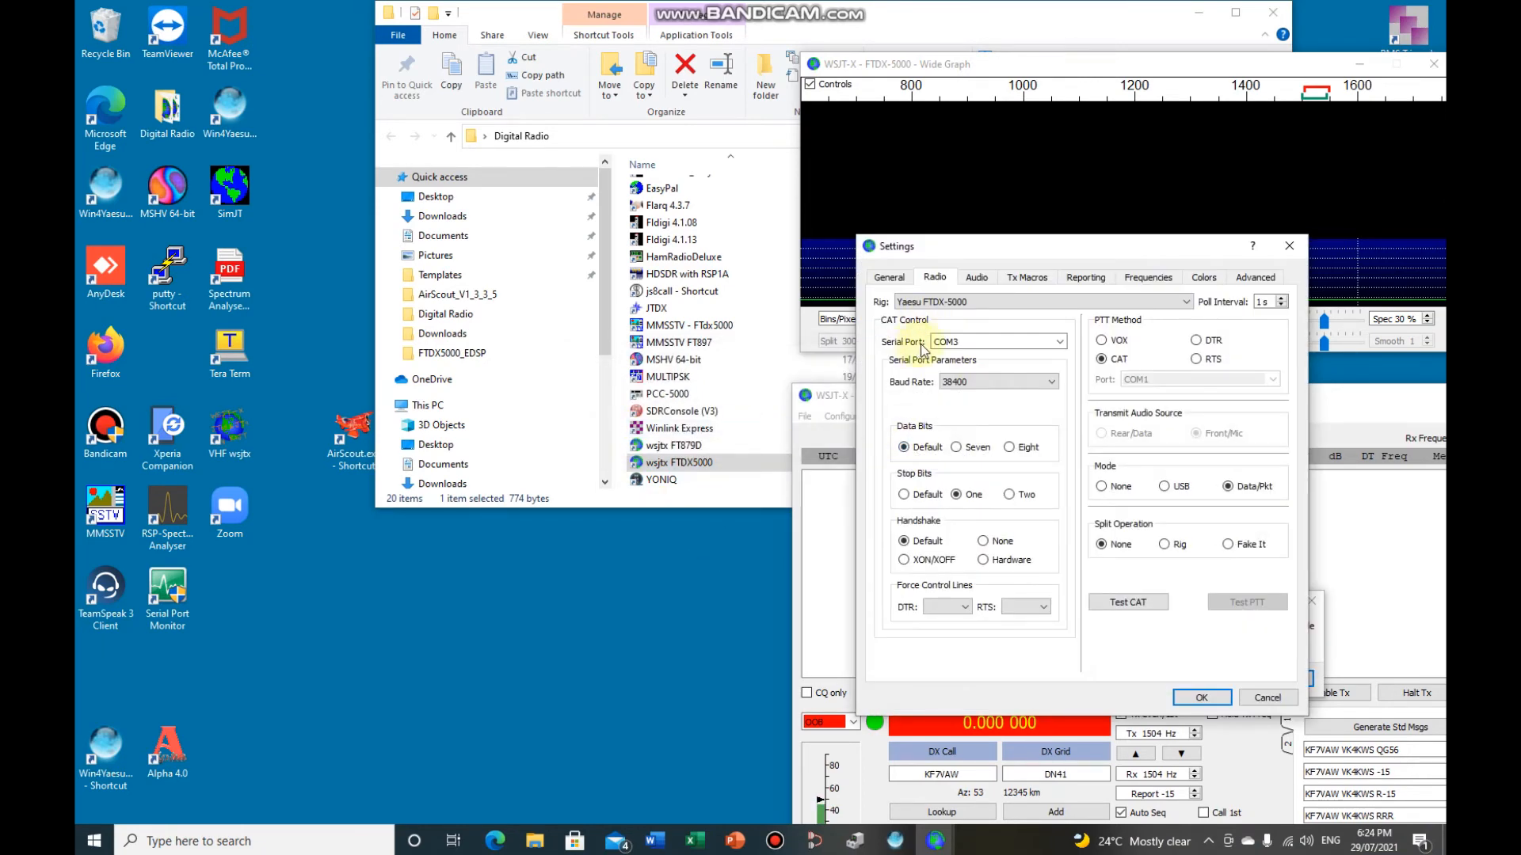
Set WSJT-X CAT control to serial port COM31, save settings and dismiss the pre-release notice
left_click(1058, 343)
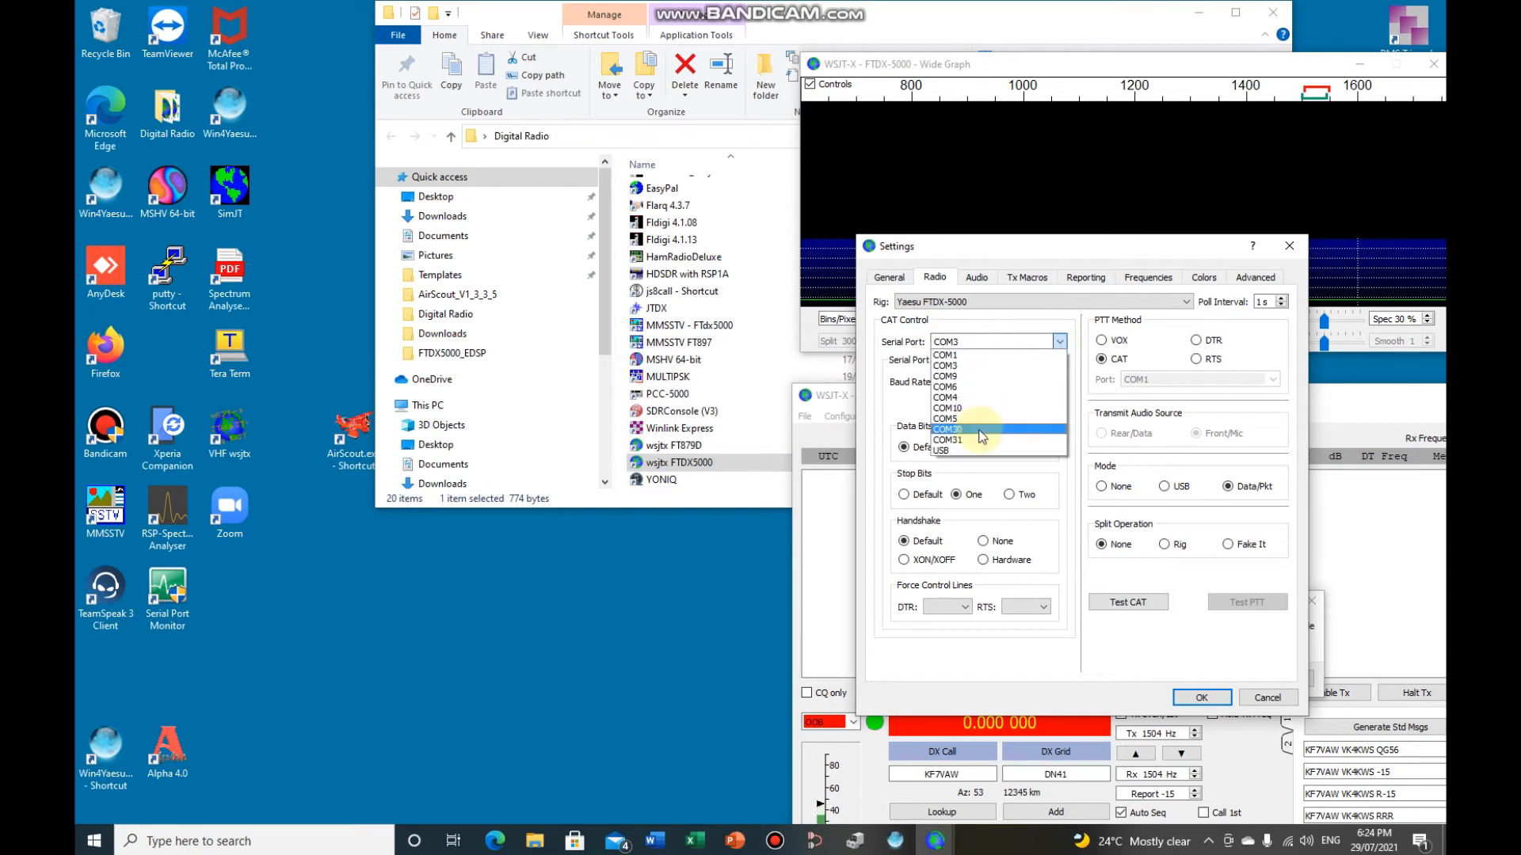
left_click(947, 439)
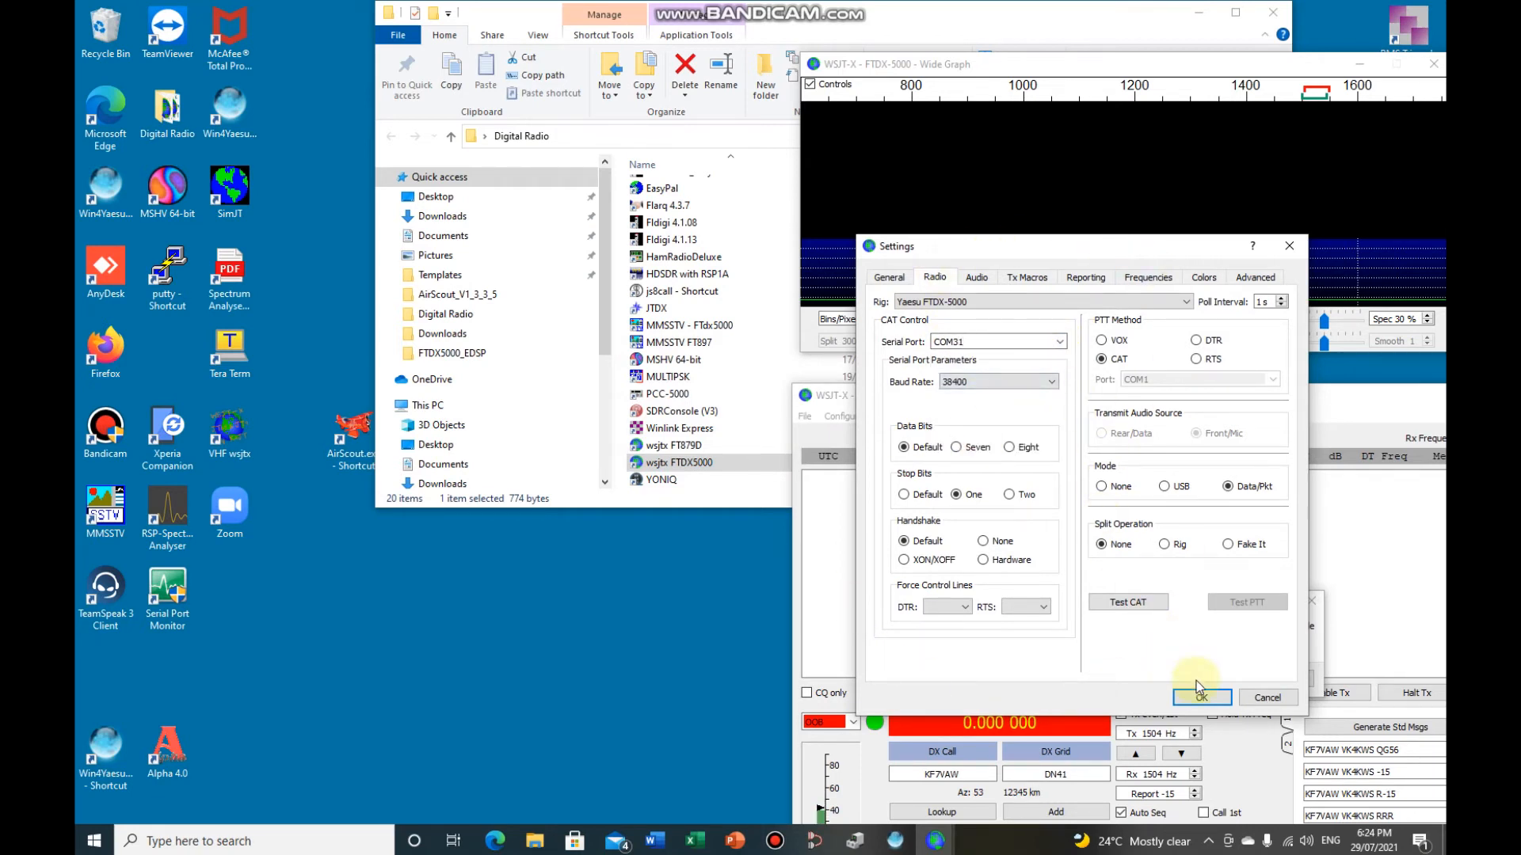
left_click(1201, 697)
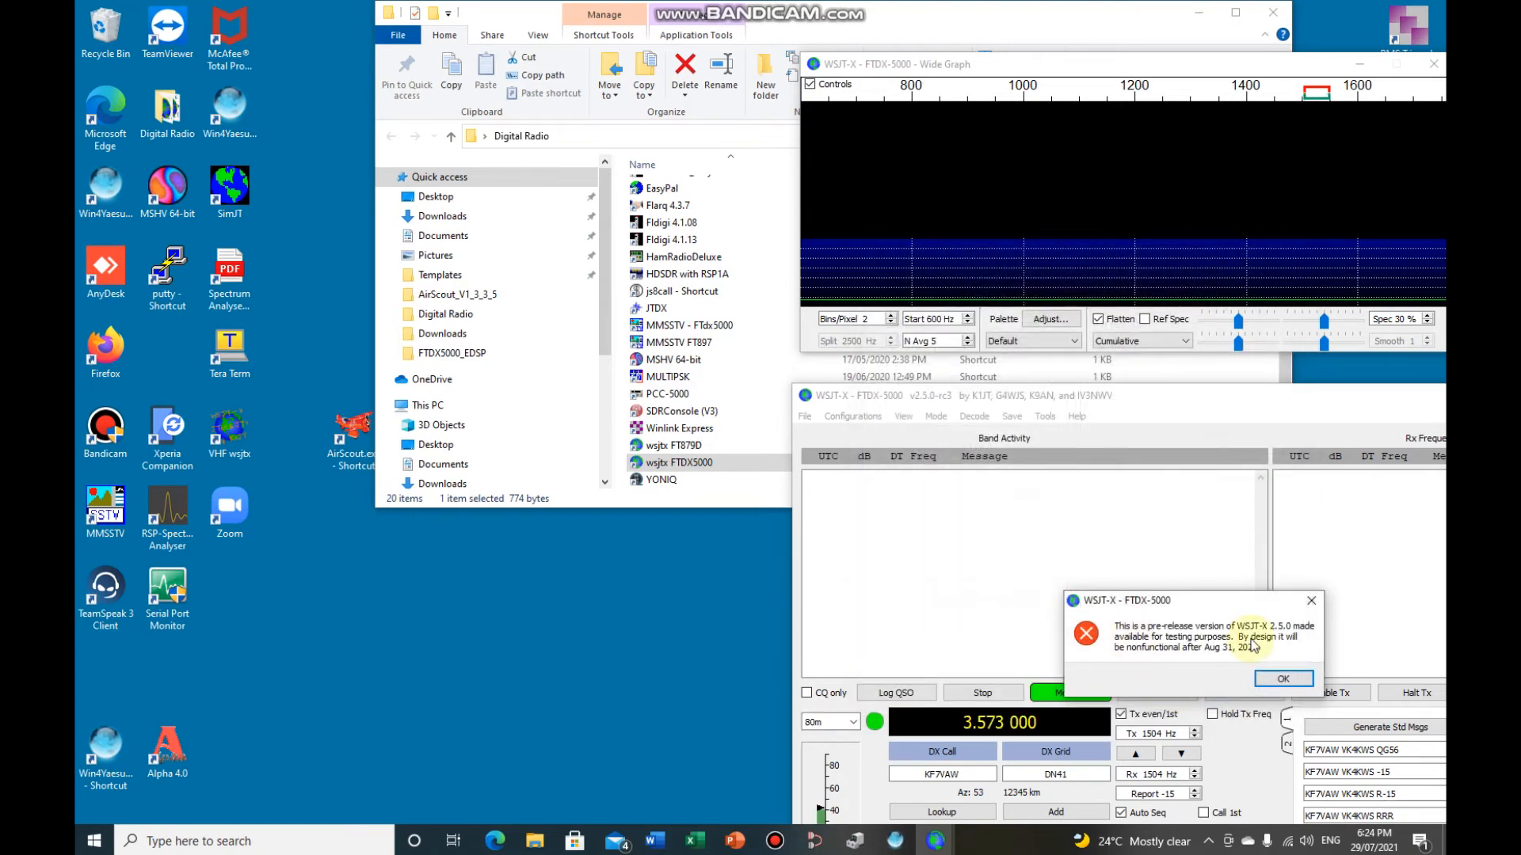
left_click(1282, 678)
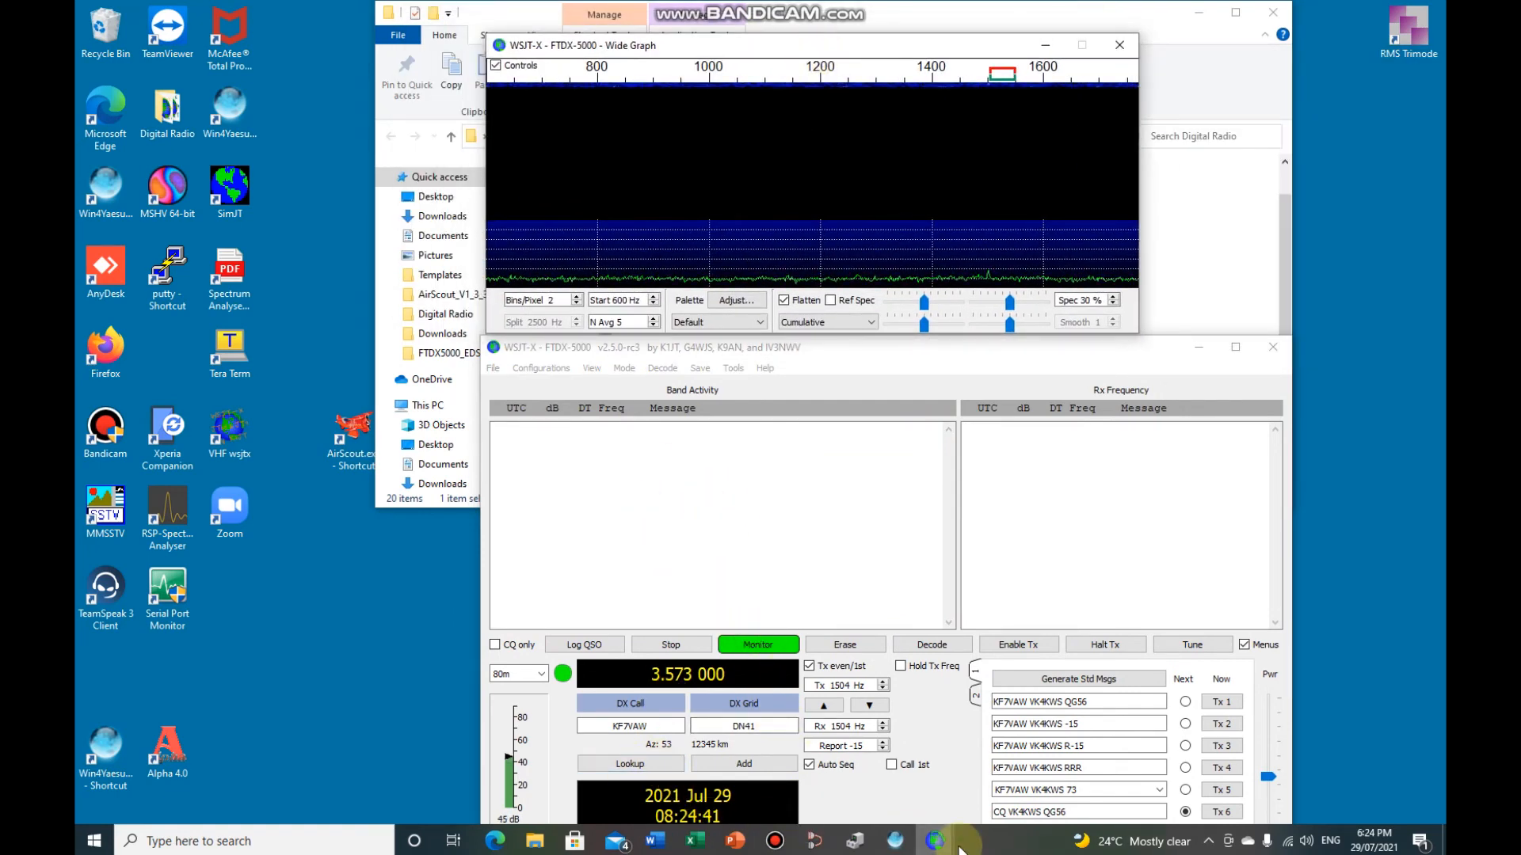
Switch WSJT-X to the 20m band at 14.074 MHz with the Yaesu panel following
left_click(892, 840)
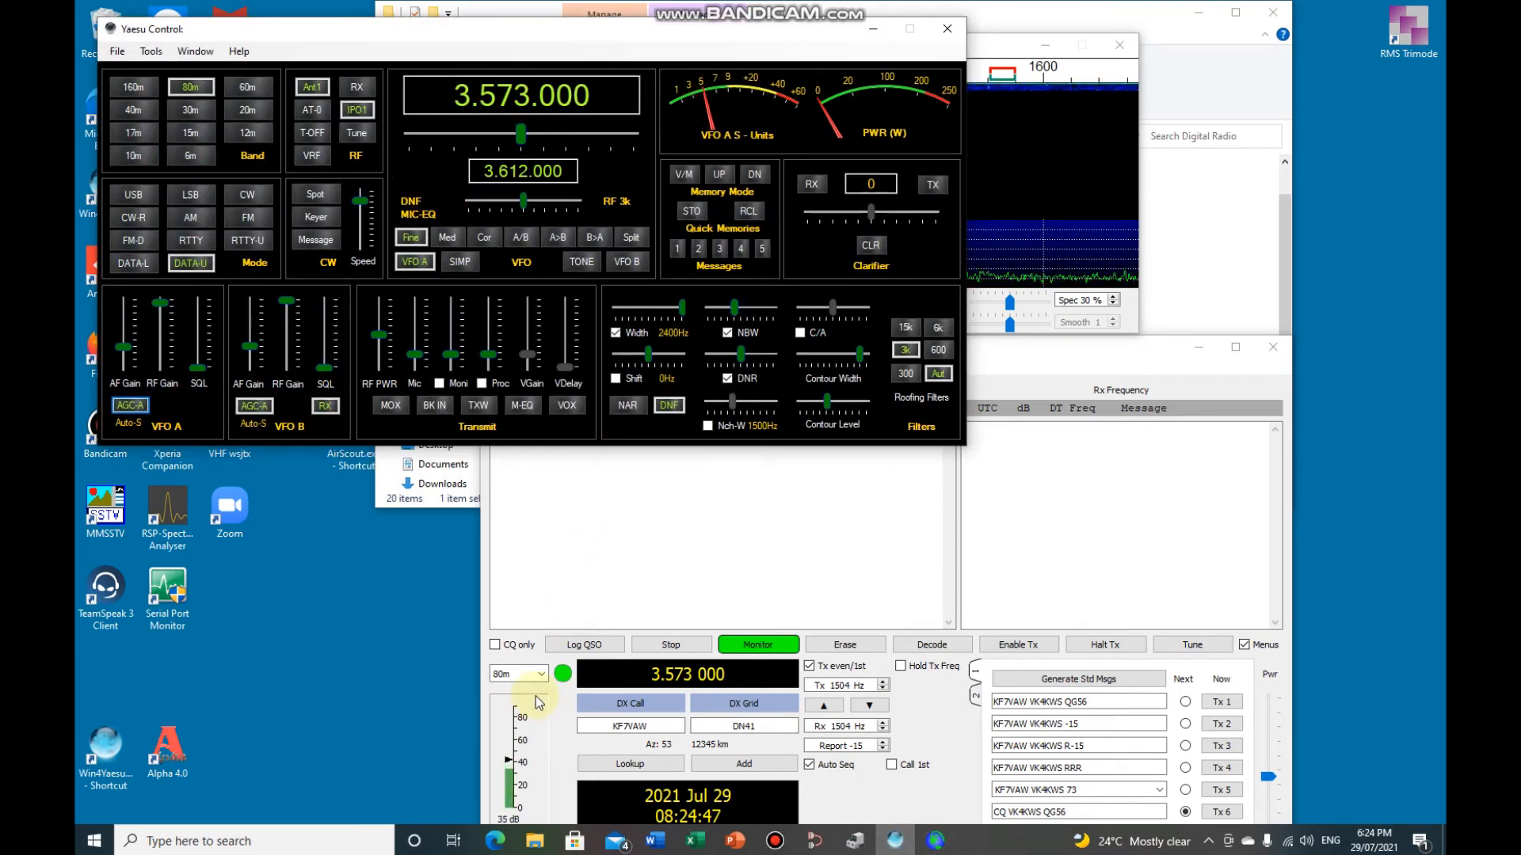
left_click(513, 674)
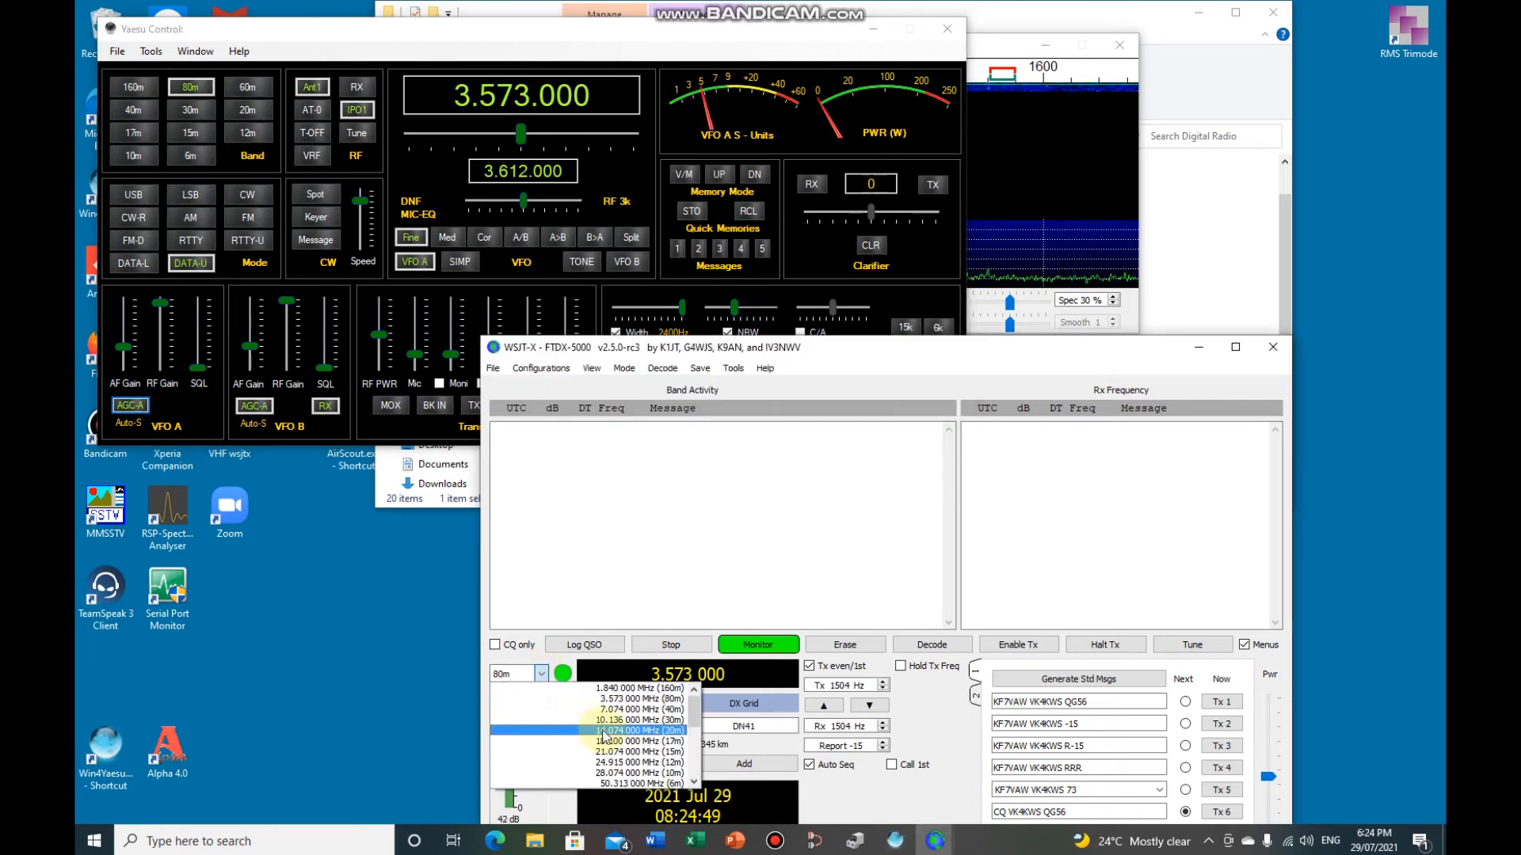
left_click(637, 719)
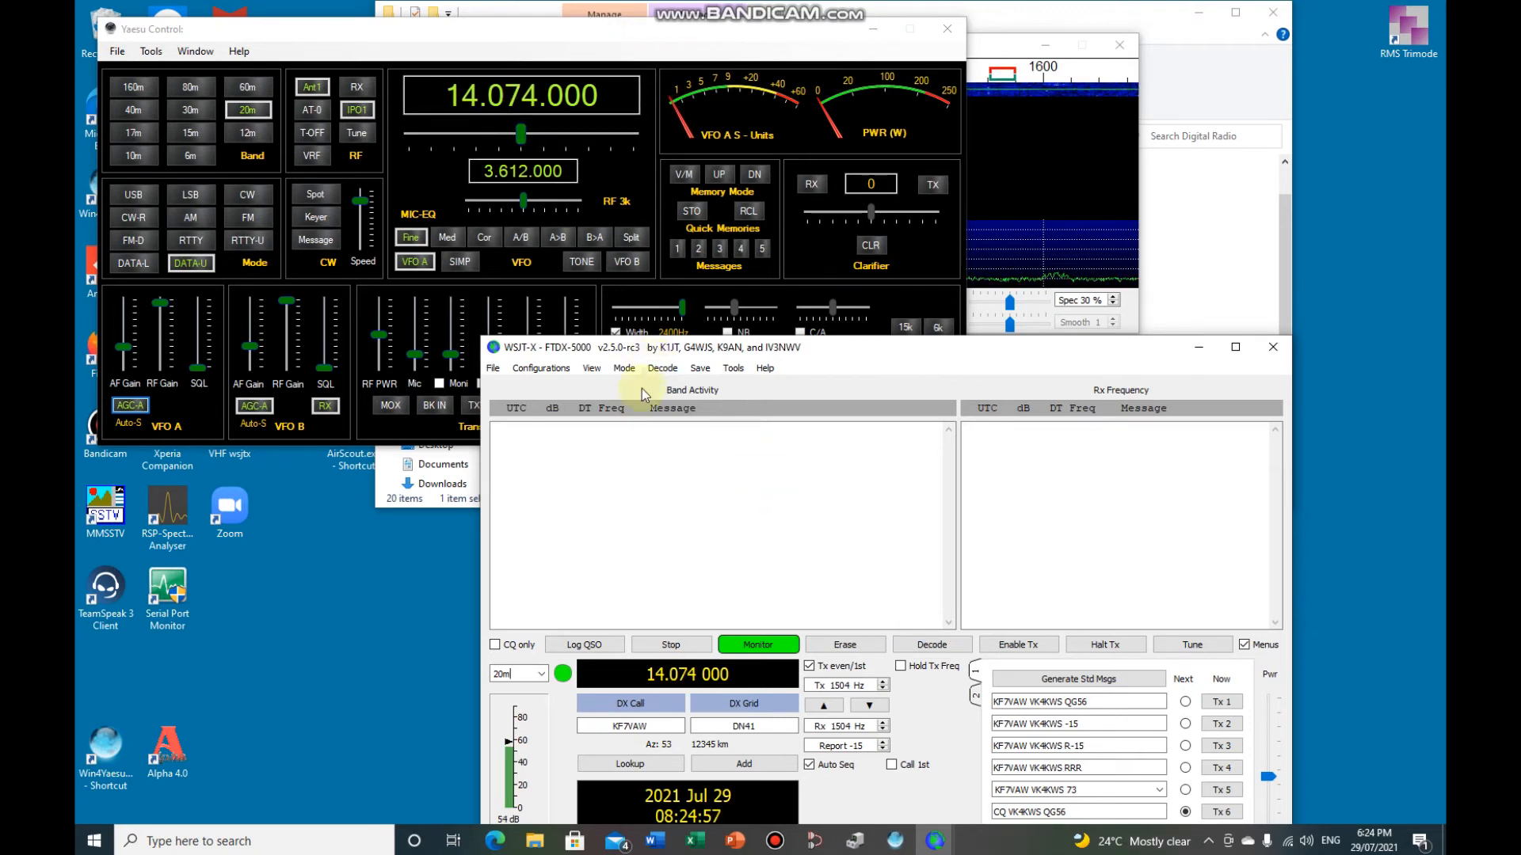
mouse_move(654, 478)
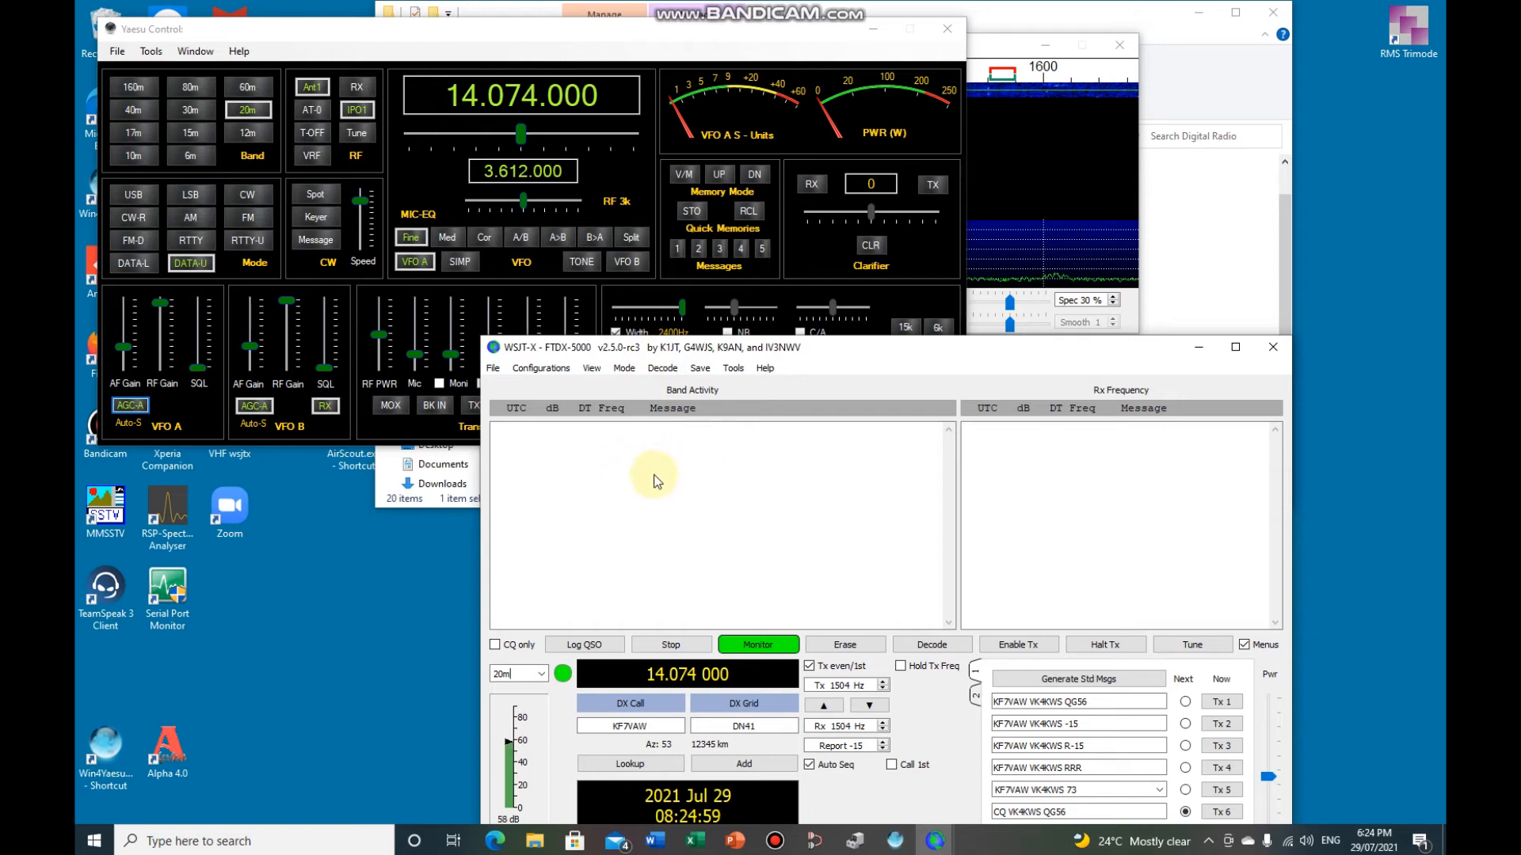
Reopen the WSJT-X settings from the File menu
left_click(493, 367)
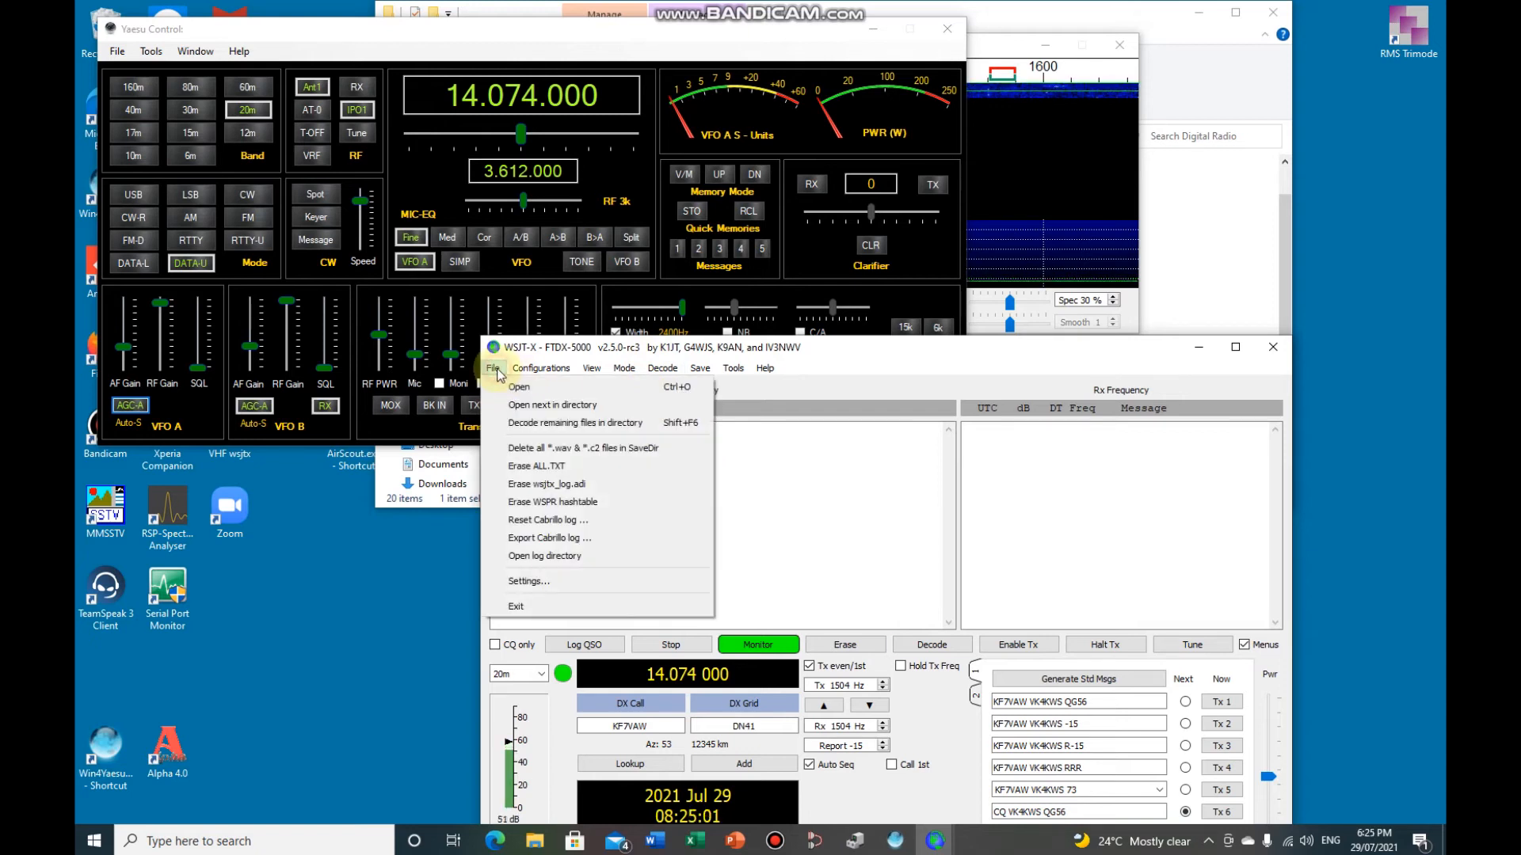
left_click(527, 580)
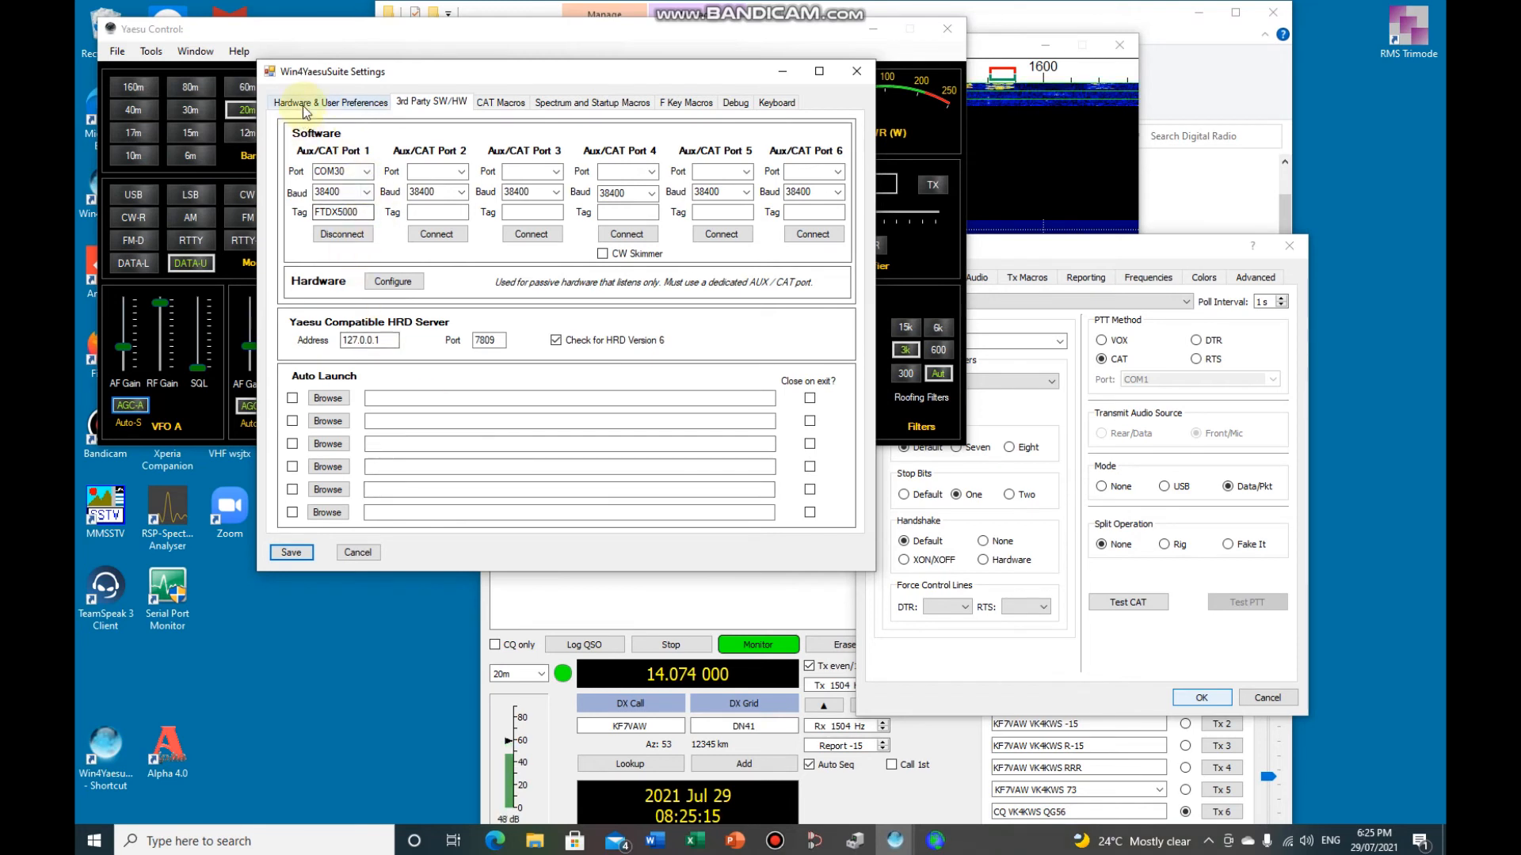
Check Win4YaesuSuite shows the radio on COM3 and view the auxiliary CAT port assignments
left_click(331, 102)
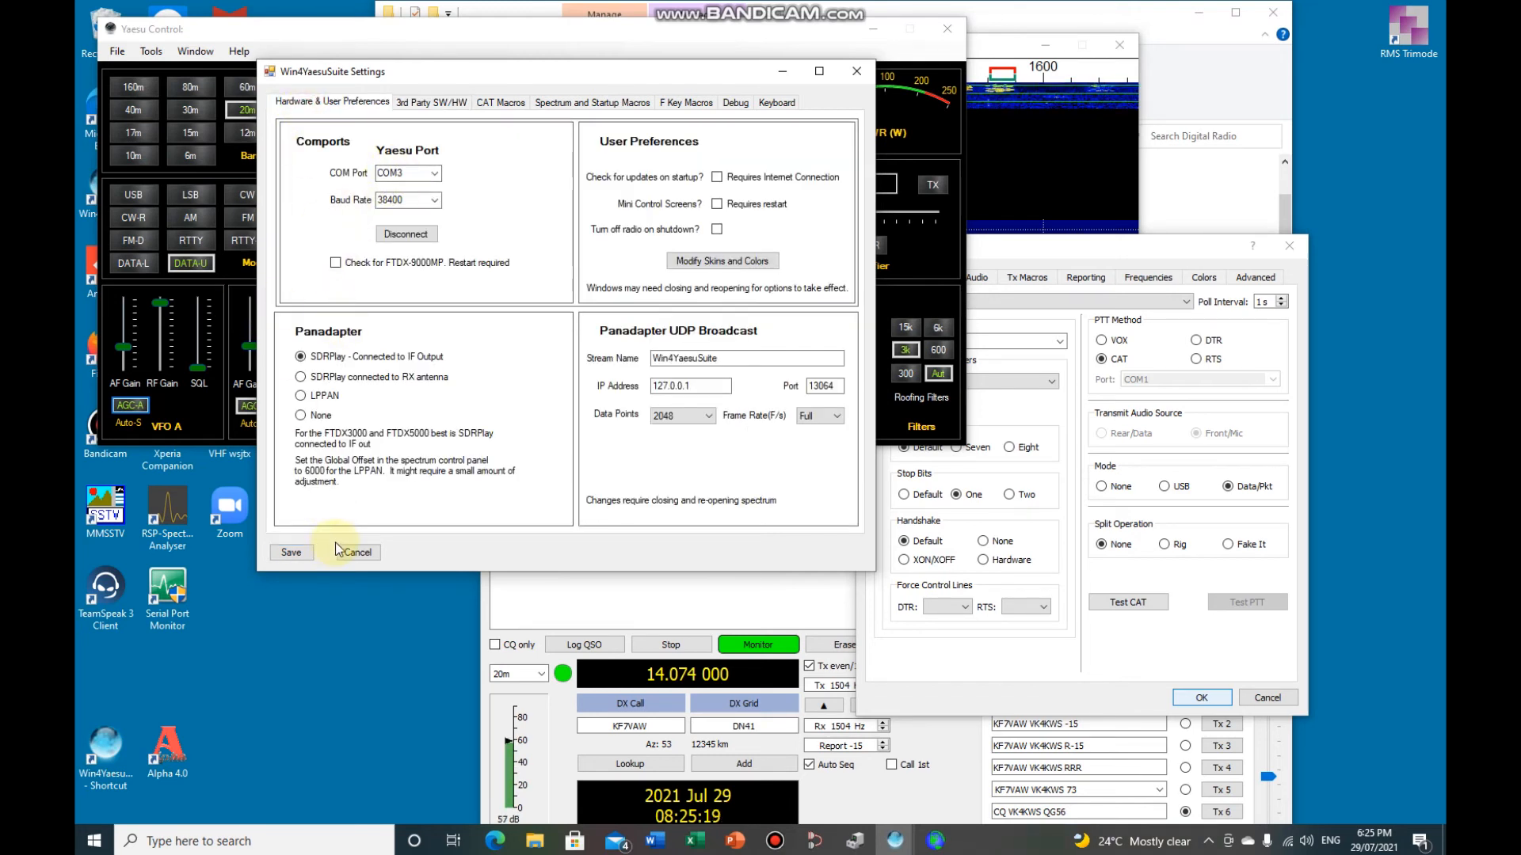
mouse_move(356, 551)
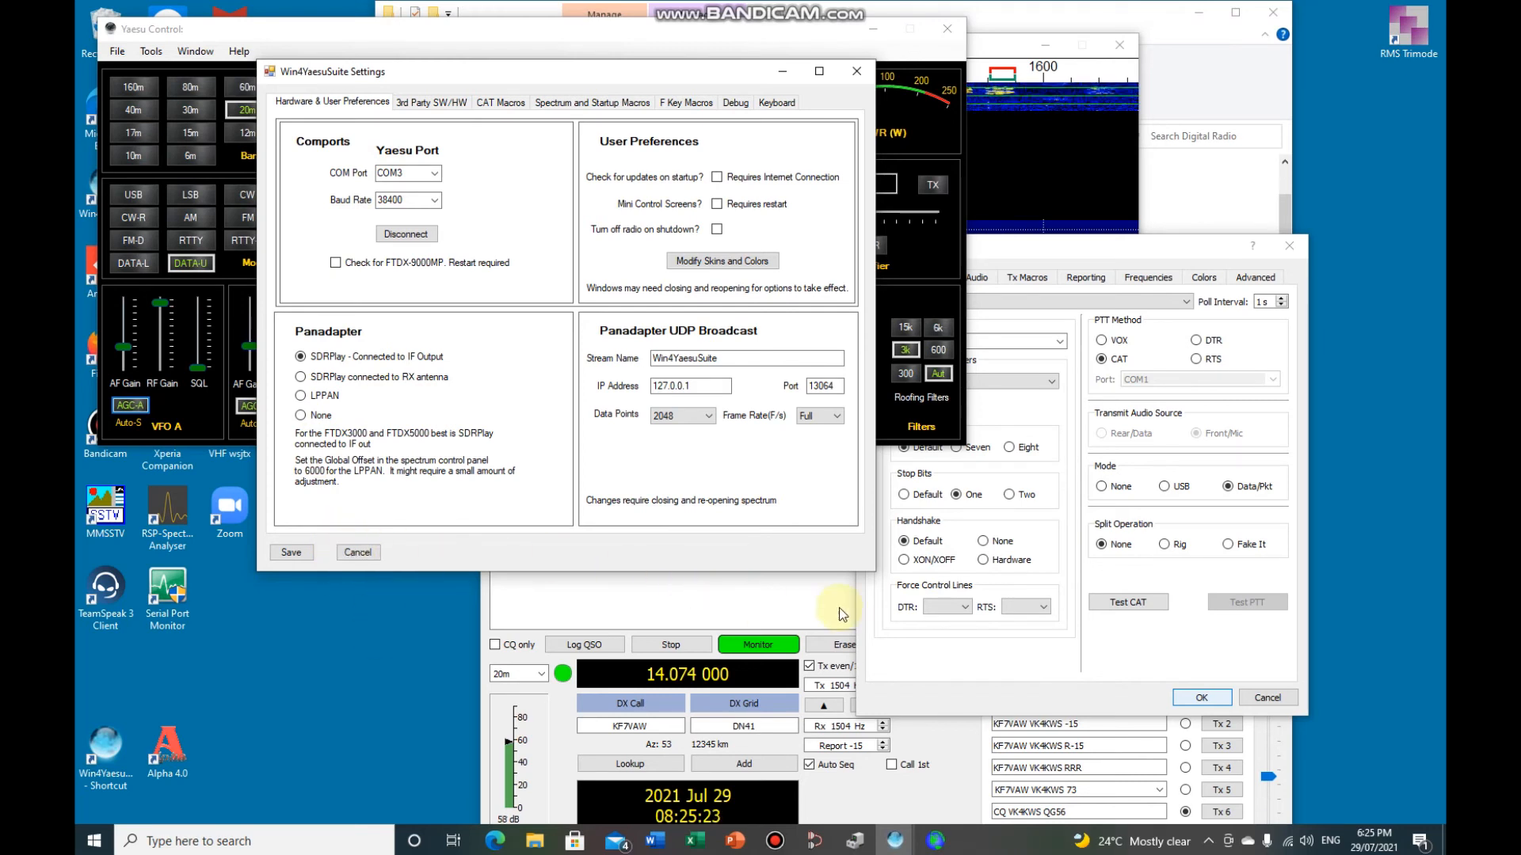
mouse_move(776, 618)
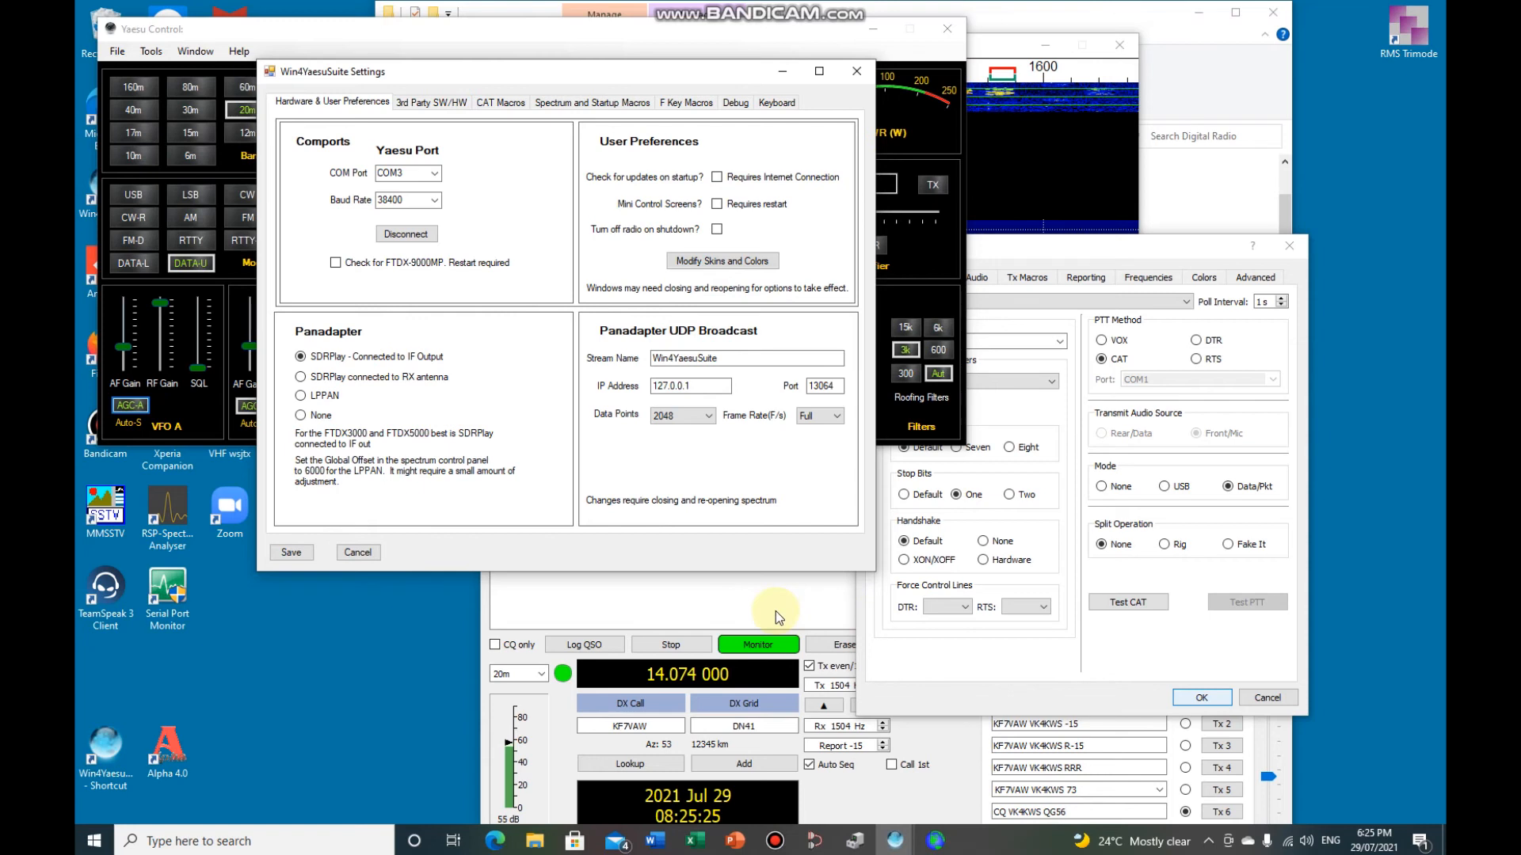
mouse_move(766, 583)
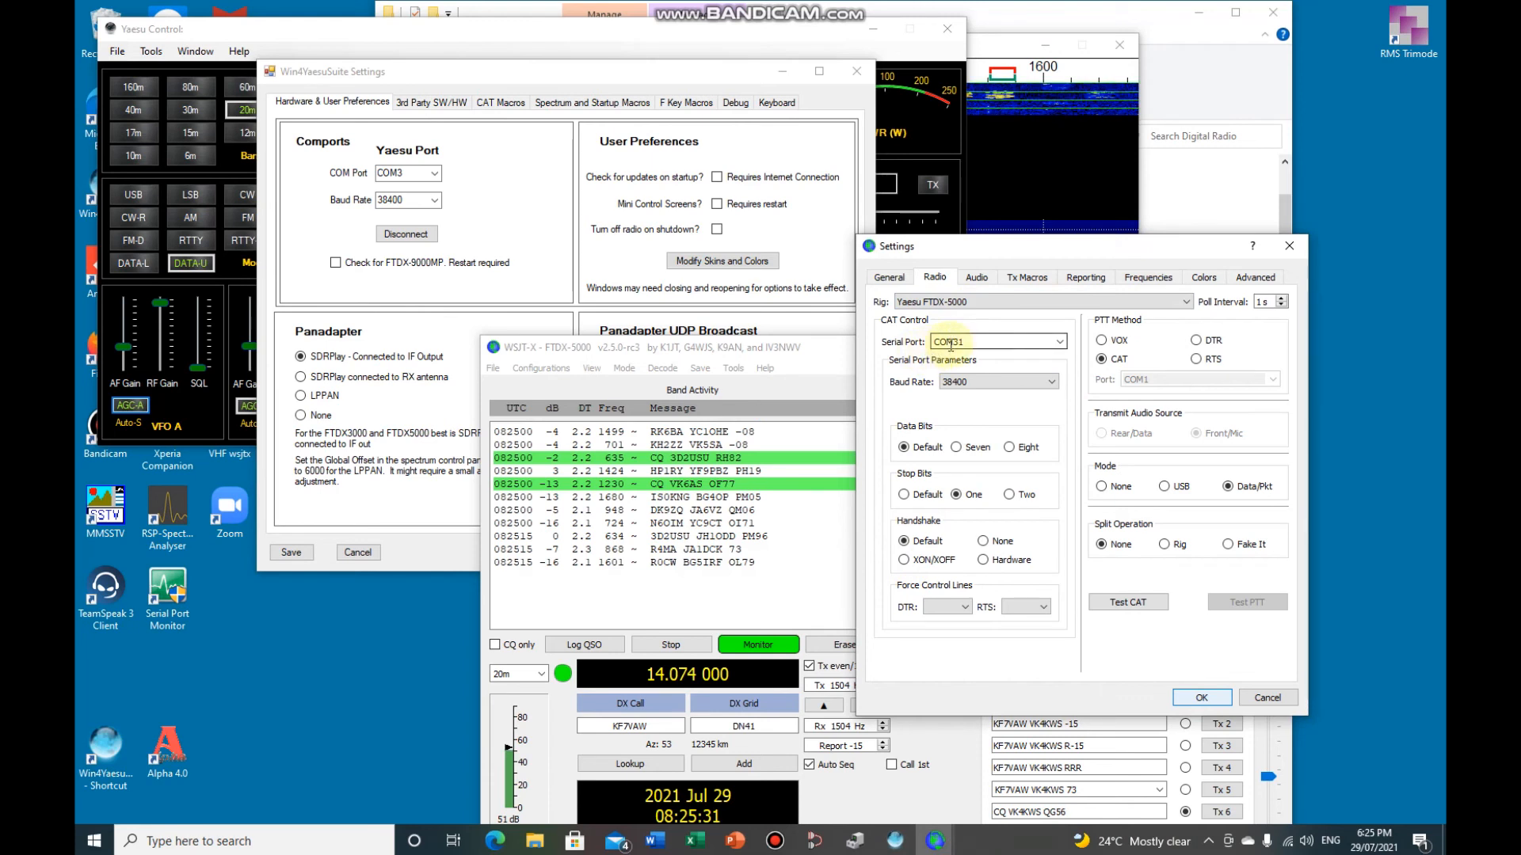
mouse_move(951, 347)
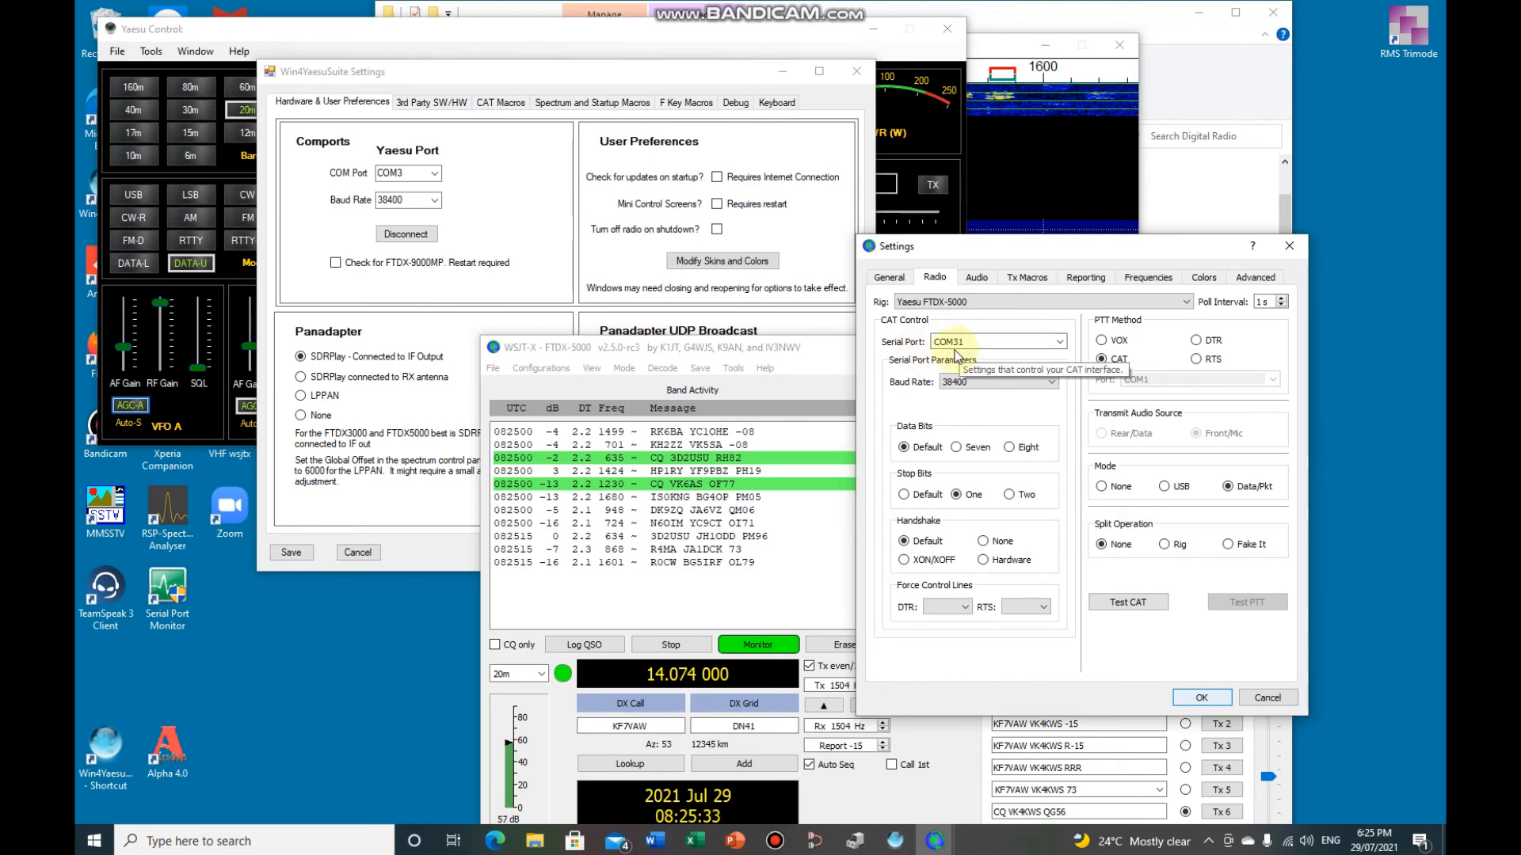
mouse_move(995, 351)
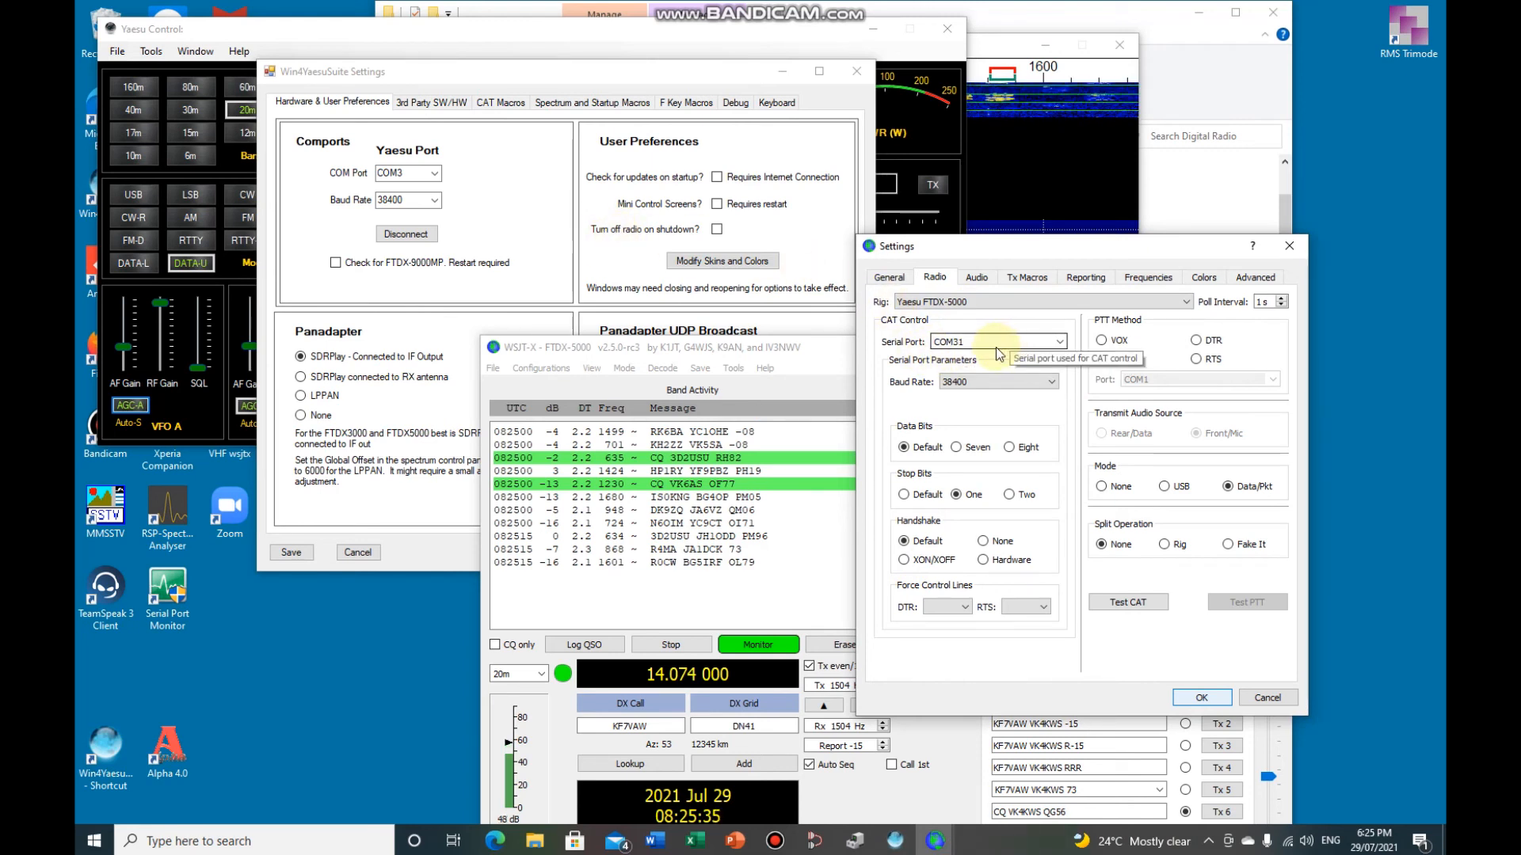
left_click(1101, 360)
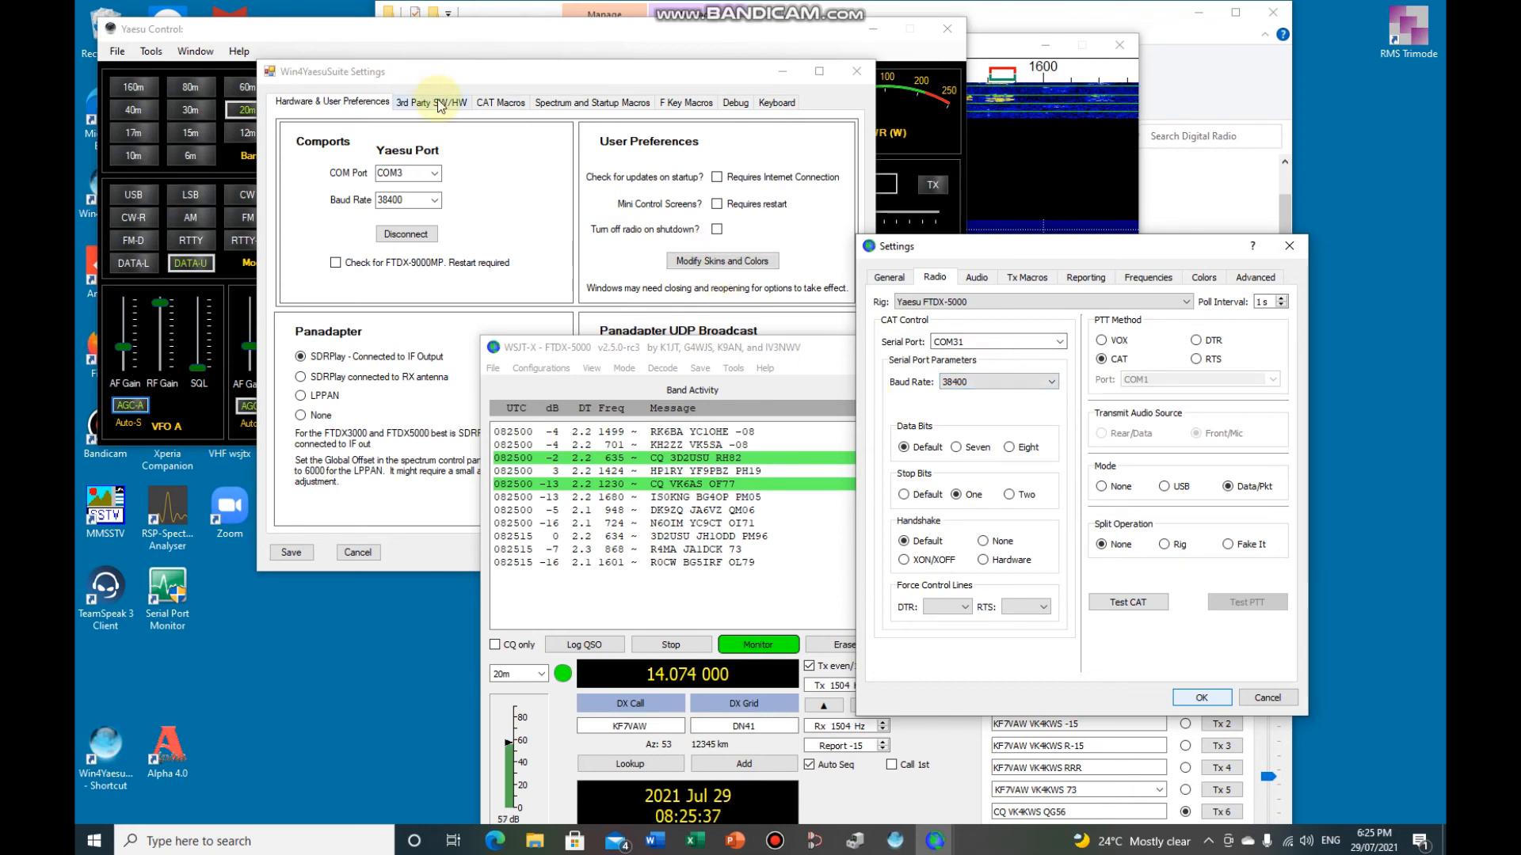
Bring up the com0com setup showing the COM30–COM31 port pair
left_click(431, 101)
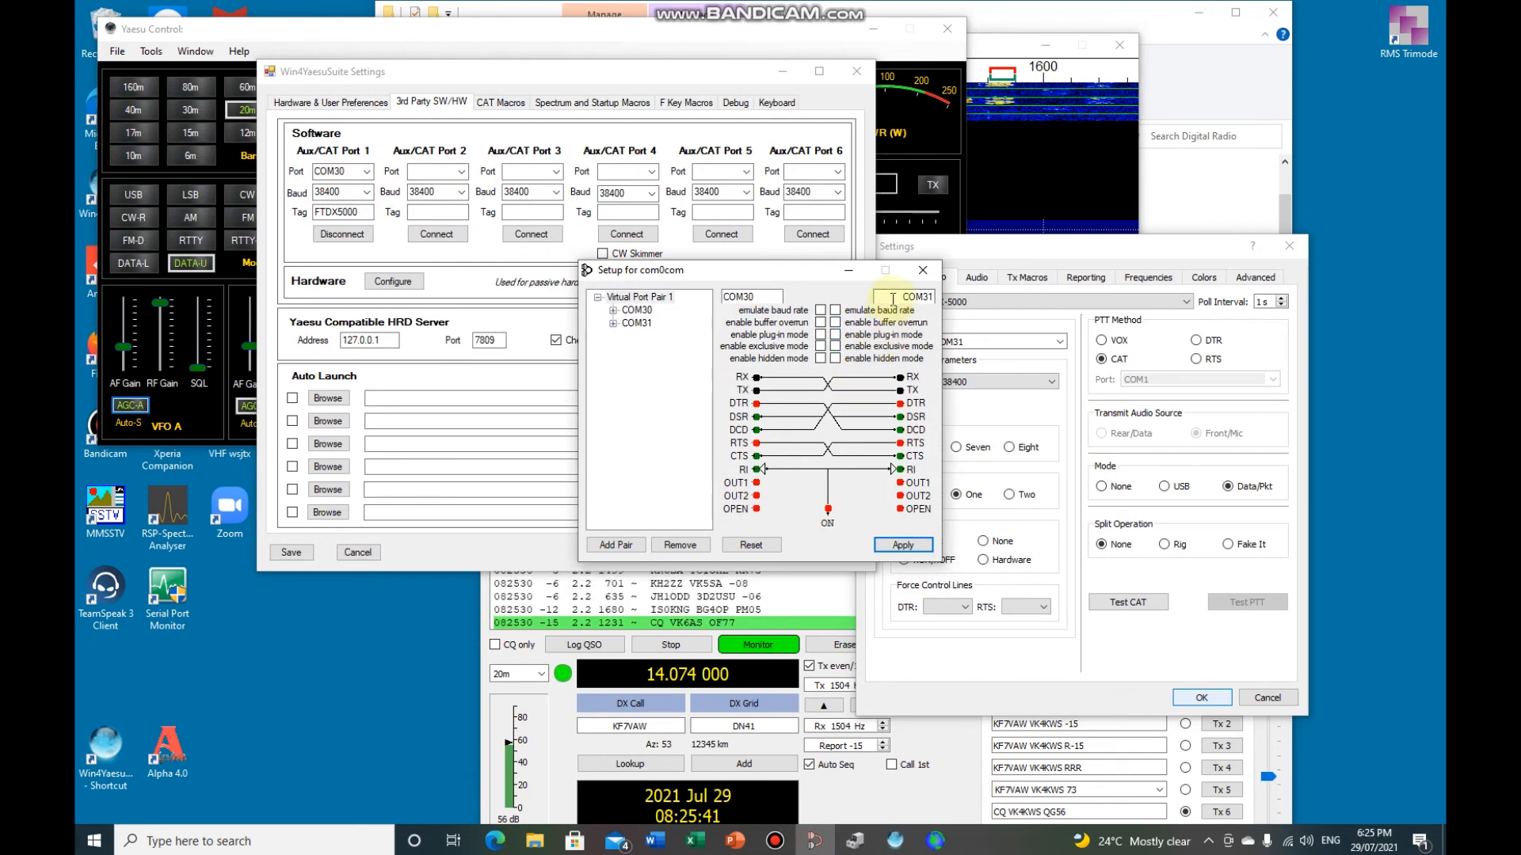
mouse_move(785, 604)
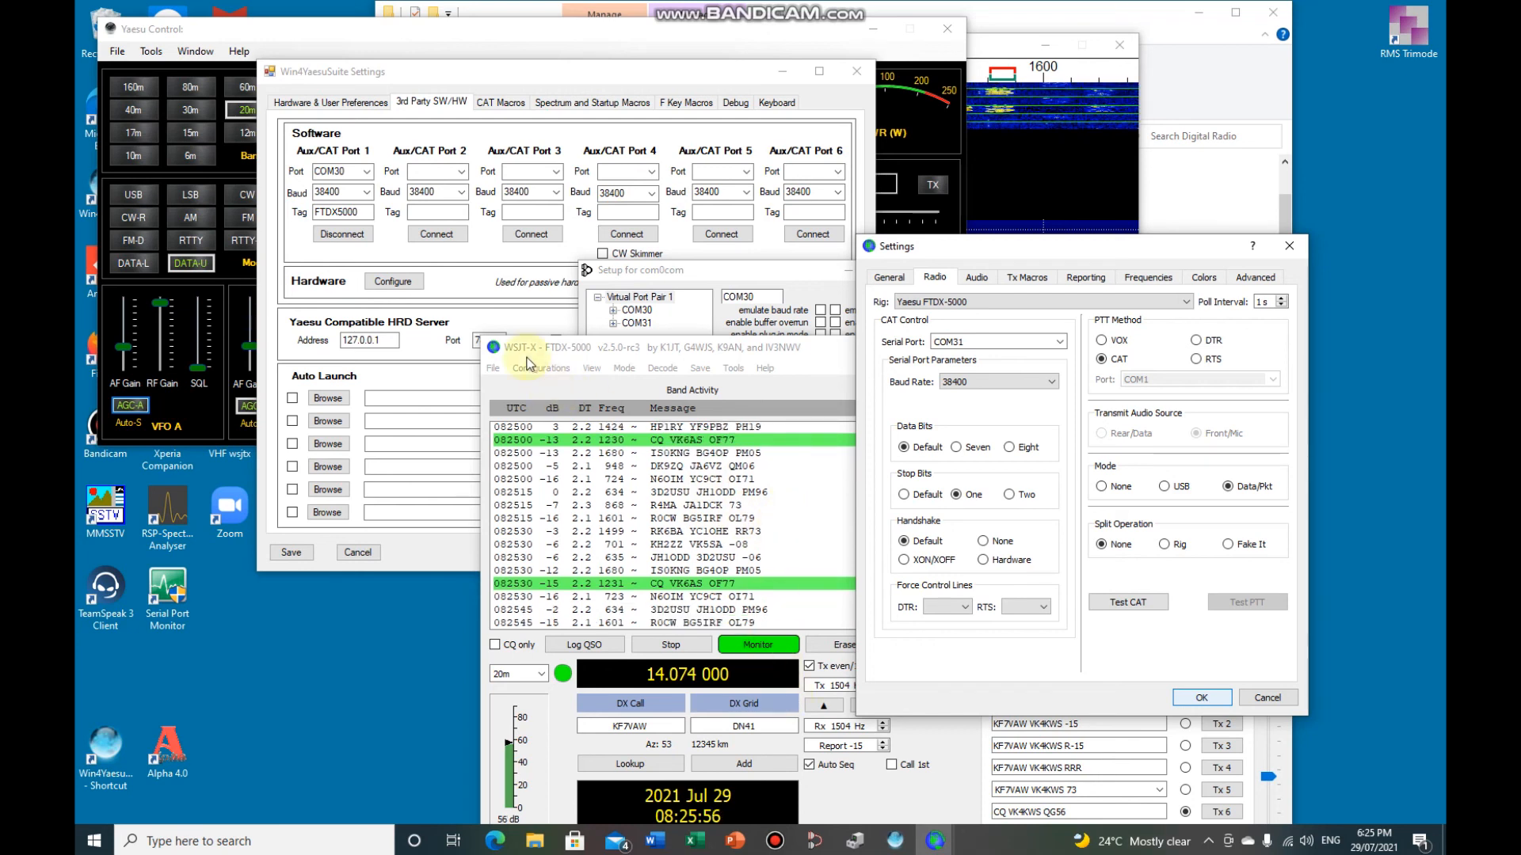
mouse_move(421, 531)
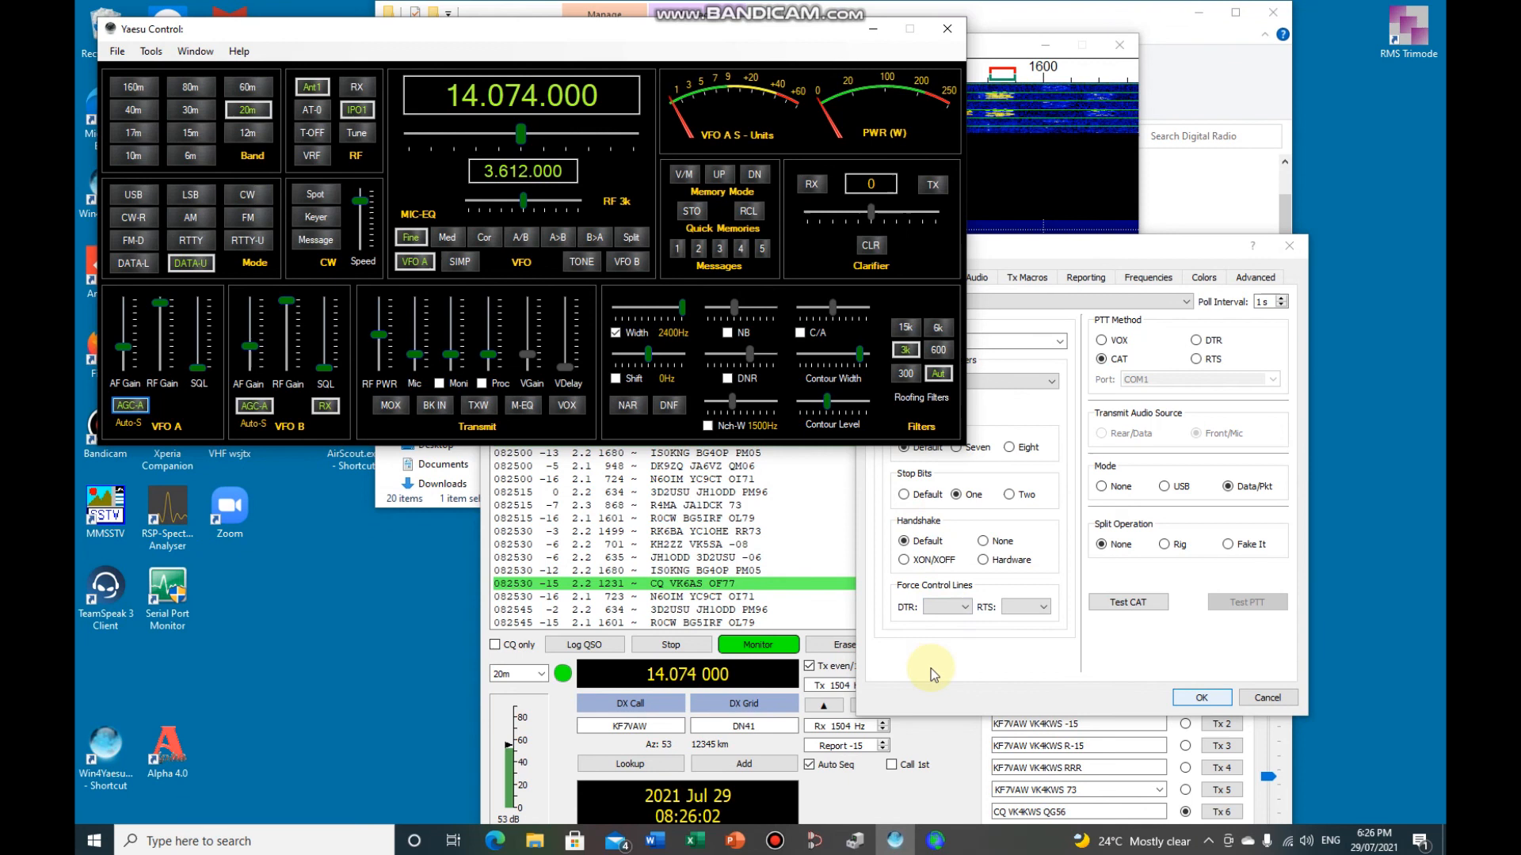
mouse_move(840, 618)
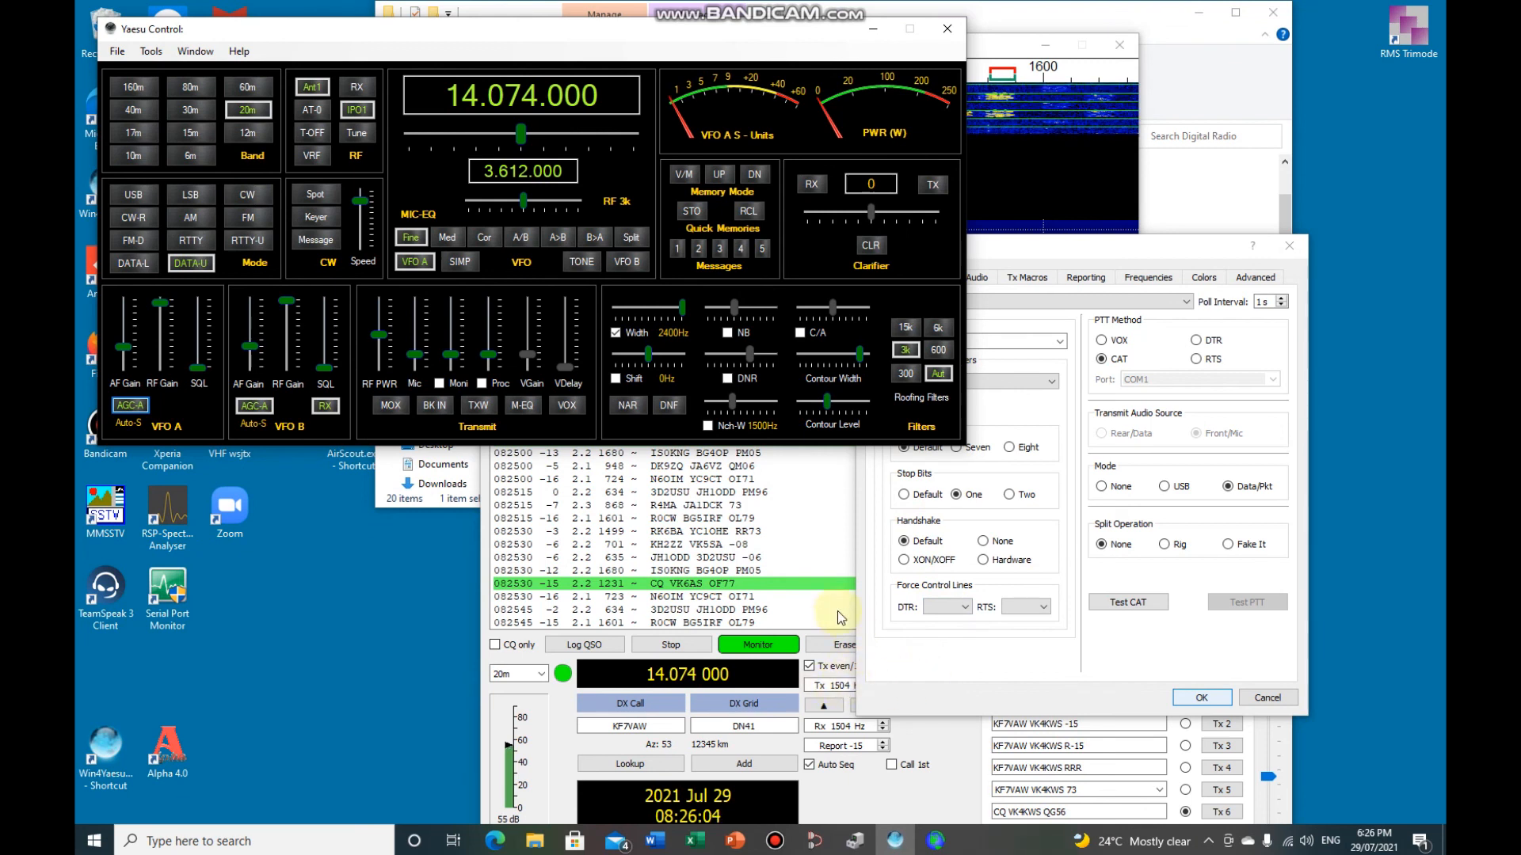
mouse_move(953, 457)
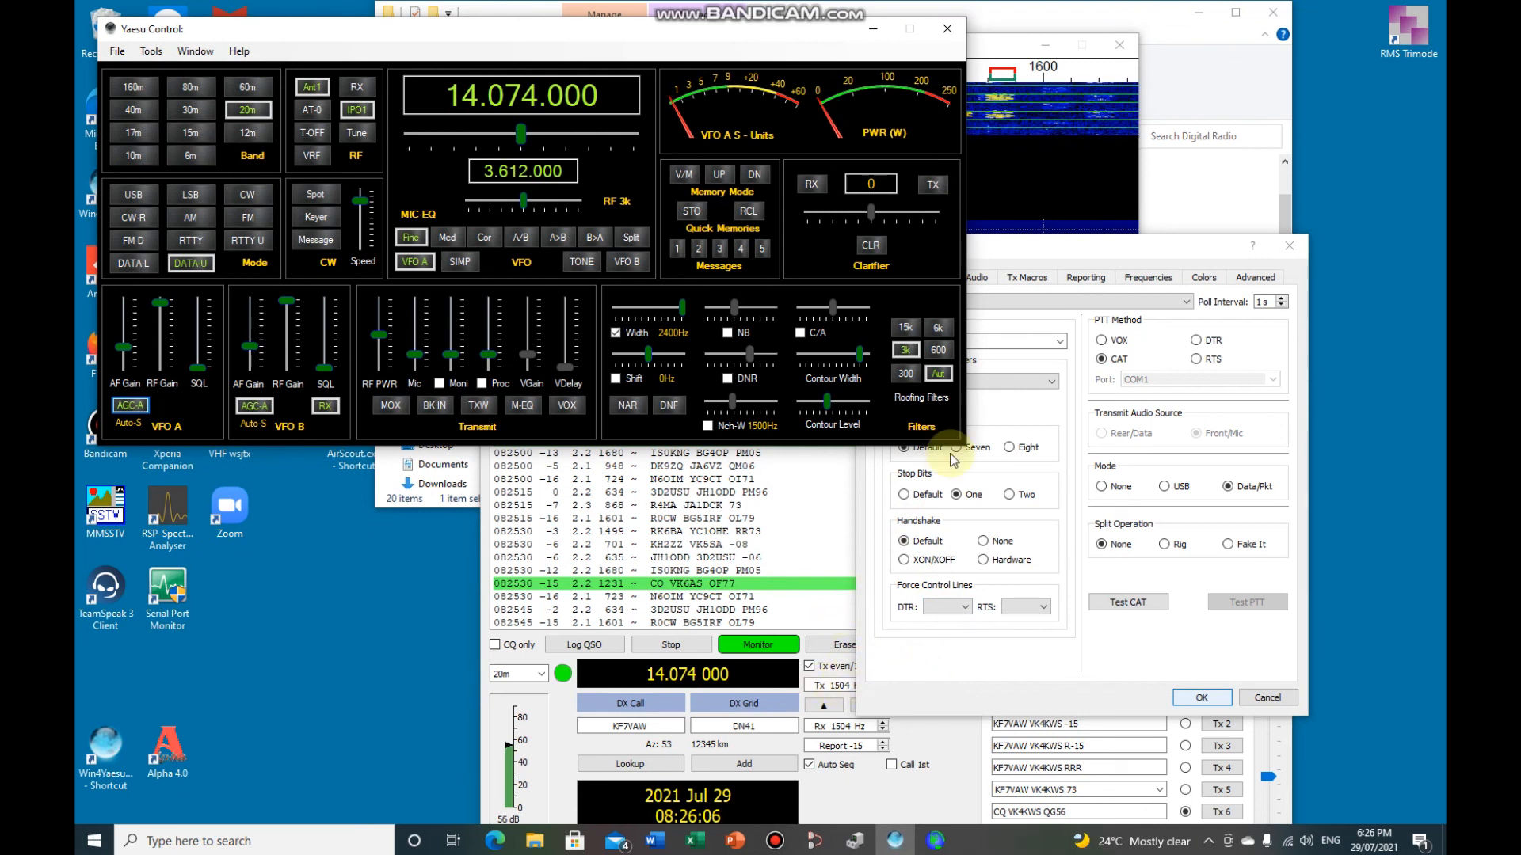
Review WSJT-X's Radio settings with CAT on COM31 and close the settings with OK
left_click(979, 278)
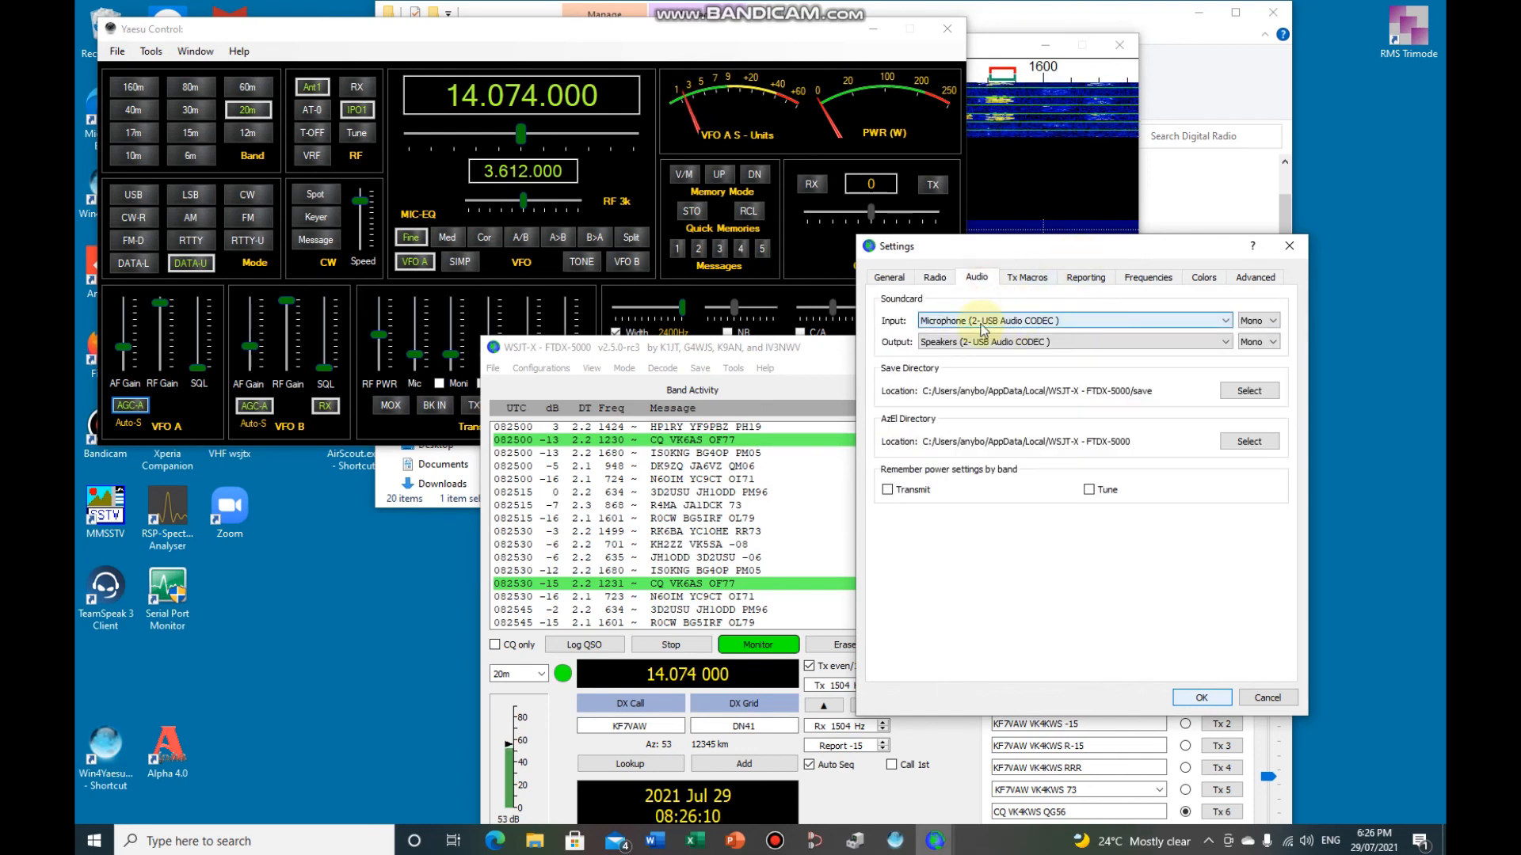
left_click(935, 277)
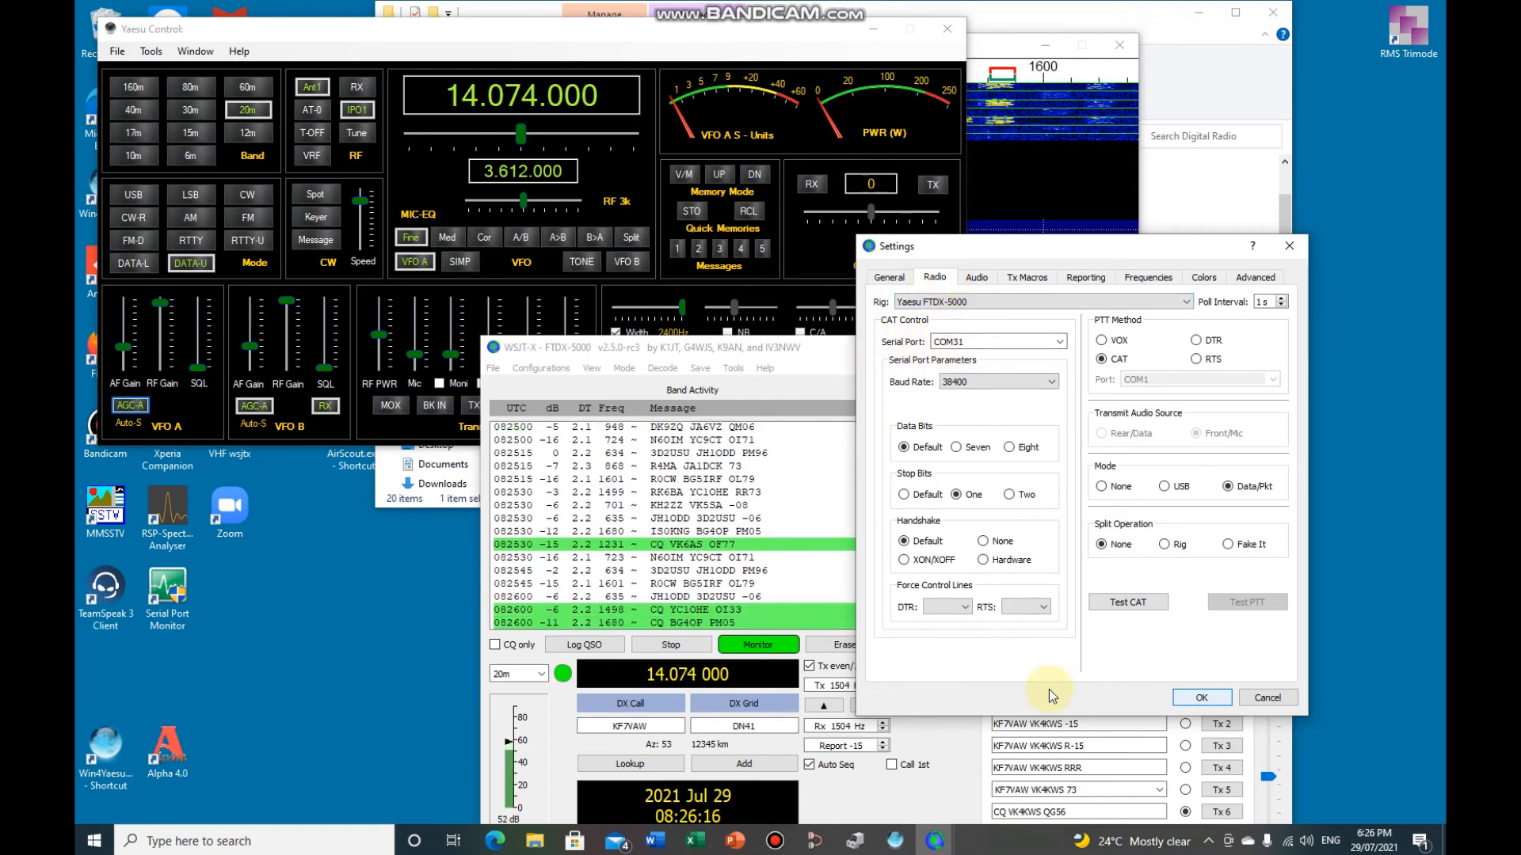
left_click(1201, 697)
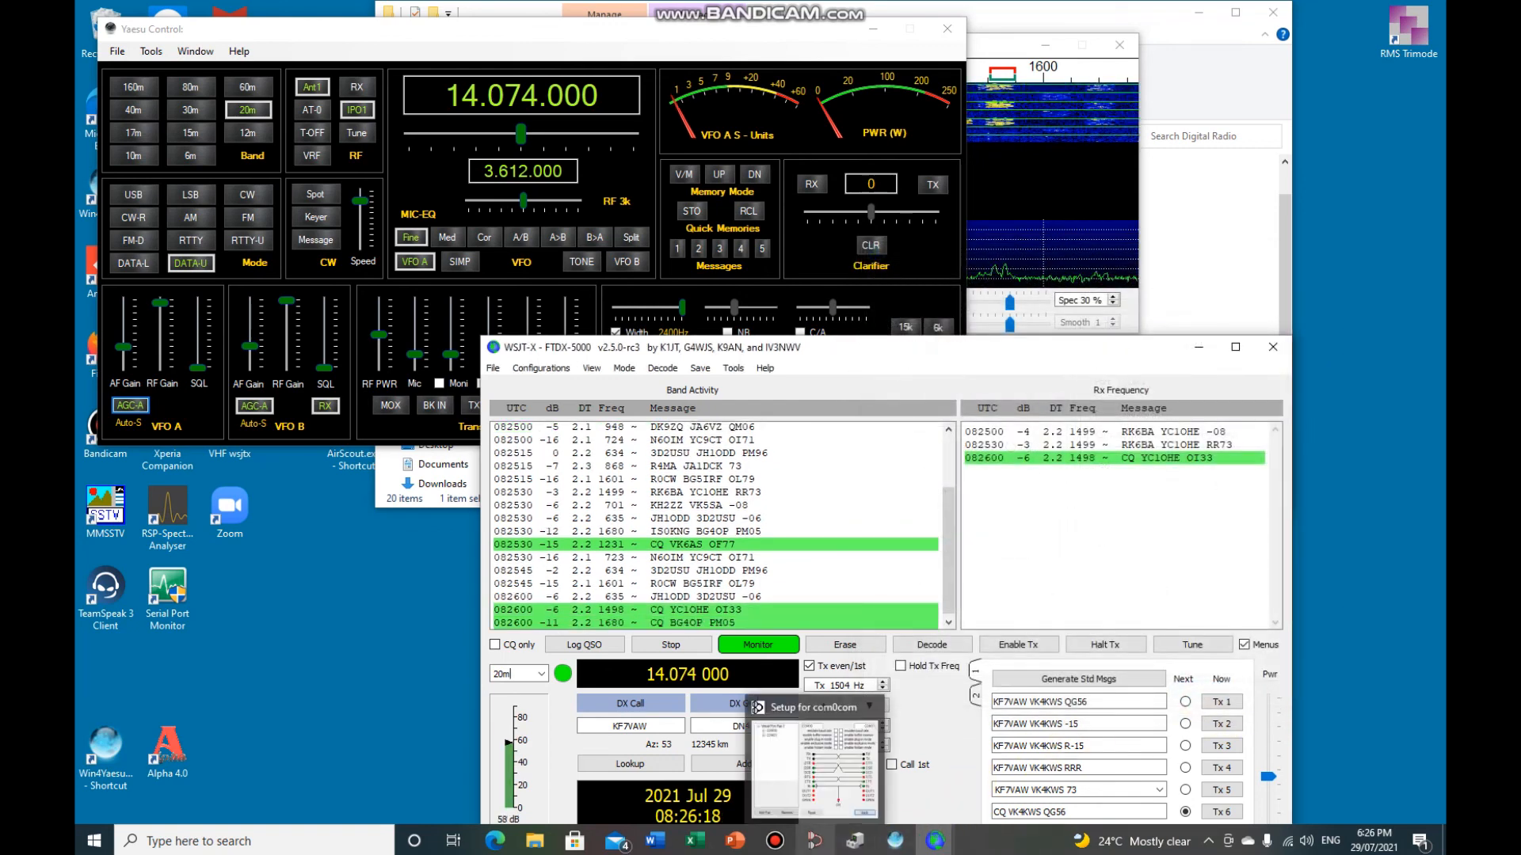